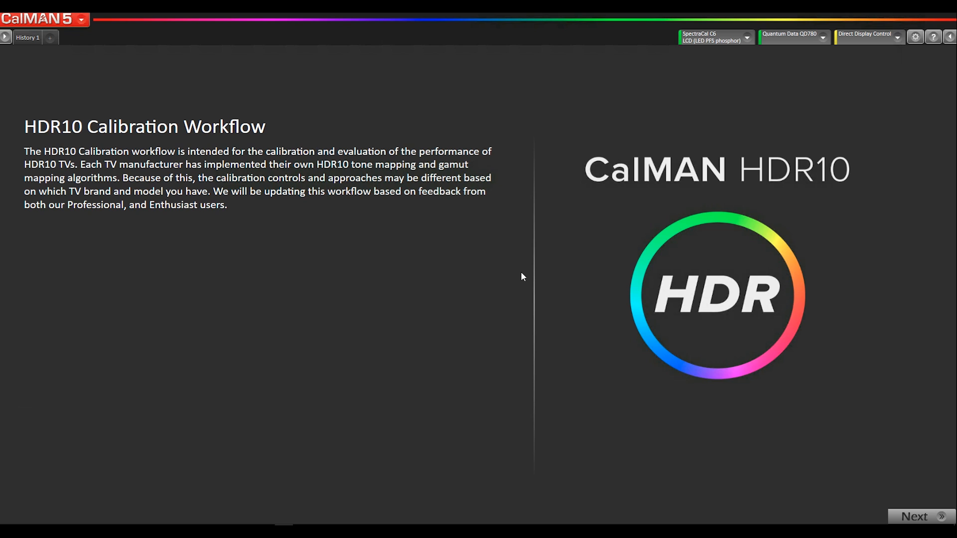
mouse_move(721, 331)
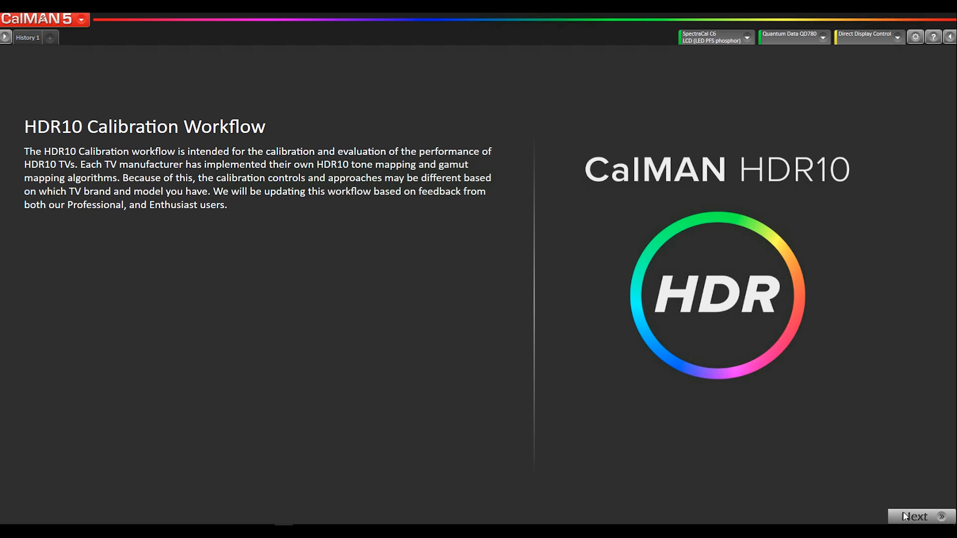
Advance from the HDR10 workflow intro page to the meter and source connection step
left_click(919, 517)
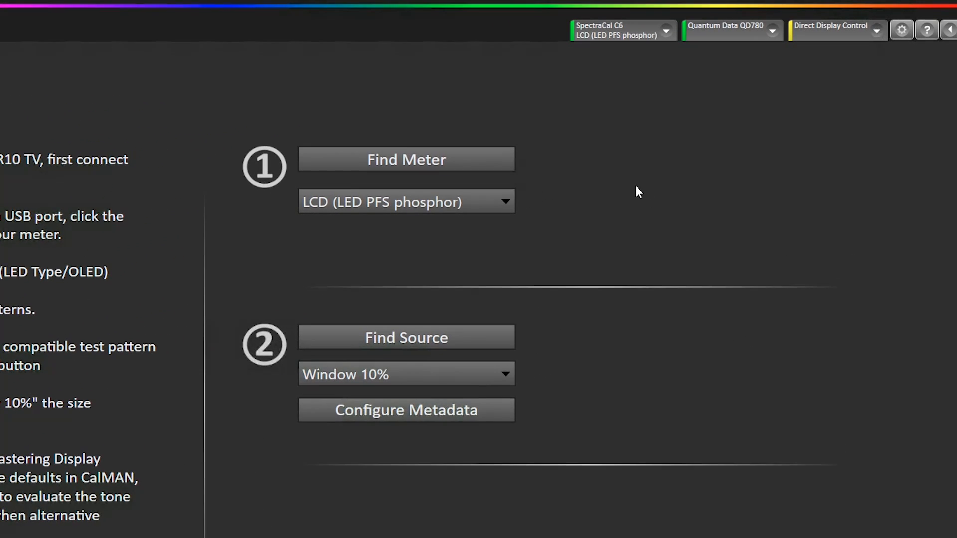
mouse_move(704, 94)
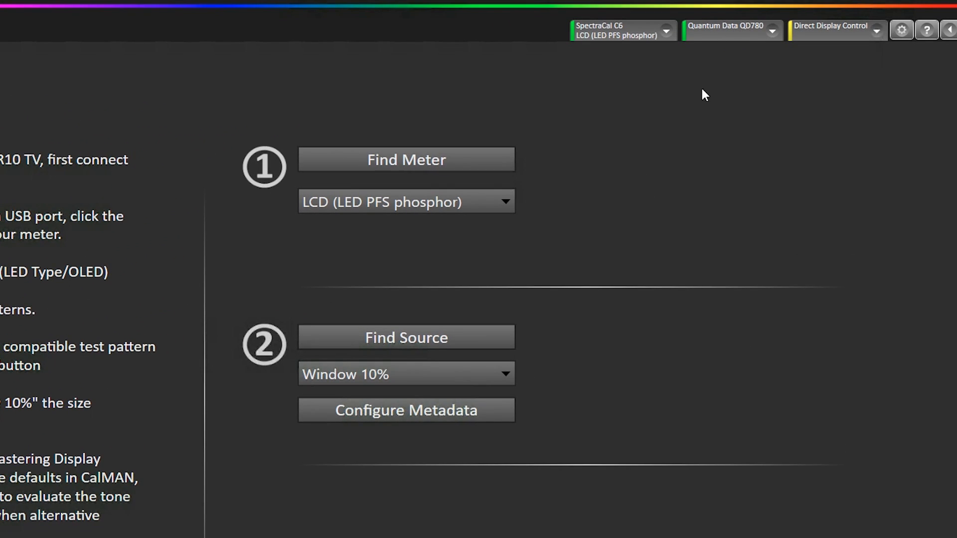
Enable HDR10 metadata for the QD780, keeping ST 2084, P3 and 1000-nit defaults
left_click(728, 30)
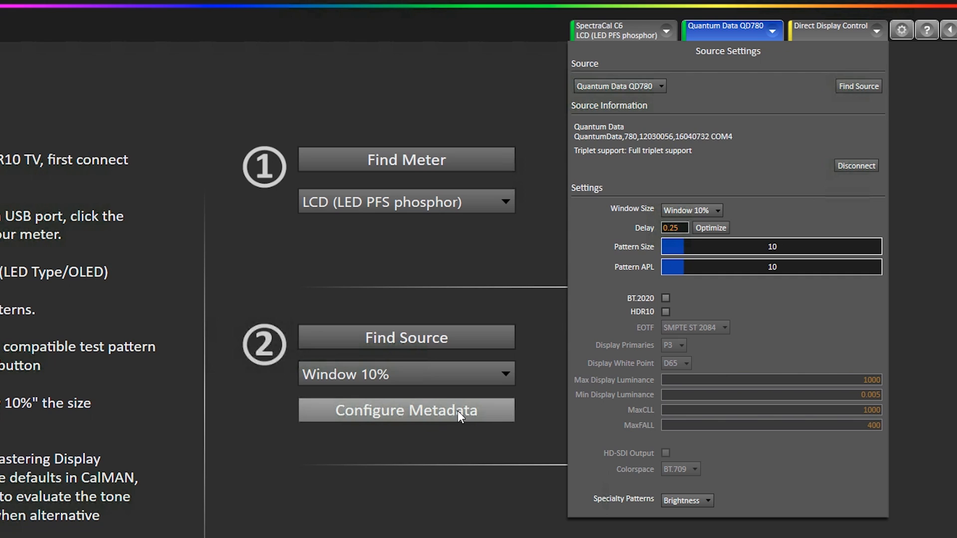
mouse_move(693, 319)
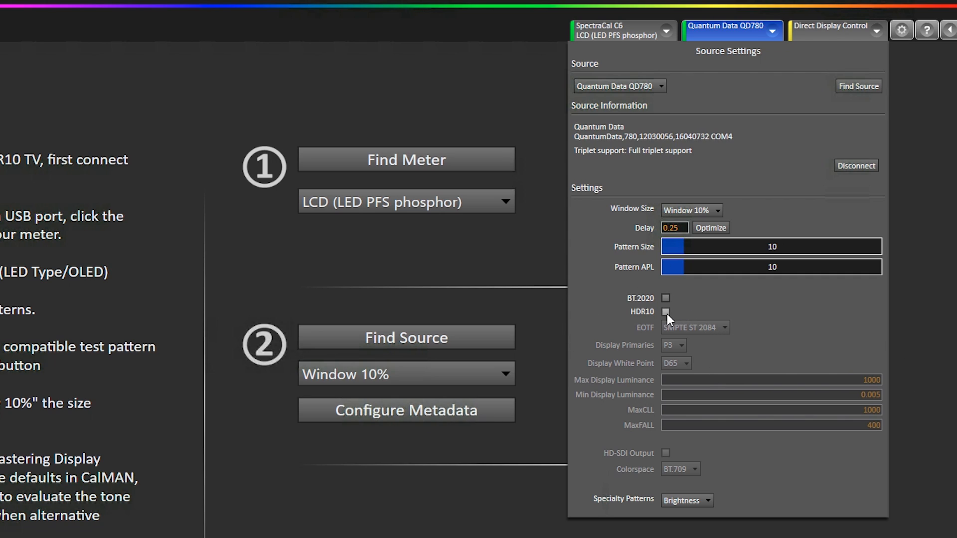
left_click(666, 312)
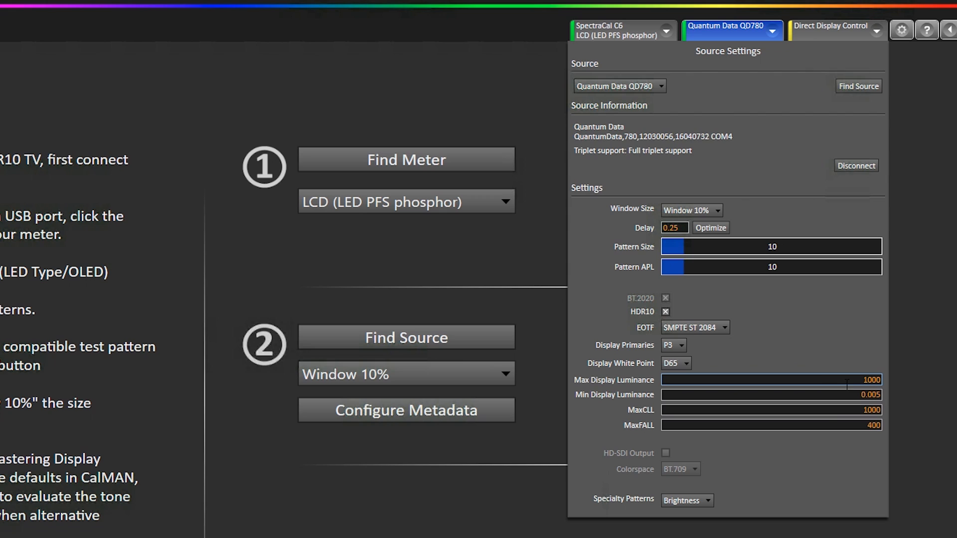
mouse_move(711, 371)
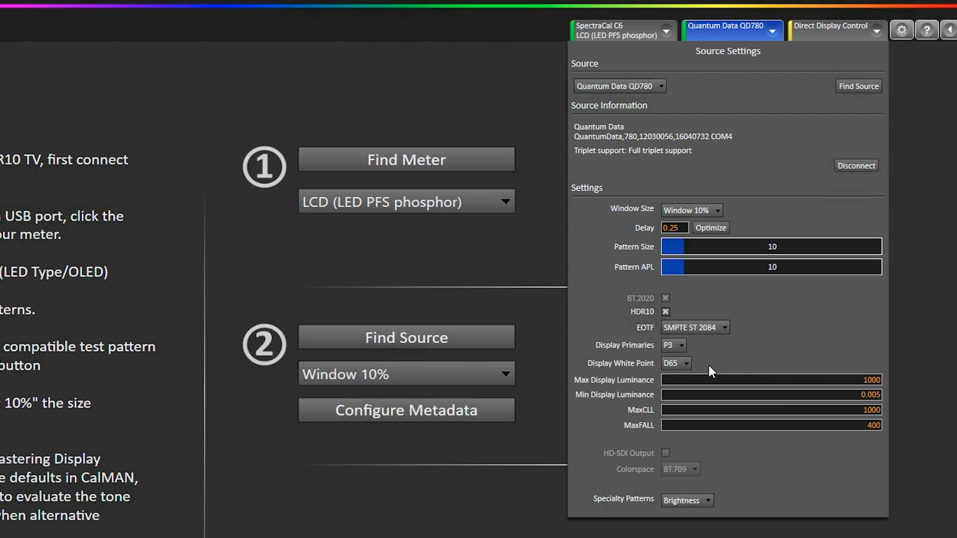
mouse_move(842, 395)
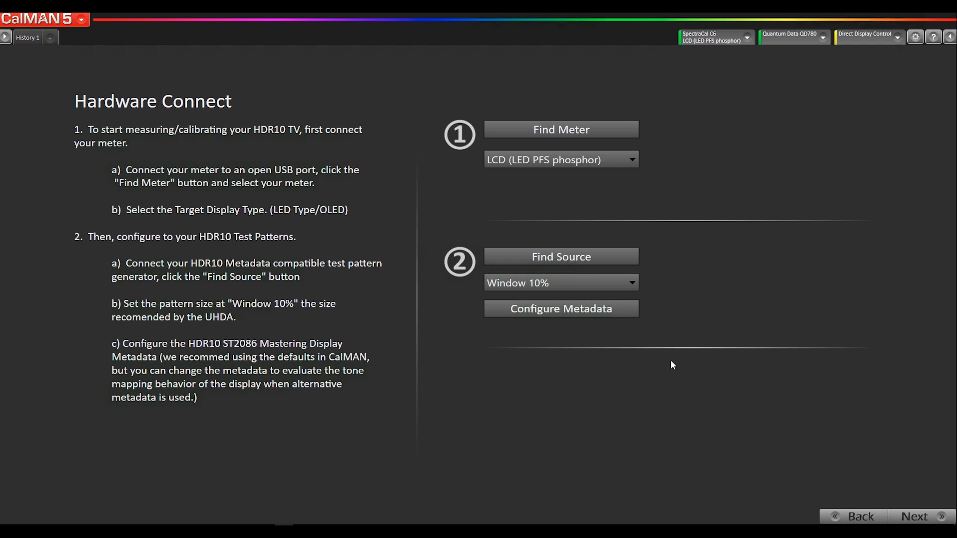
mouse_move(794, 403)
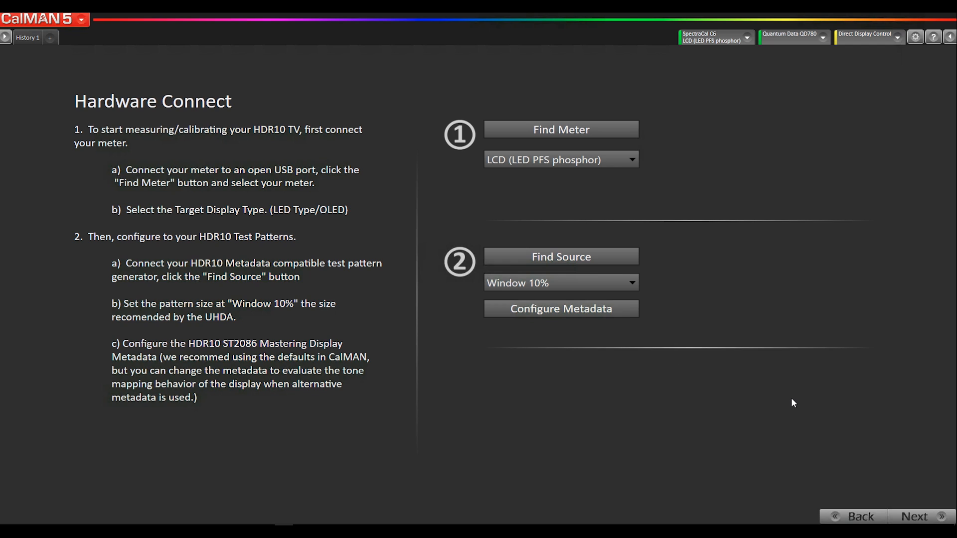
mouse_move(928, 472)
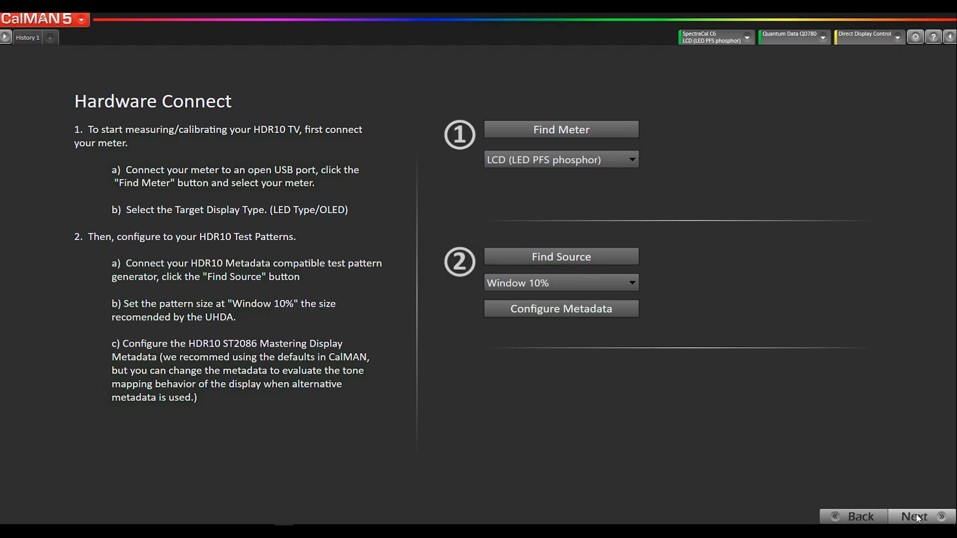
In Pre Calibration View, read the full series to plot RGB balance, EOTF and DeltaE
left_click(914, 517)
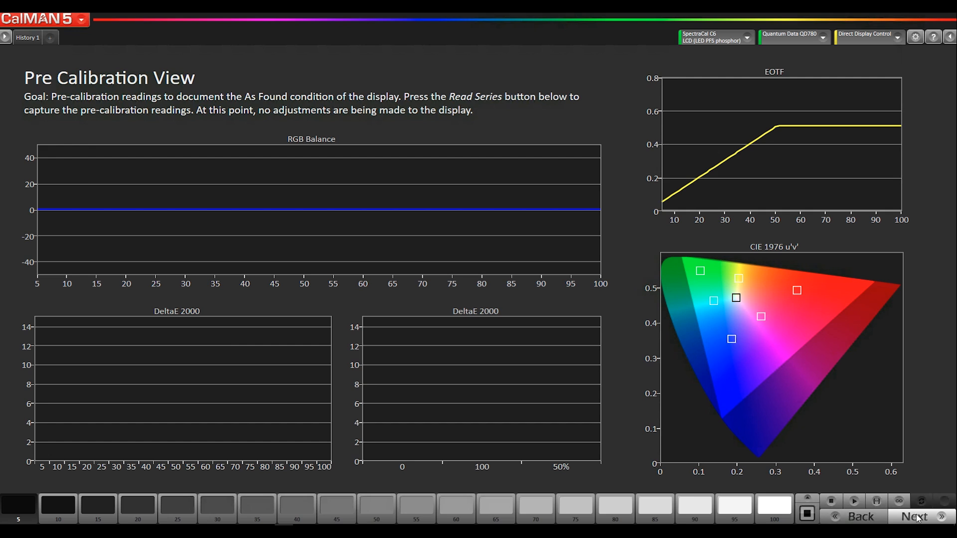
mouse_move(877, 502)
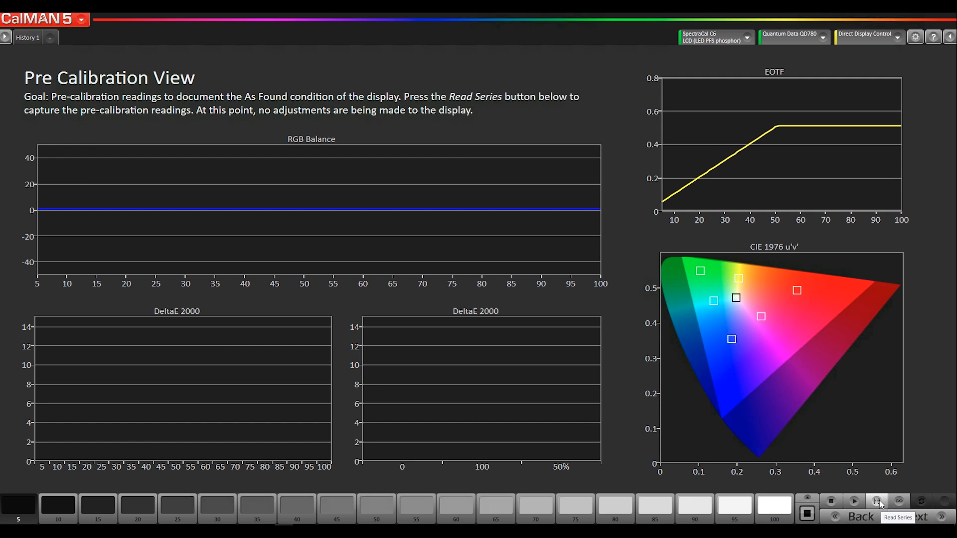
left_click(876, 502)
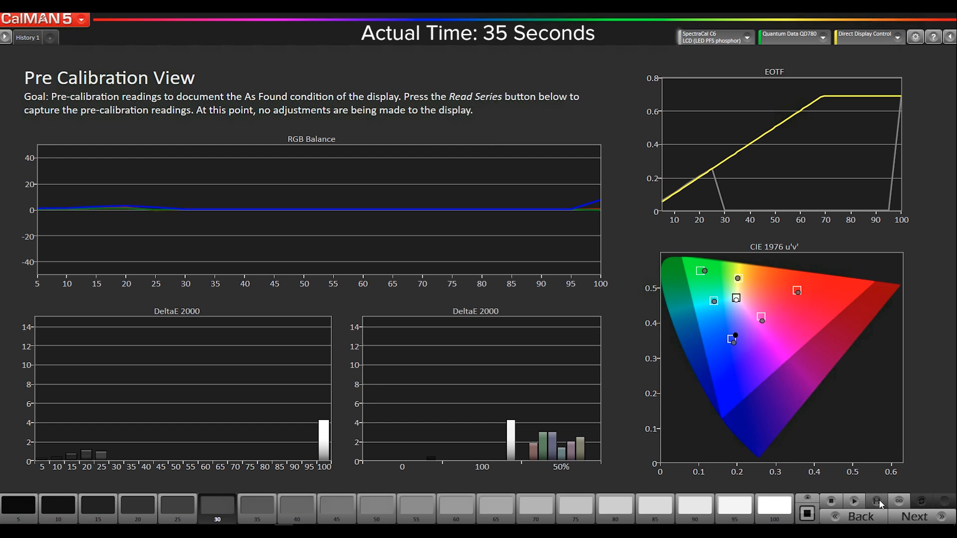
left_click(875, 501)
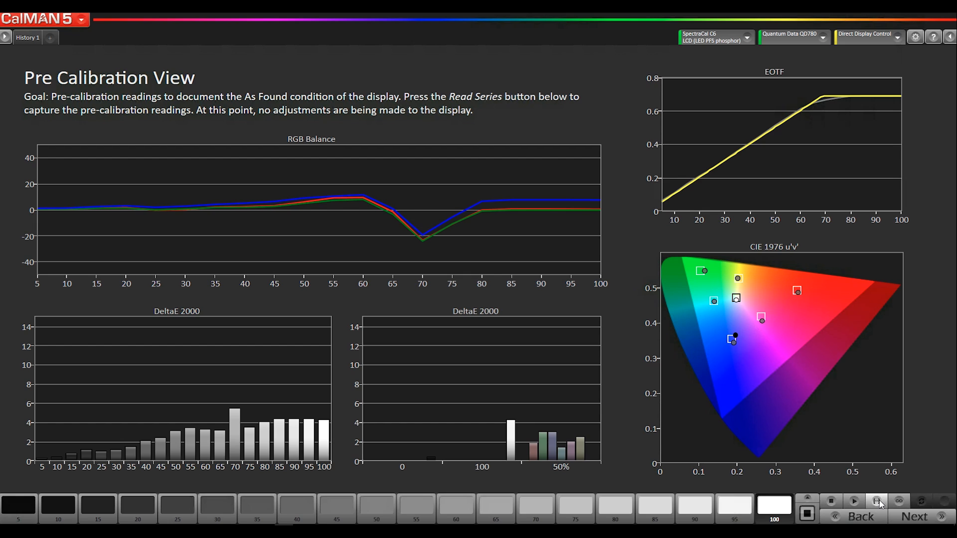
mouse_move(922, 516)
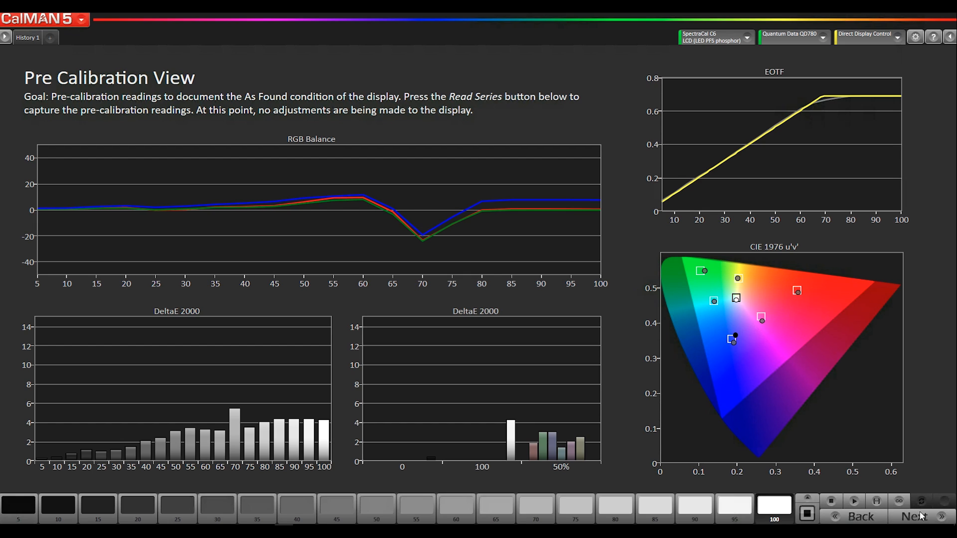
On the White Balance step, read RGB balance and DeltaE at 30% and 80% grey
left_click(914, 517)
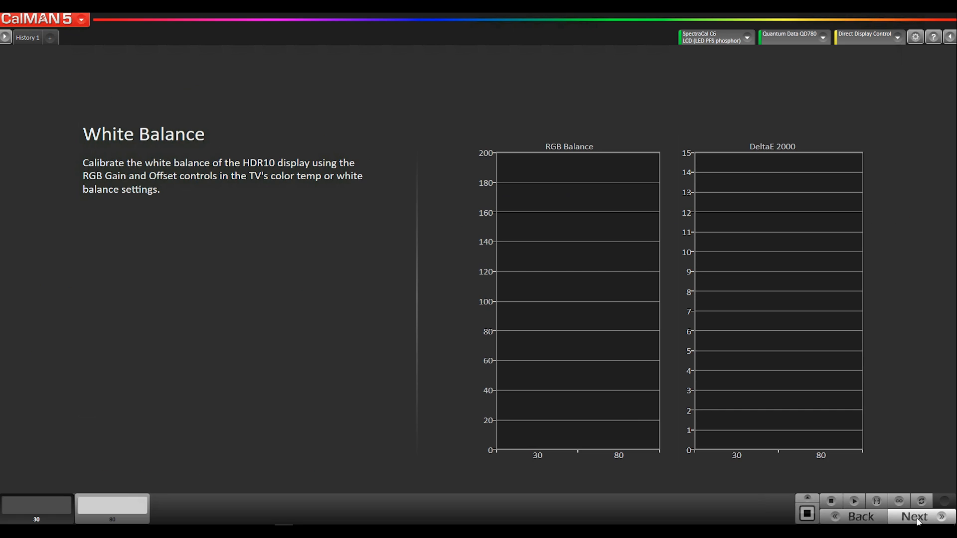
mouse_move(876, 502)
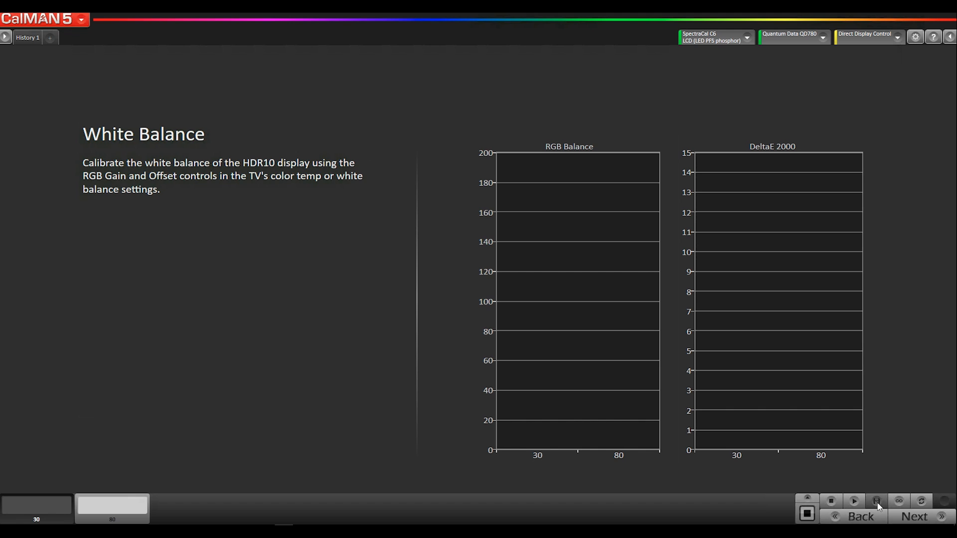
left_click(876, 501)
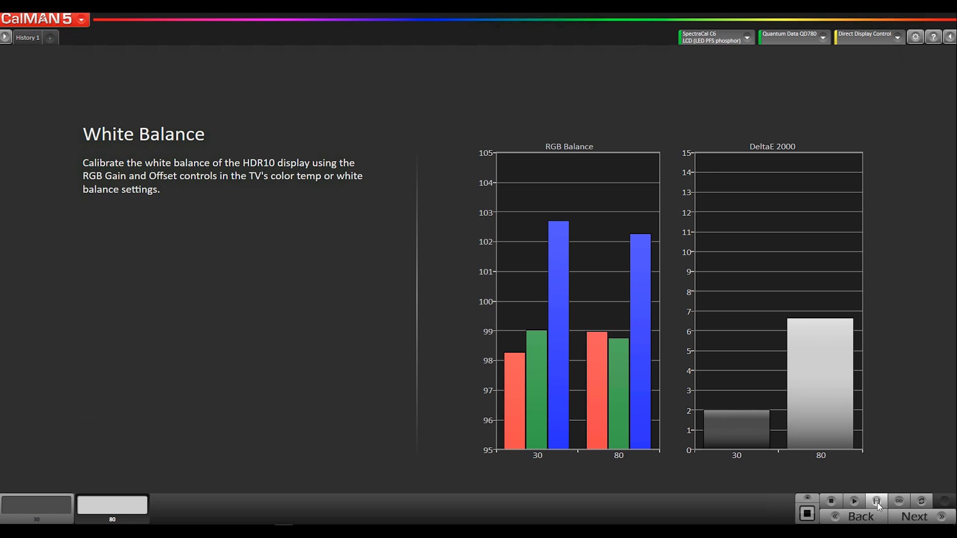
mouse_move(925, 517)
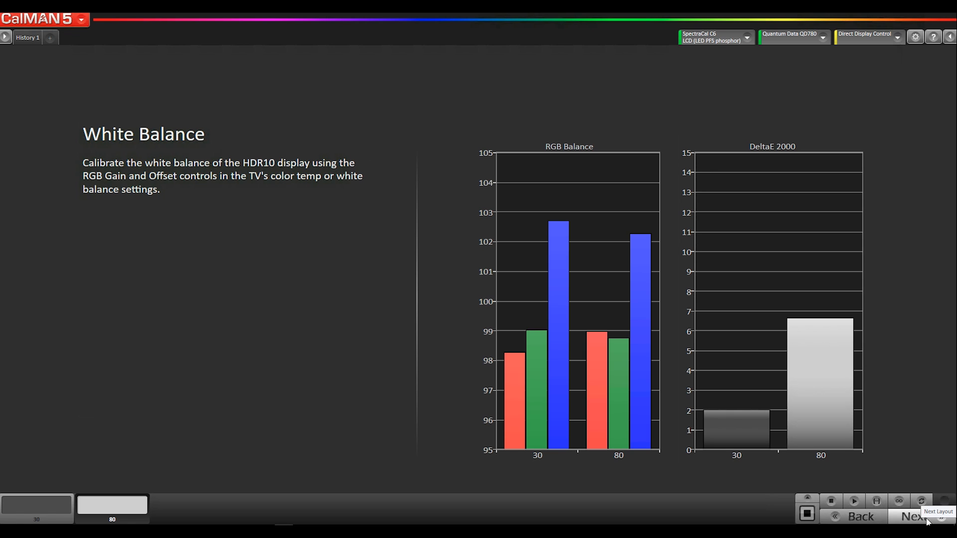
Advance to the Grayscale step, whose EOTF charts and readings table are still empty
left_click(913, 517)
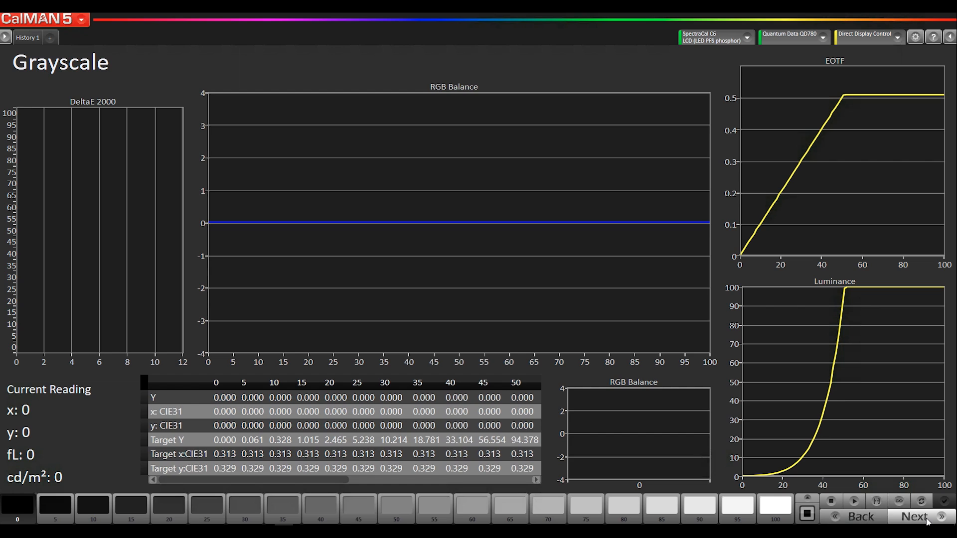
mouse_move(777, 371)
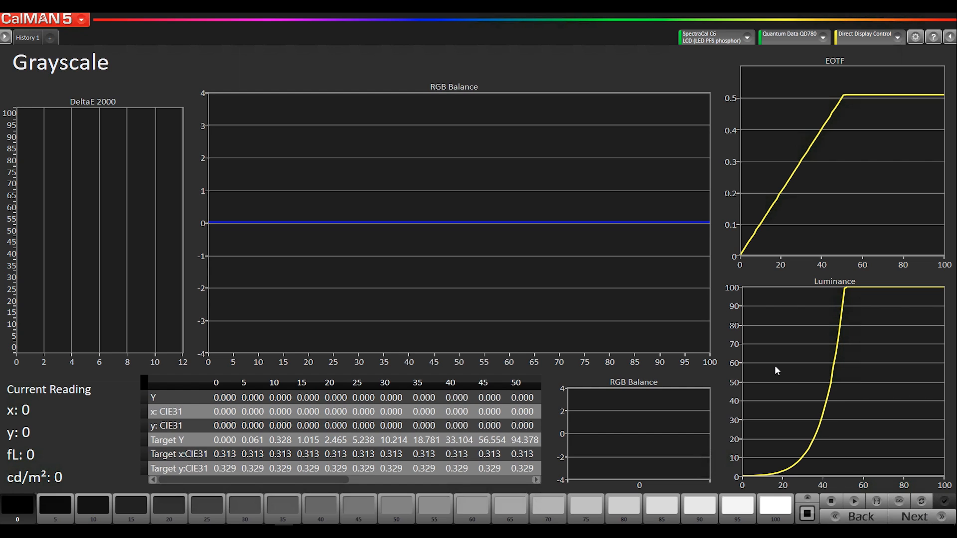
mouse_move(824, 128)
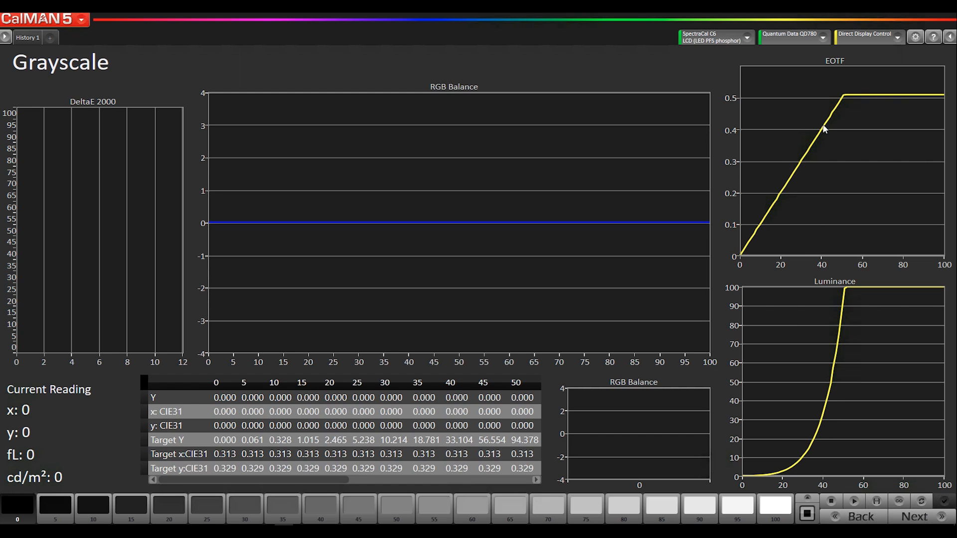
mouse_move(813, 123)
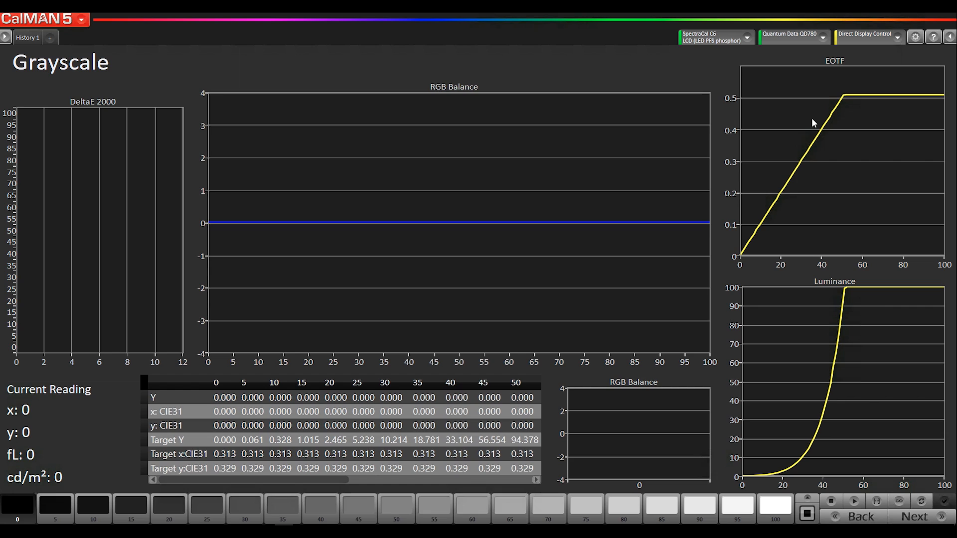
mouse_move(840, 101)
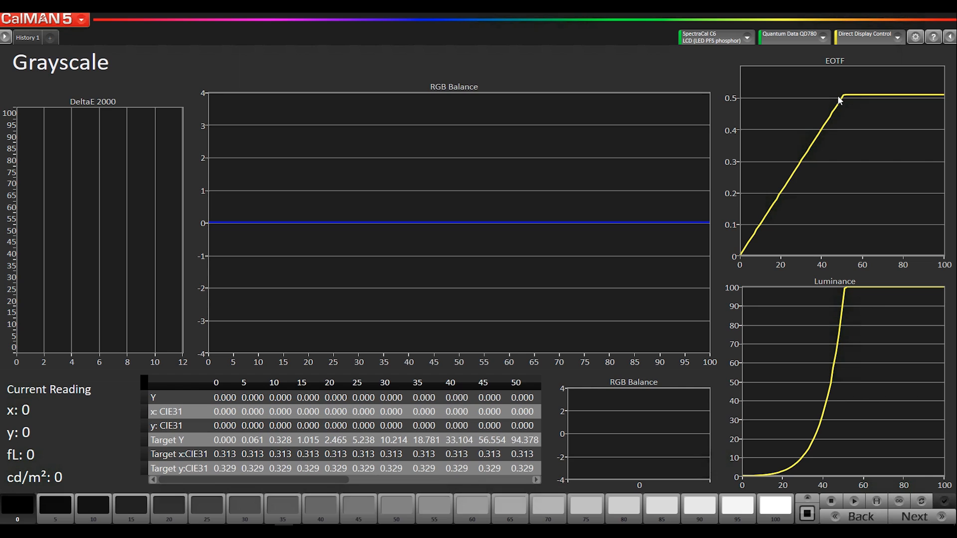
mouse_move(814, 147)
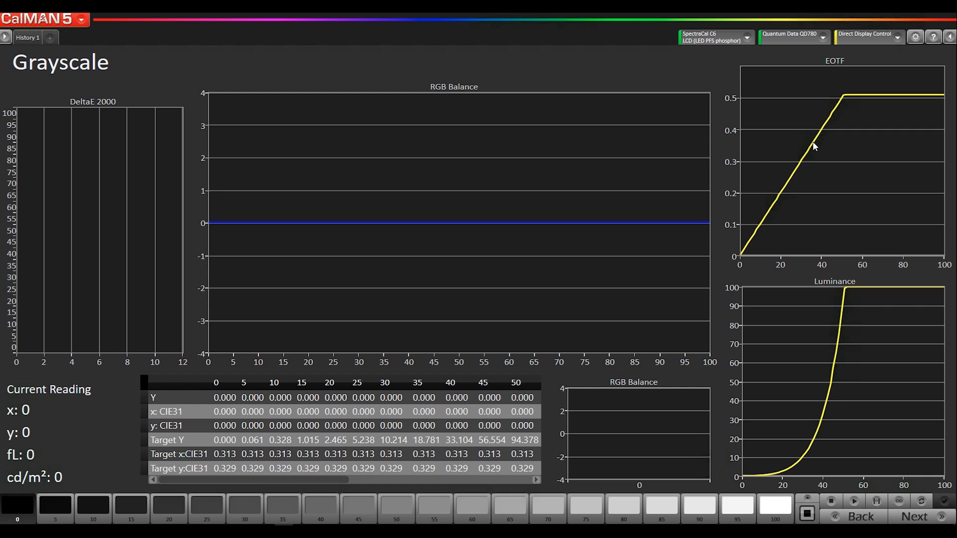
mouse_move(796, 169)
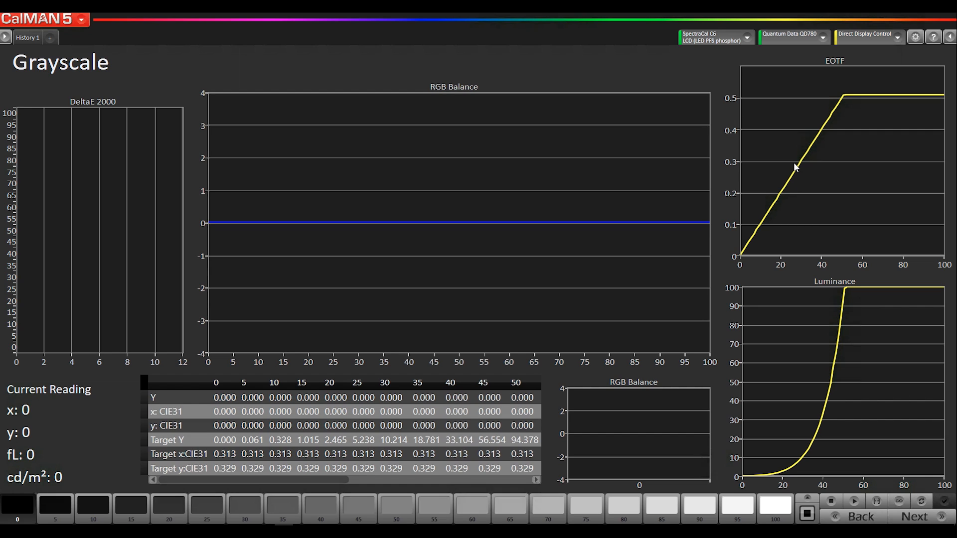
mouse_move(854, 373)
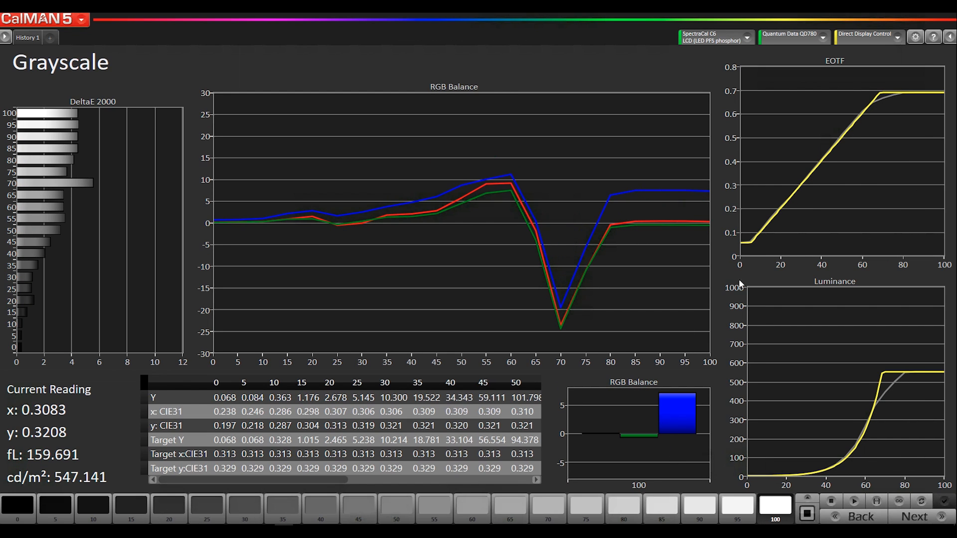
mouse_move(766, 229)
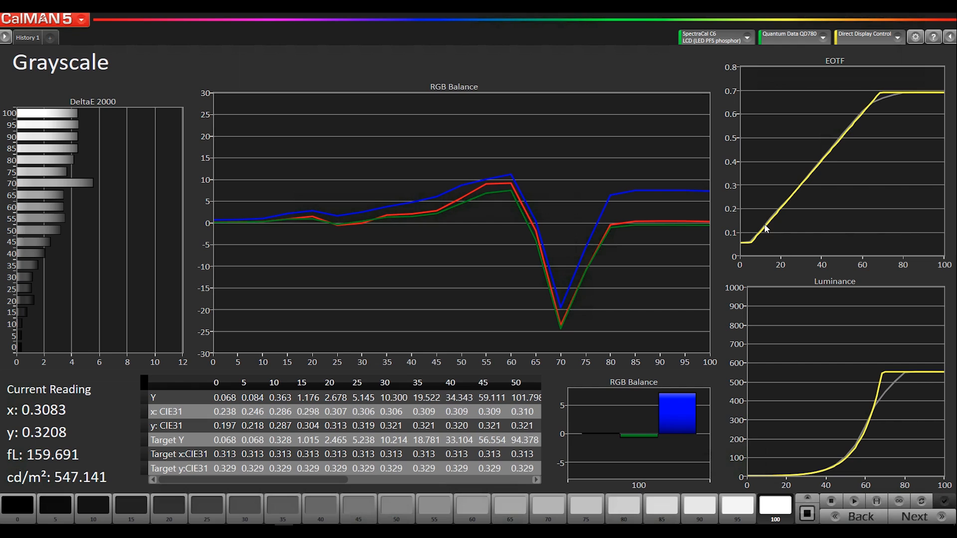
mouse_move(822, 160)
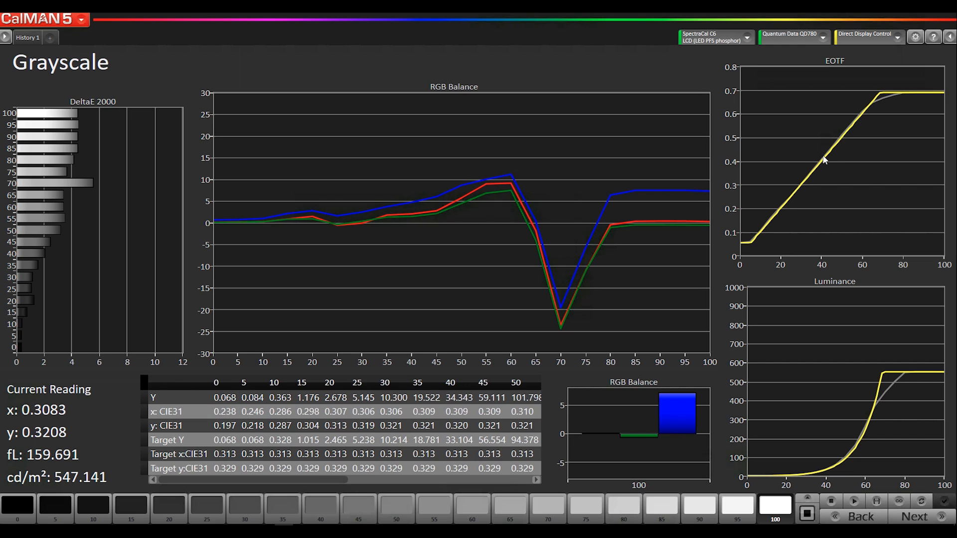
mouse_move(788, 221)
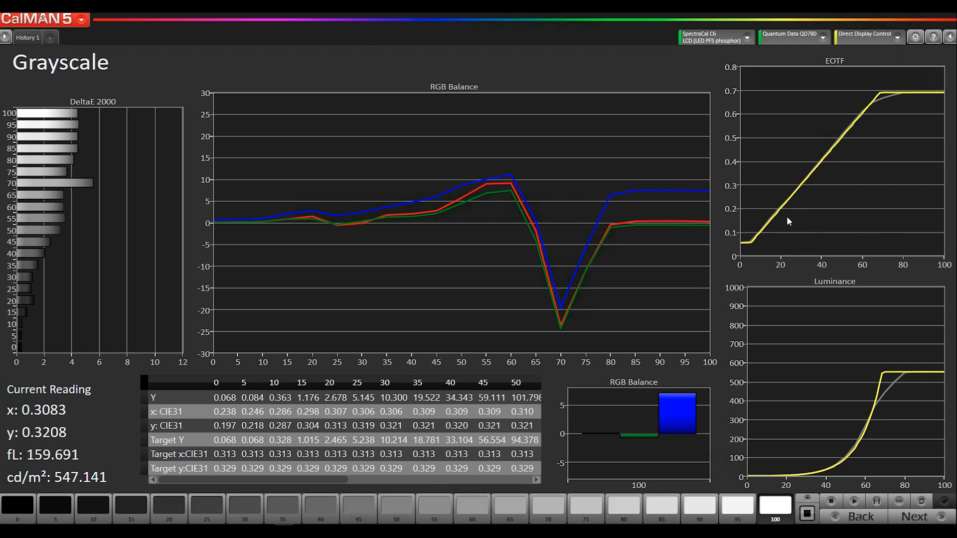
mouse_move(808, 190)
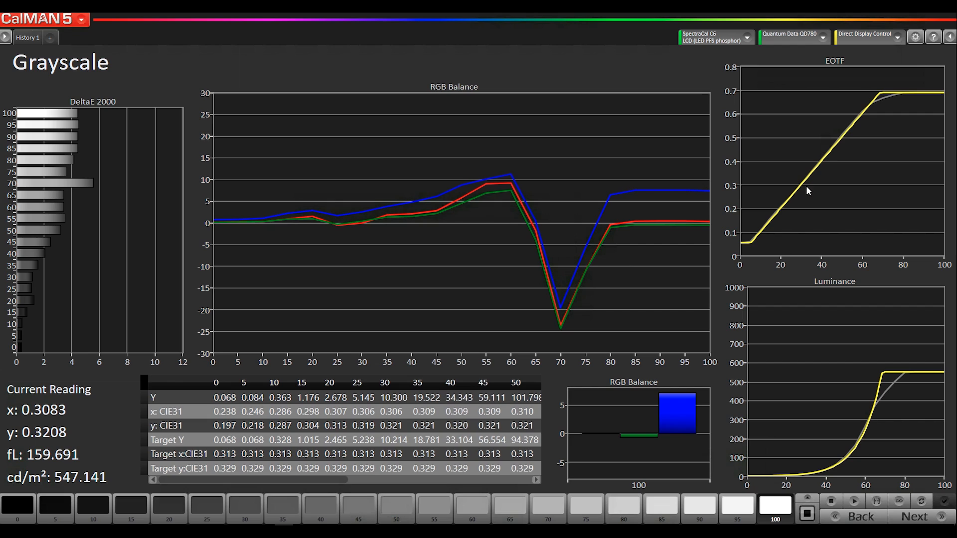
mouse_move(789, 183)
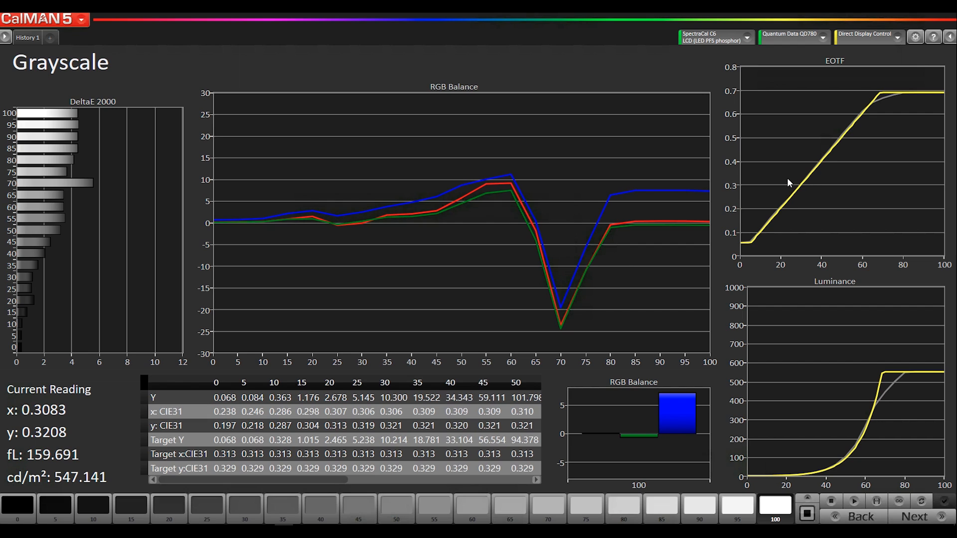
mouse_move(829, 152)
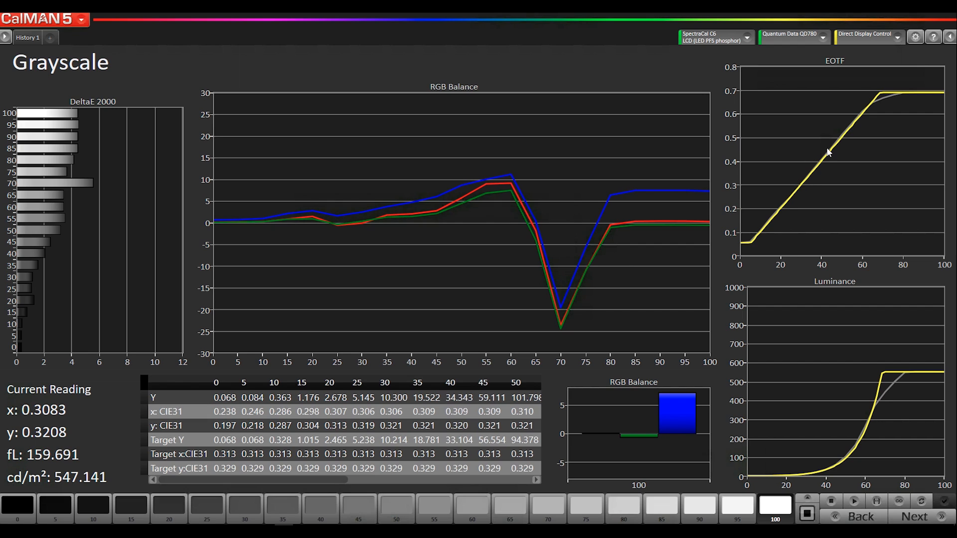
mouse_move(872, 105)
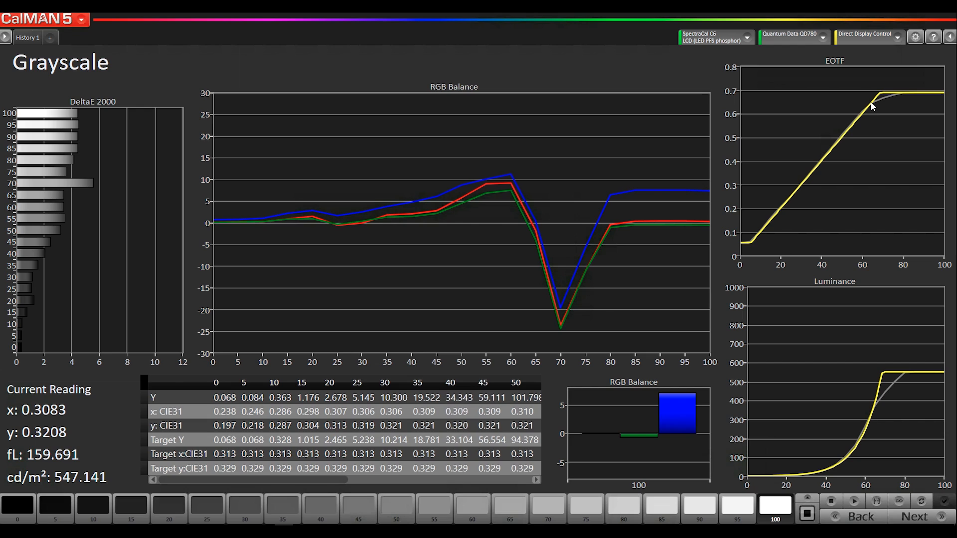
mouse_move(903, 99)
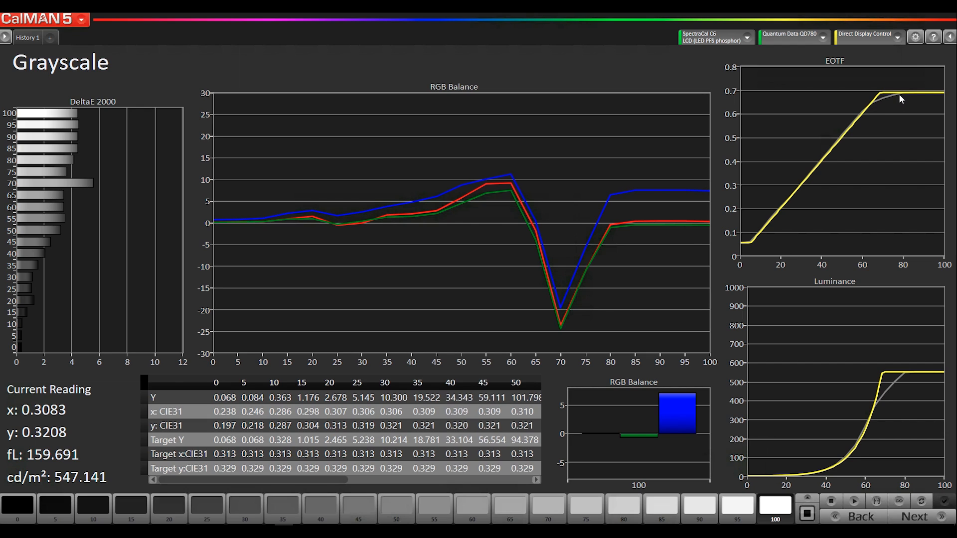
mouse_move(863, 117)
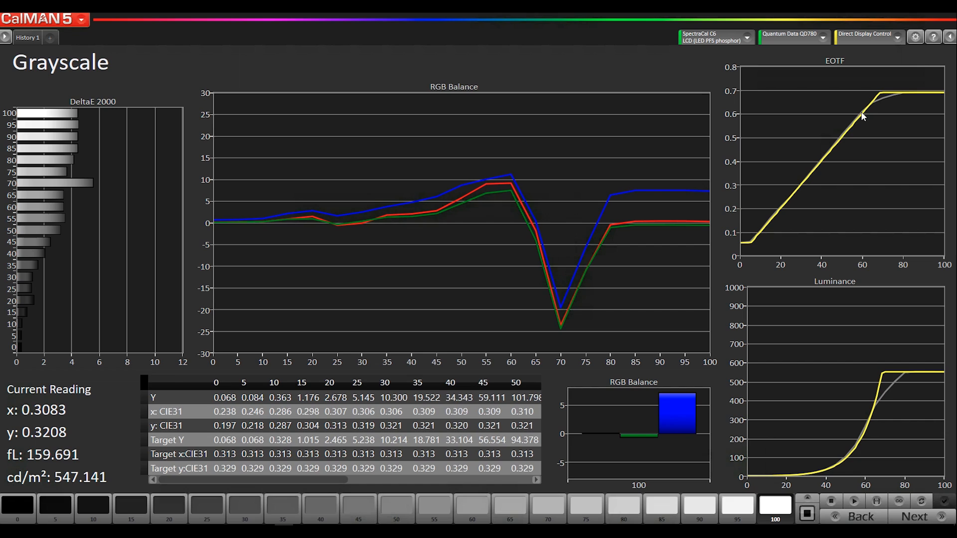
mouse_move(873, 153)
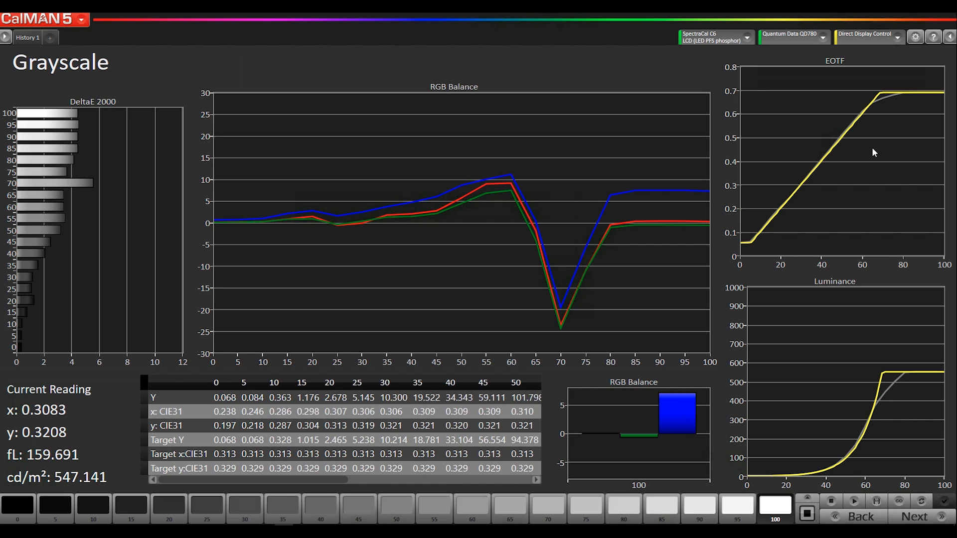
mouse_move(865, 118)
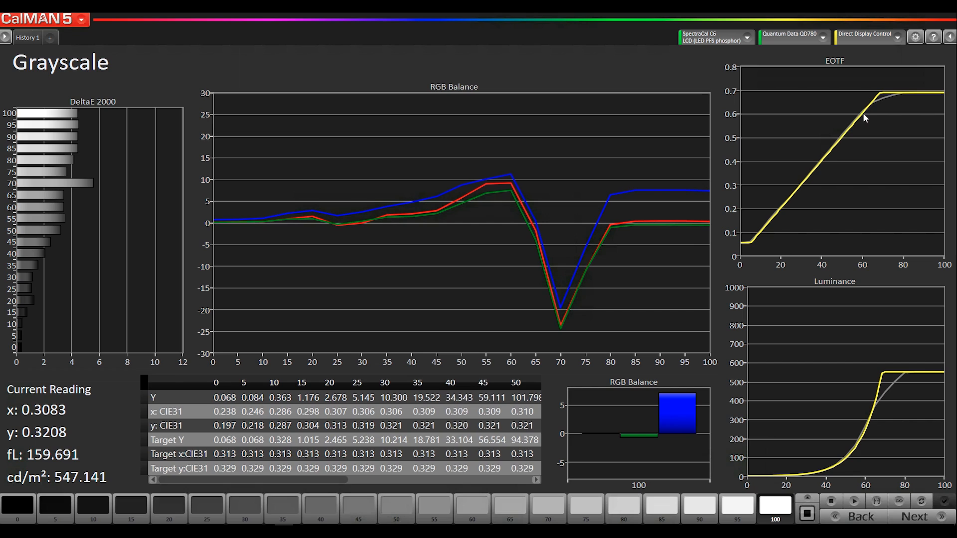
mouse_move(876, 111)
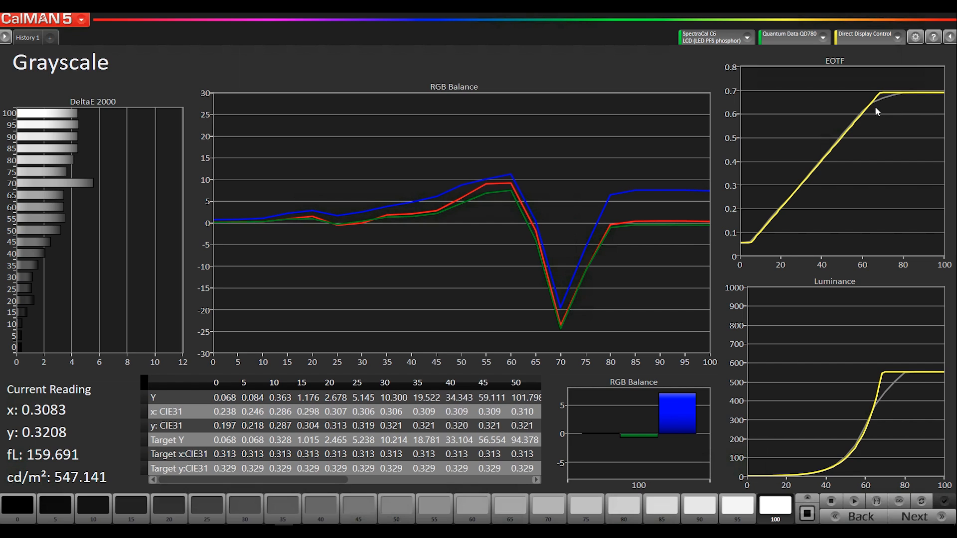
mouse_move(879, 109)
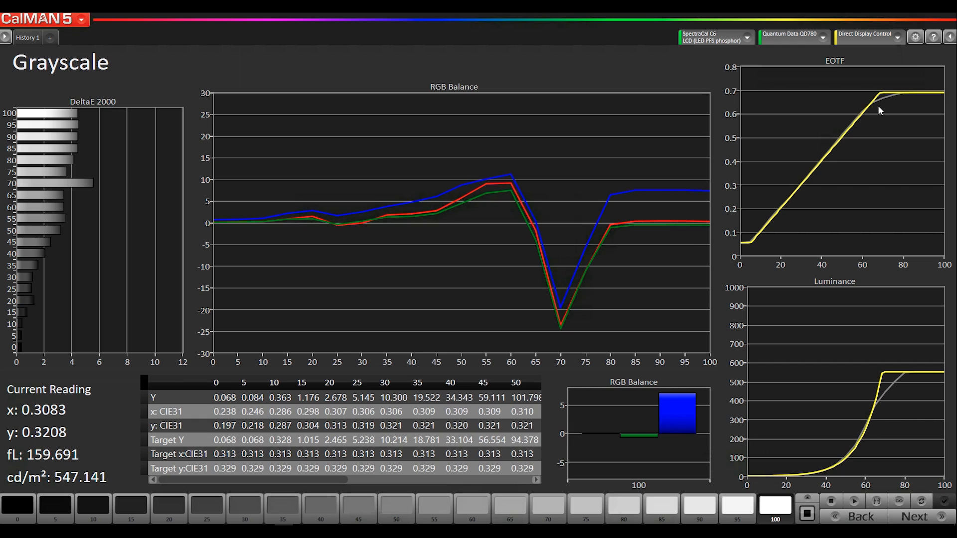
mouse_move(878, 389)
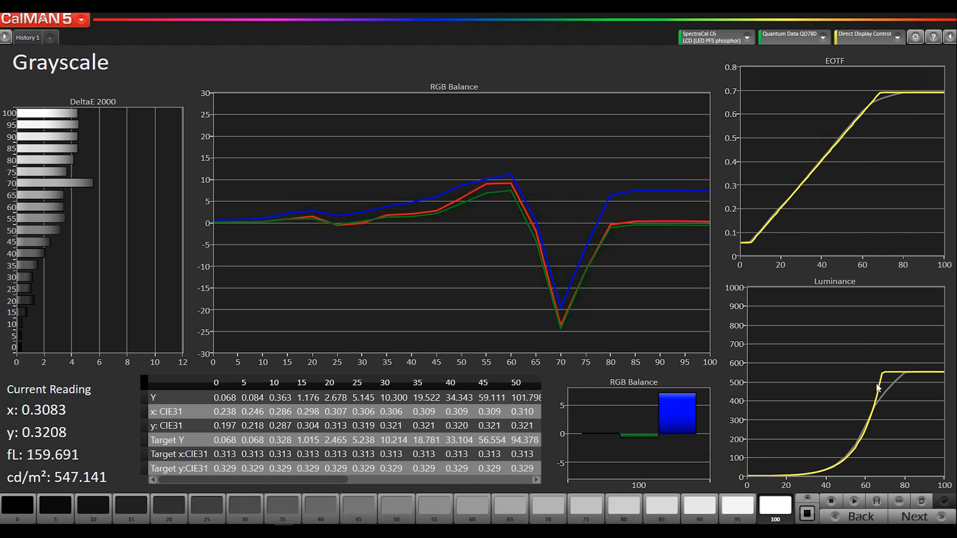
mouse_move(869, 420)
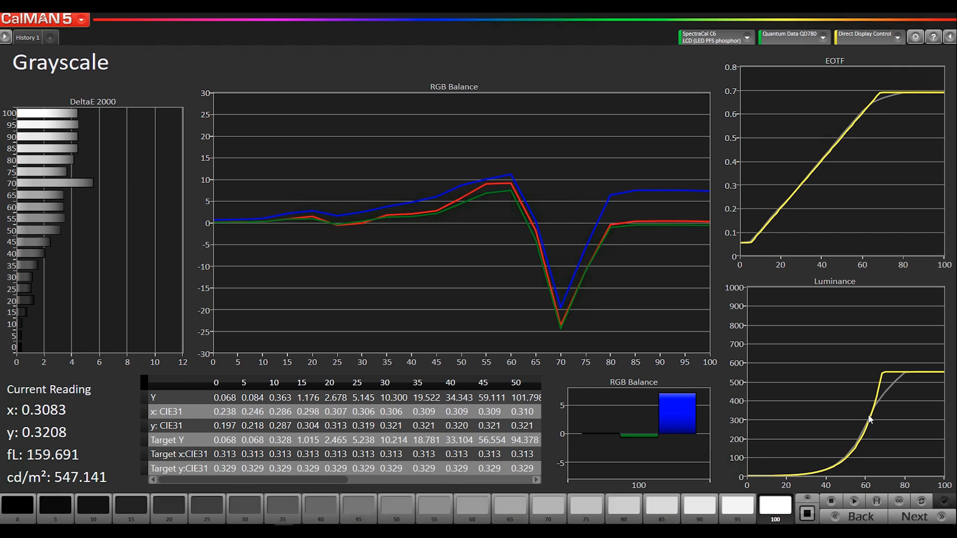
mouse_move(879, 400)
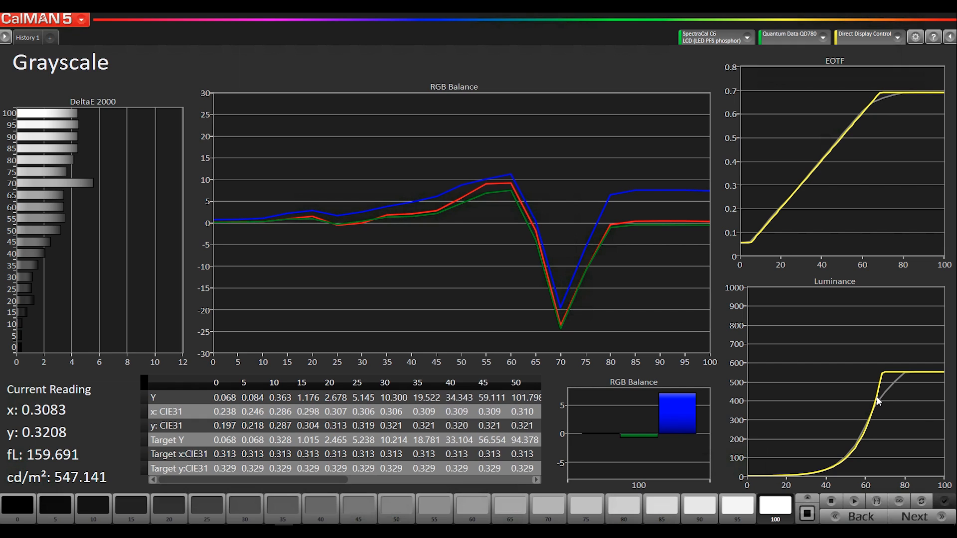
mouse_move(305, 214)
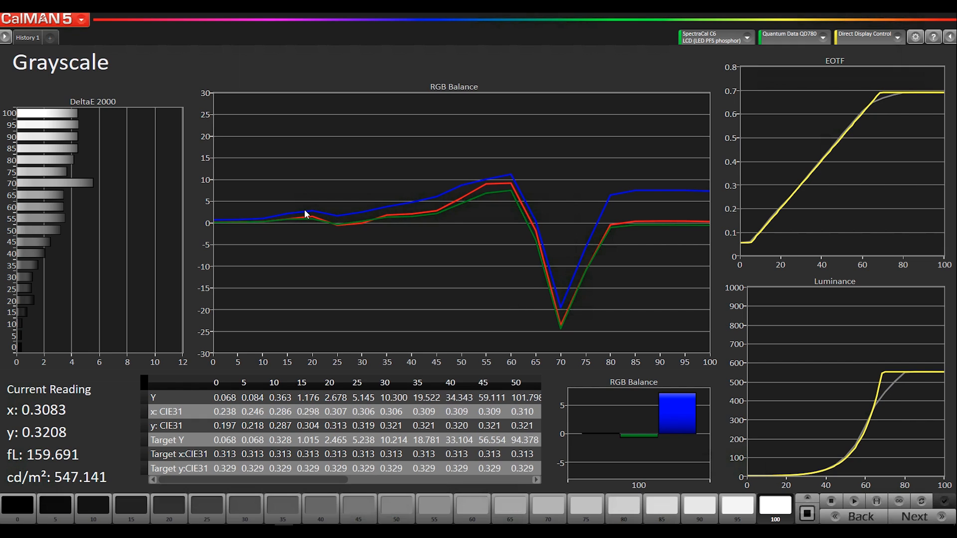
mouse_move(346, 215)
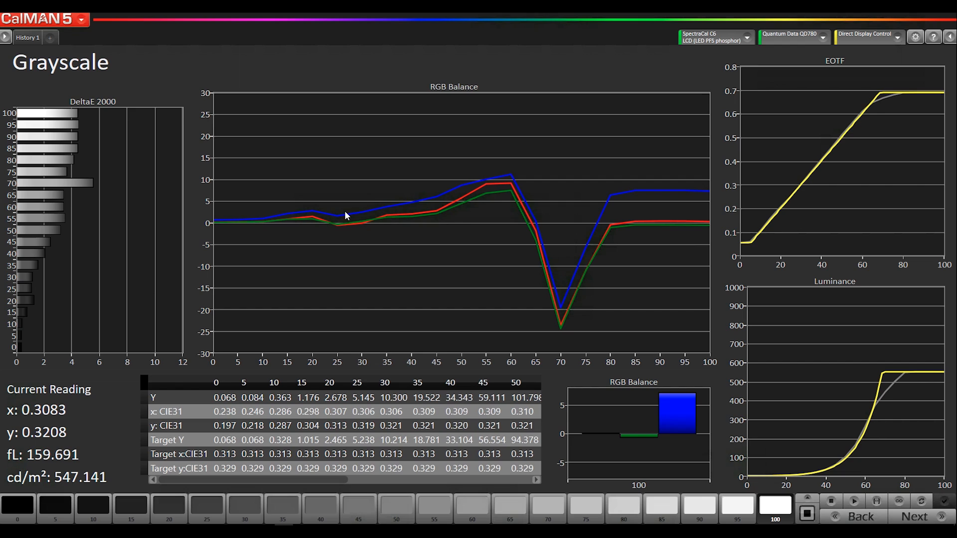
mouse_move(555, 261)
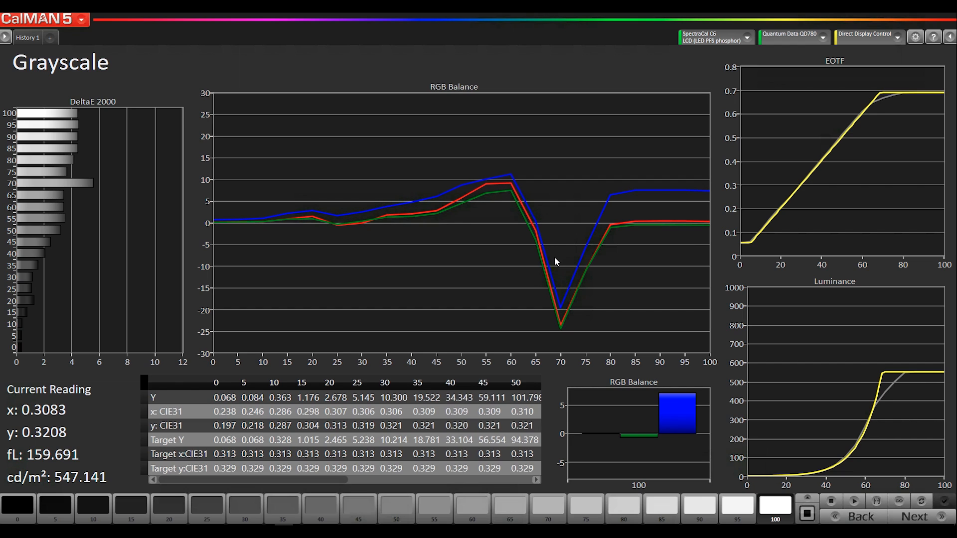
mouse_move(549, 299)
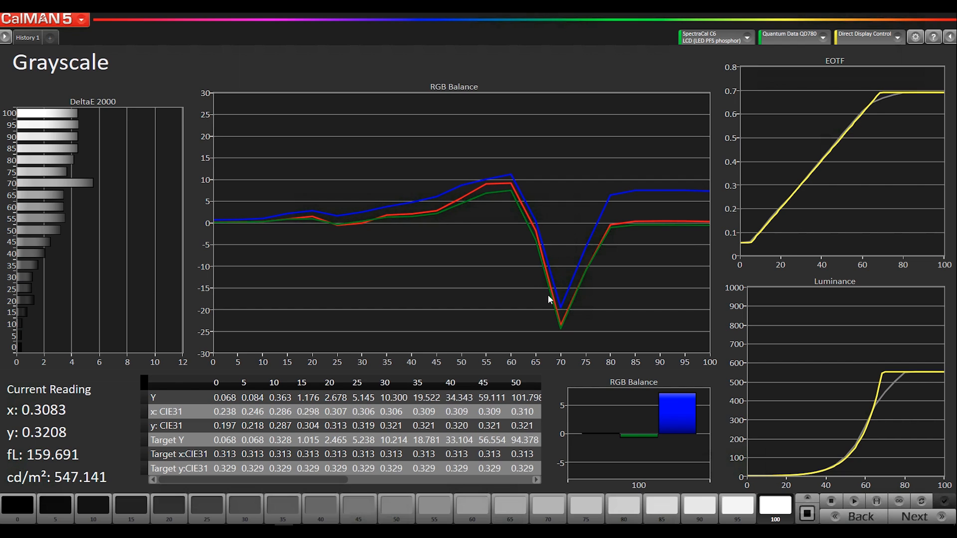
mouse_move(531, 272)
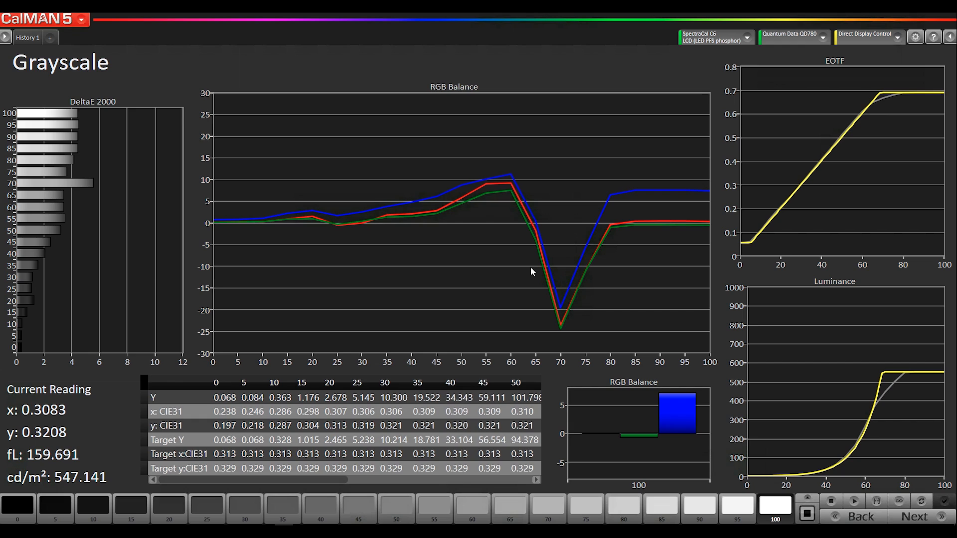
mouse_move(504, 183)
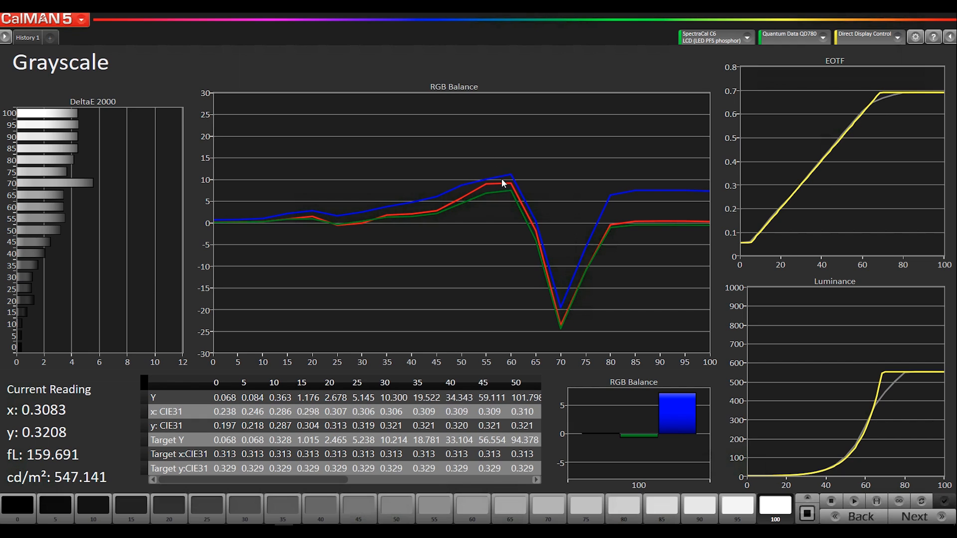
mouse_move(560, 299)
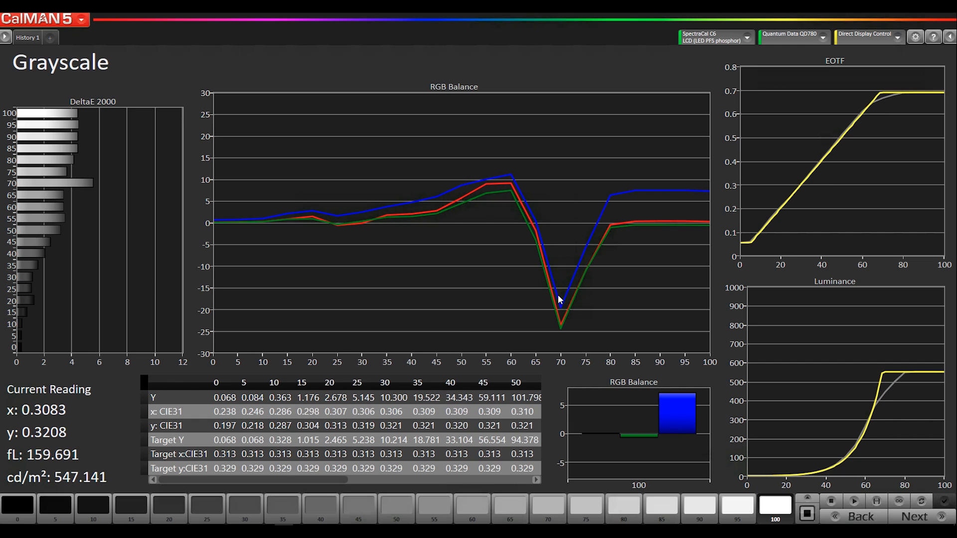
mouse_move(687, 377)
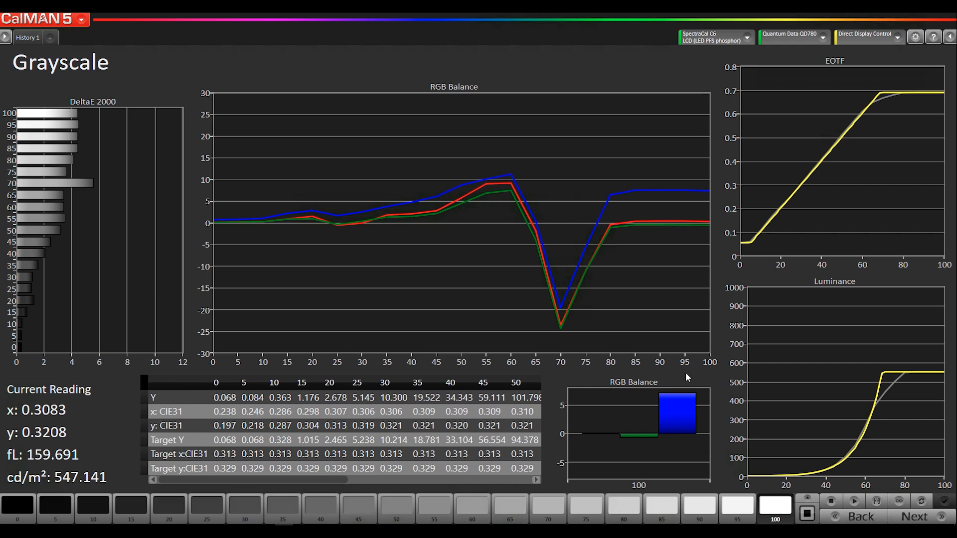
mouse_move(96, 443)
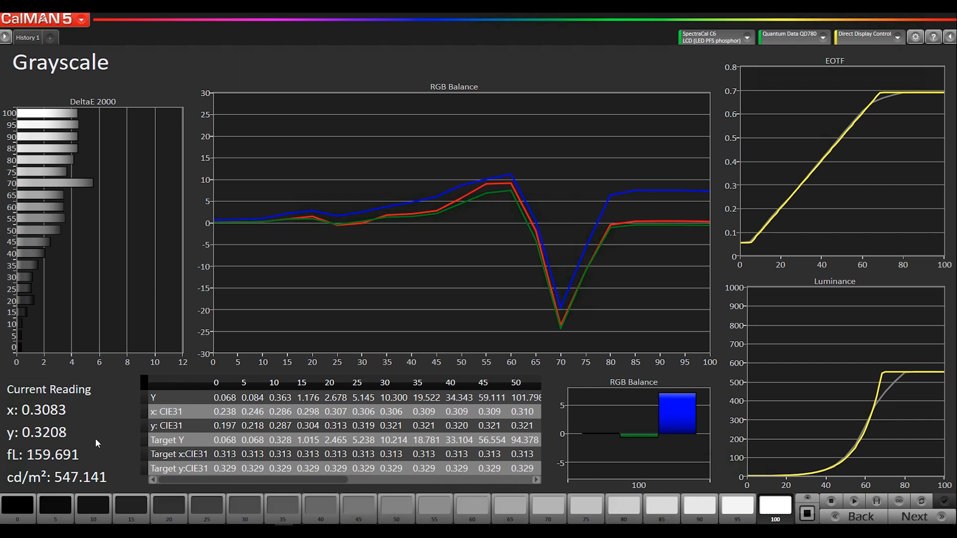
mouse_move(442, 441)
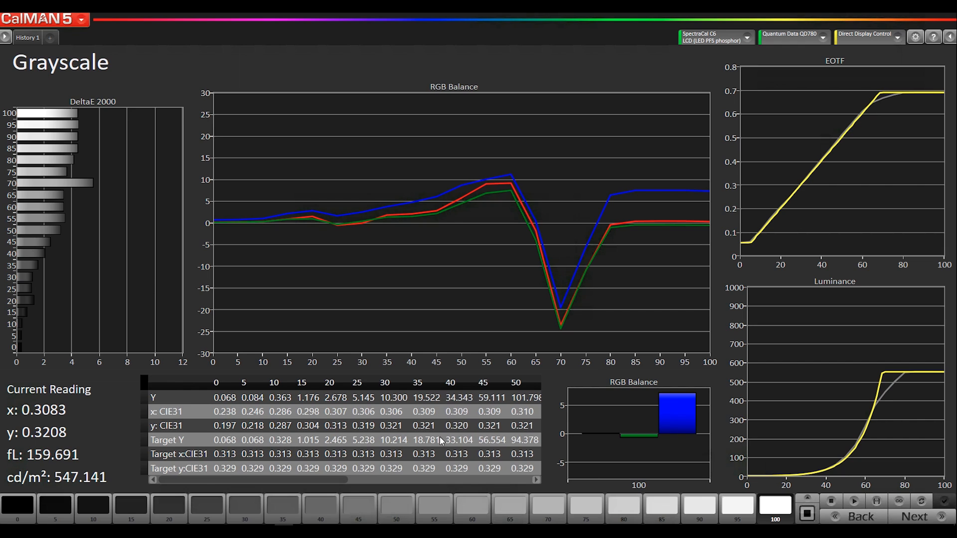
mouse_move(914, 517)
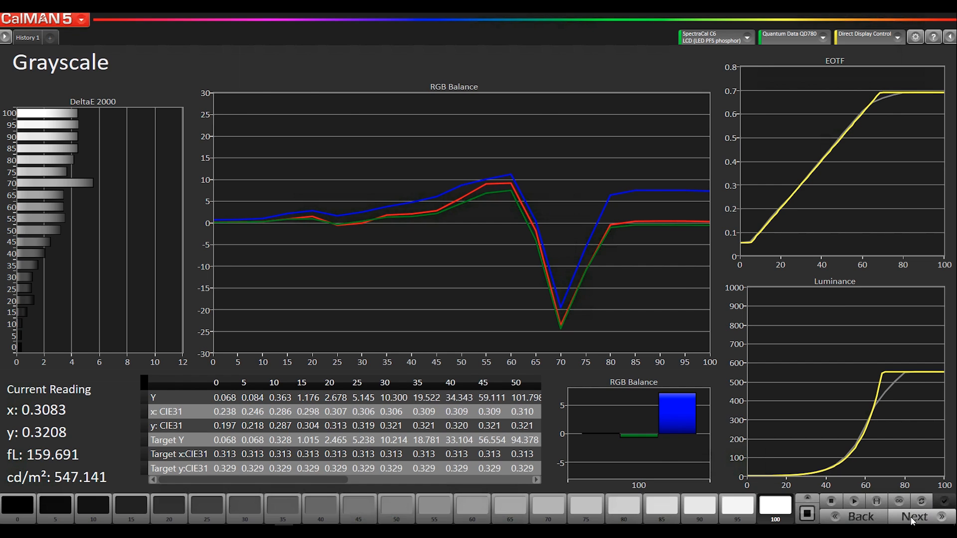
left_click(914, 517)
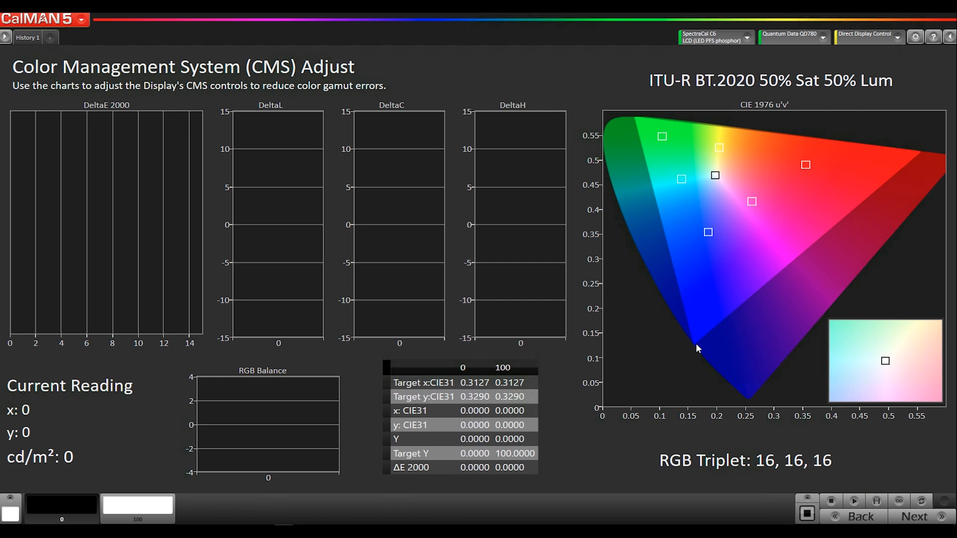
mouse_move(641, 160)
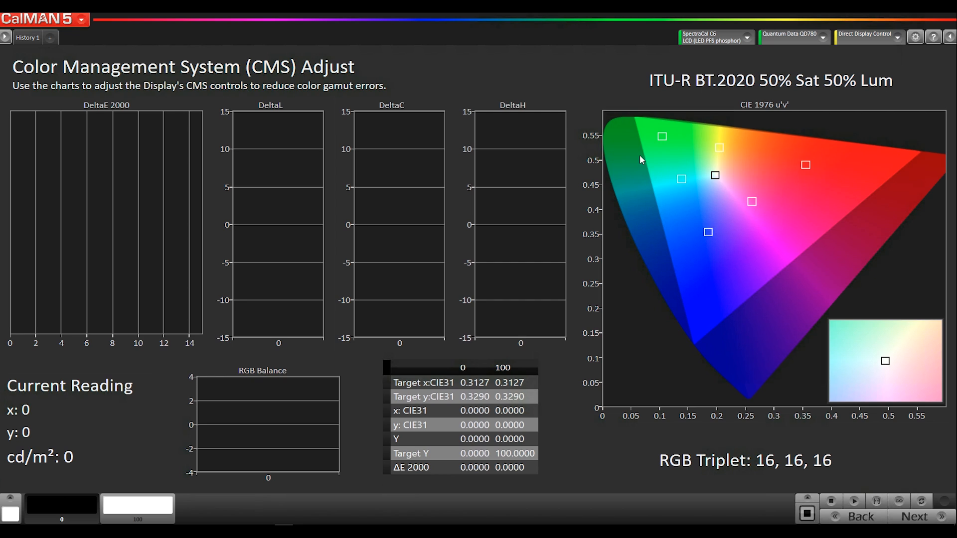
mouse_move(924, 155)
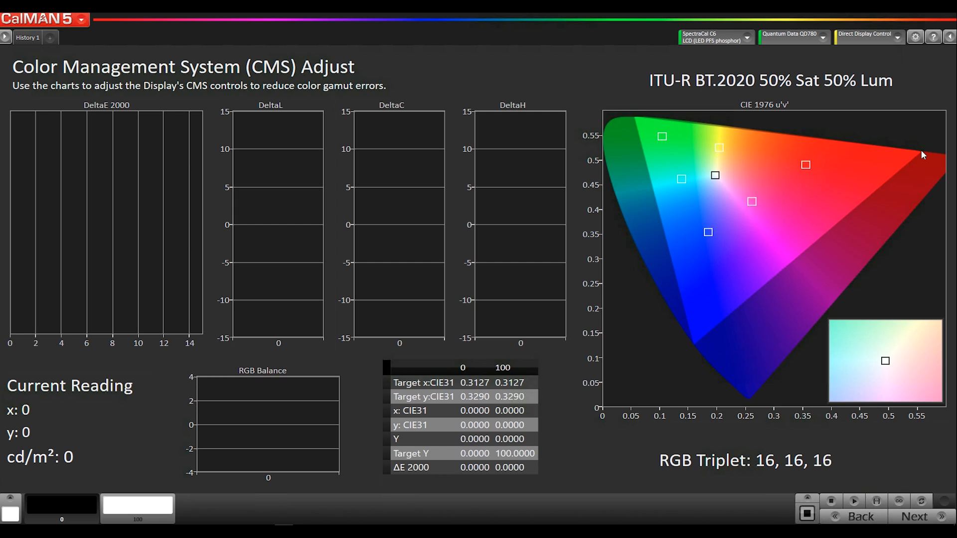
mouse_move(856, 165)
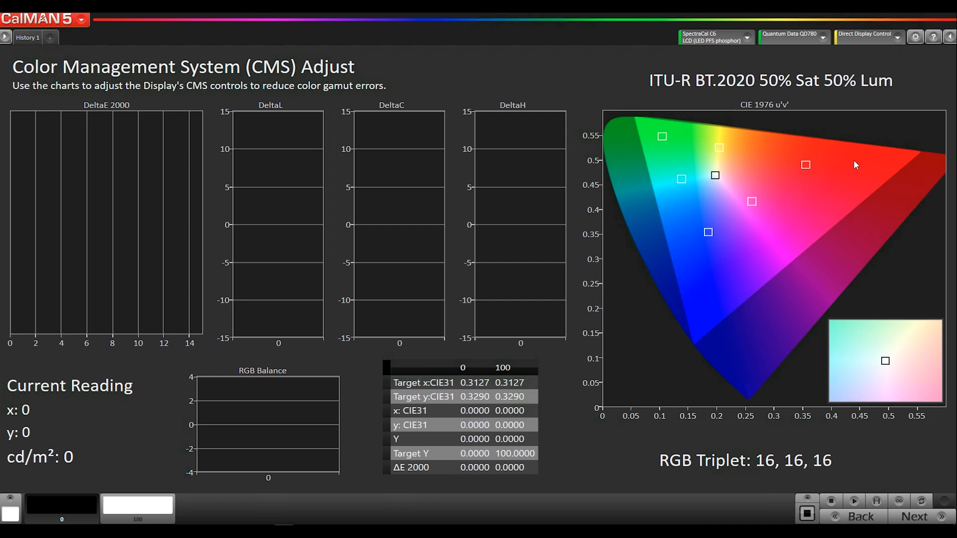
mouse_move(811, 171)
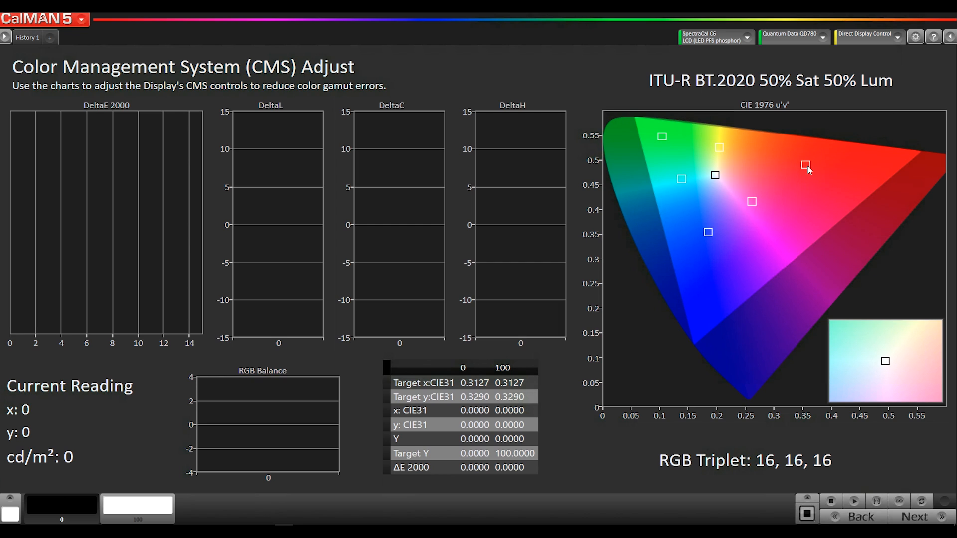
mouse_move(888, 459)
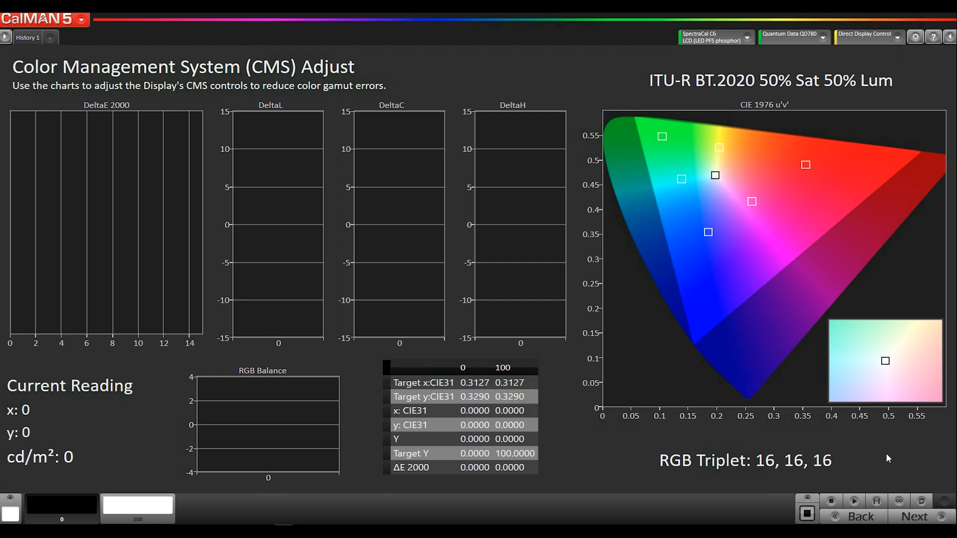
mouse_move(886, 457)
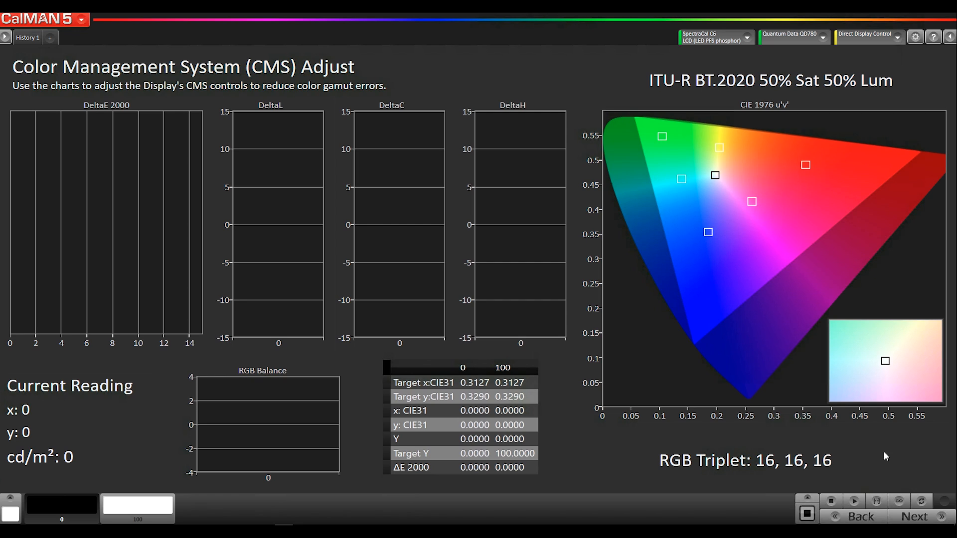
mouse_move(343, 169)
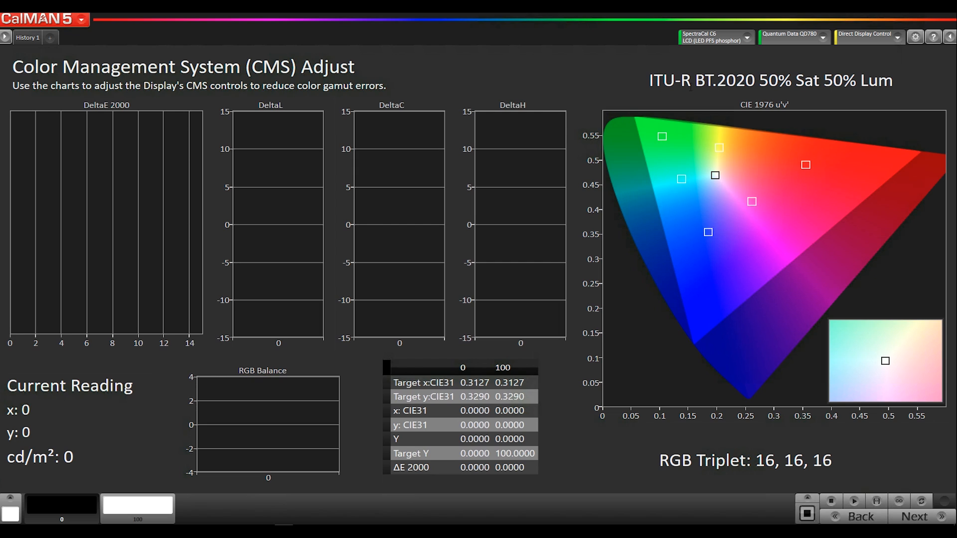
mouse_move(675, 115)
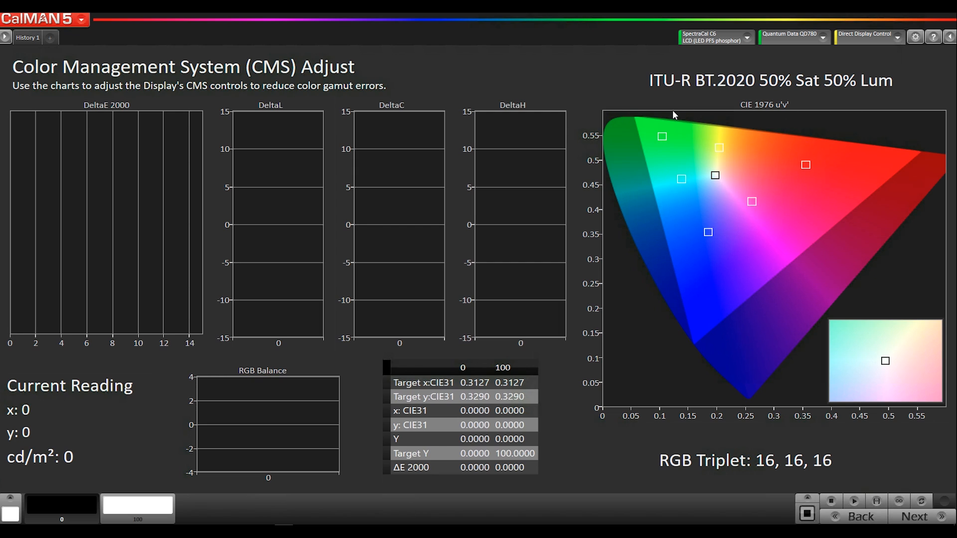
mouse_move(790, 110)
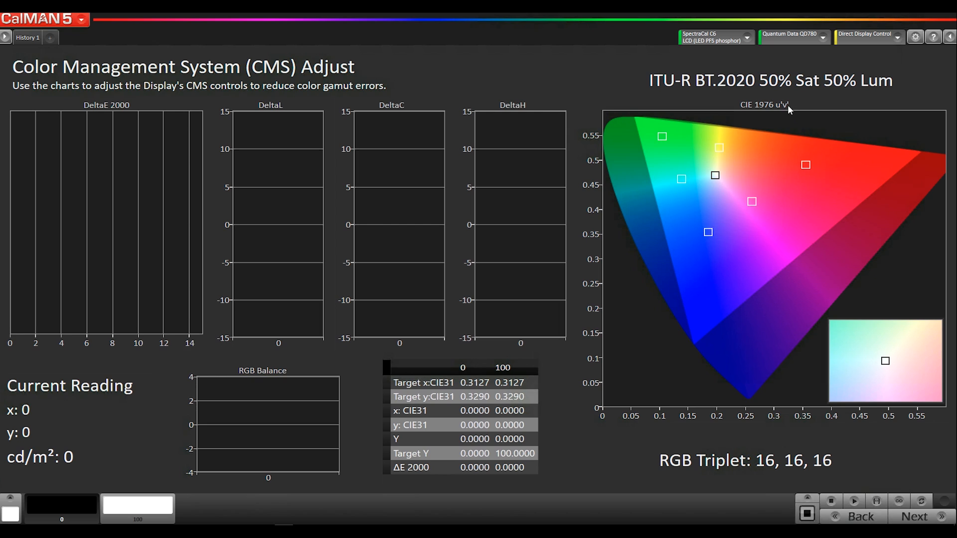
mouse_move(808, 170)
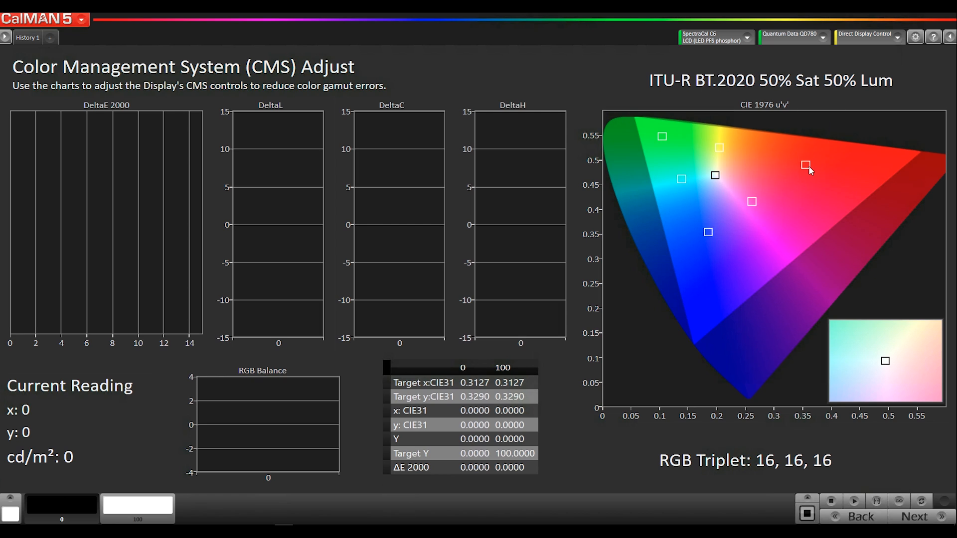
mouse_move(700, 221)
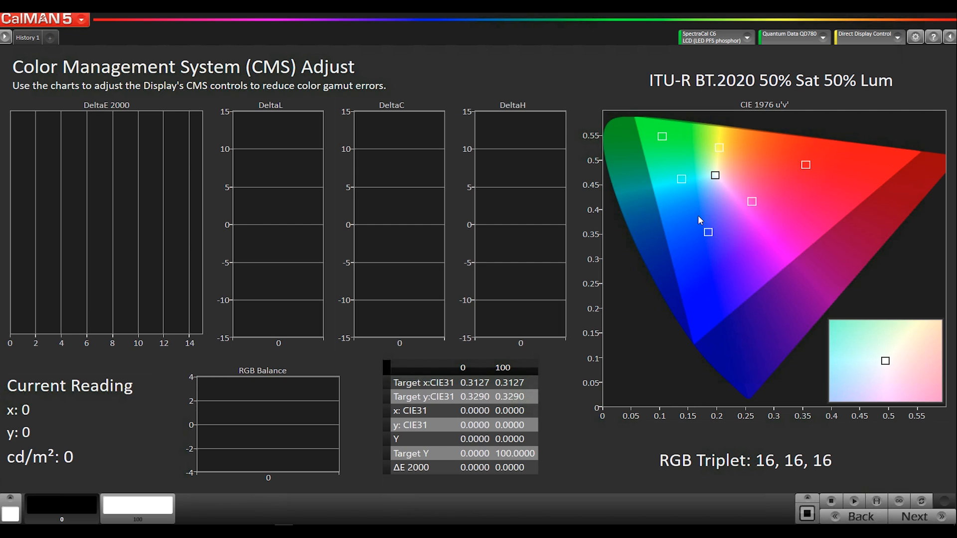
mouse_move(871, 469)
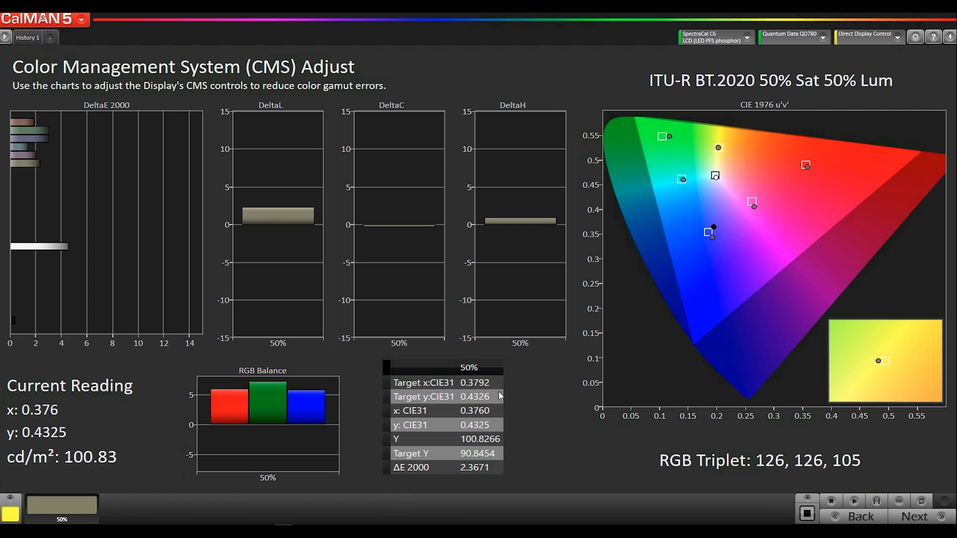
mouse_move(794, 169)
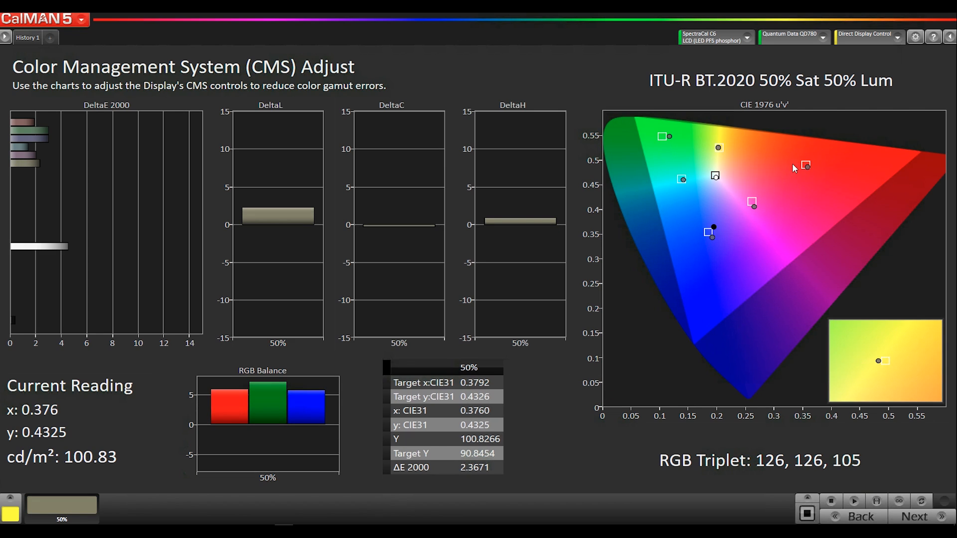
mouse_move(46, 133)
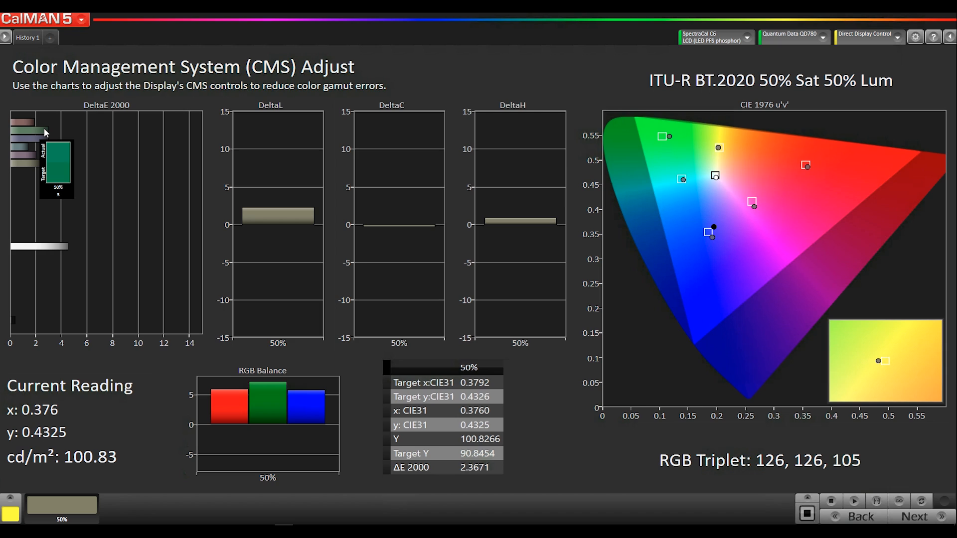
mouse_move(340, 185)
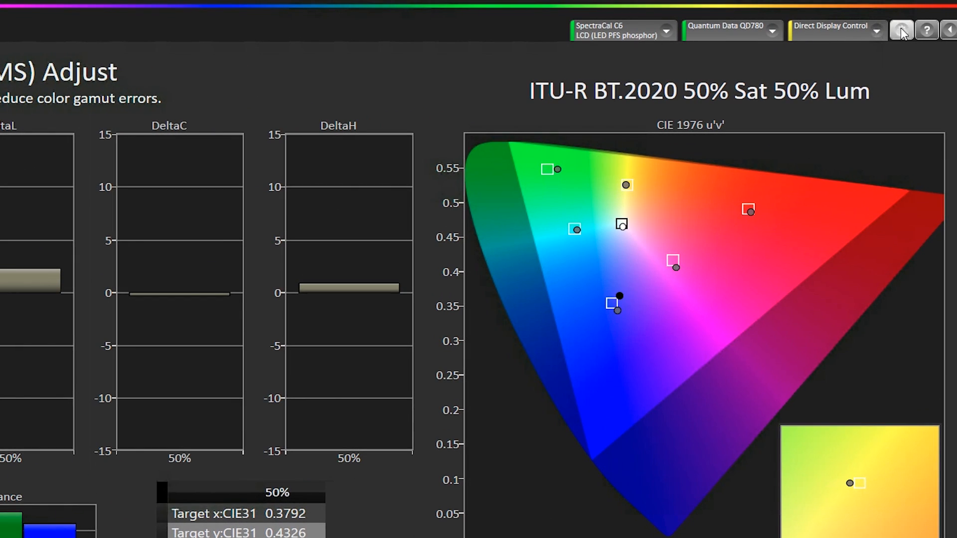
Set Saturation Sweeps to DCI P3 25% Sweeps in Workflow Basic Options
left_click(902, 30)
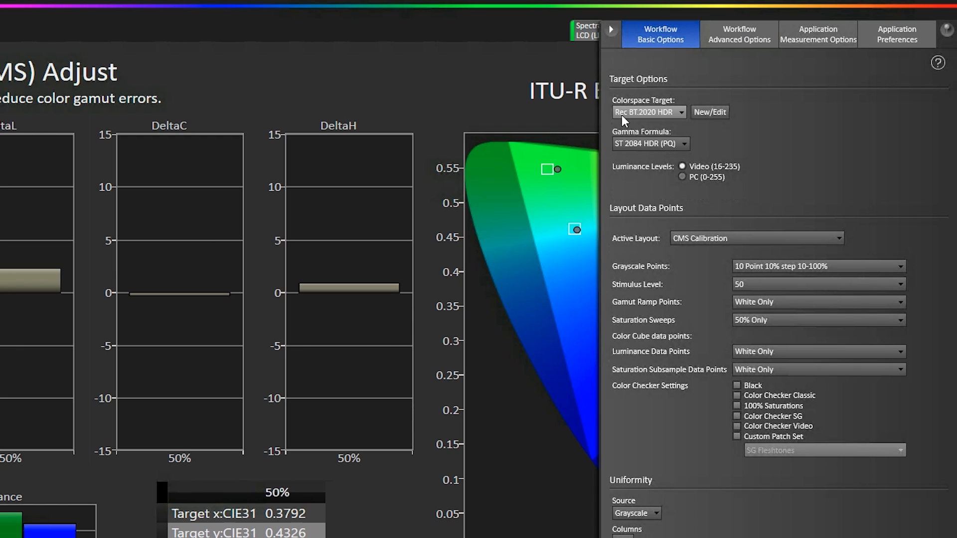
mouse_move(612, 30)
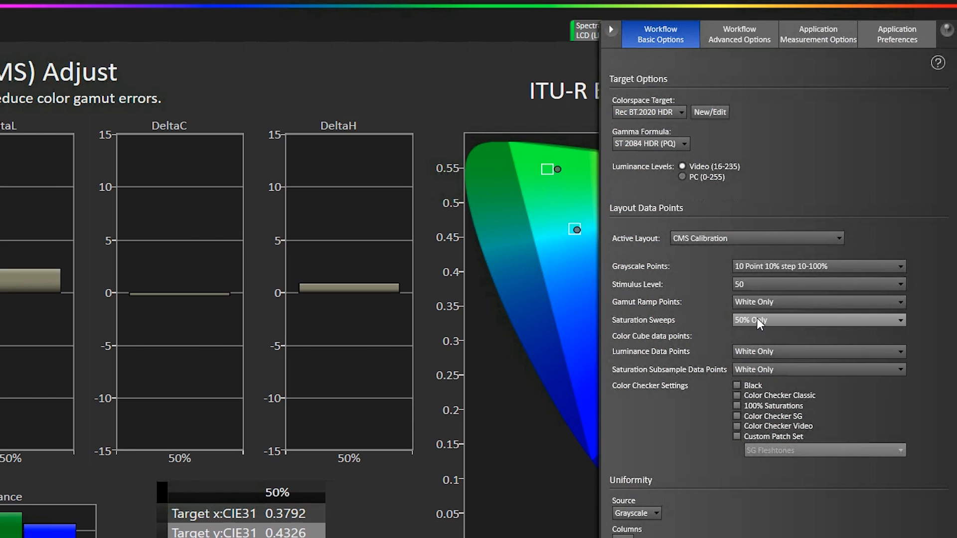
mouse_move(758, 305)
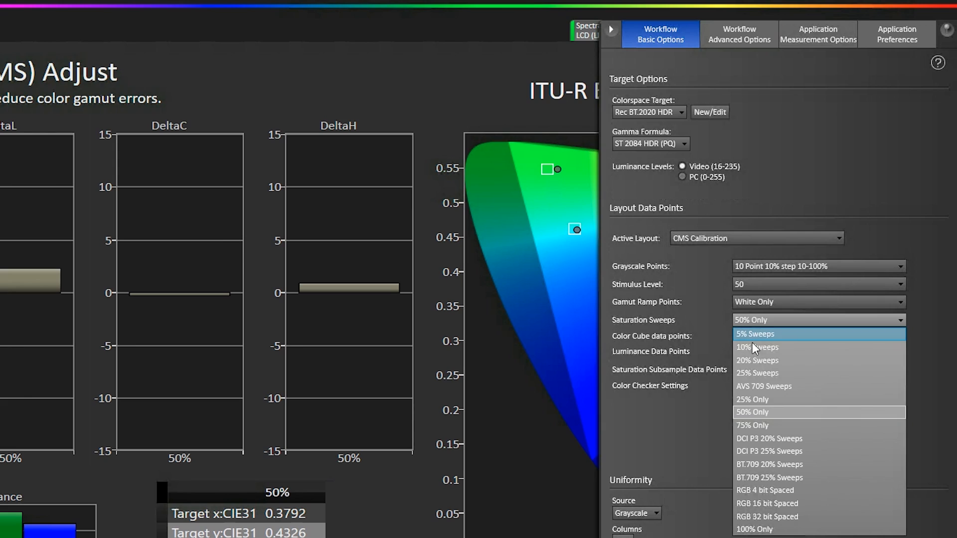
mouse_move(766, 456)
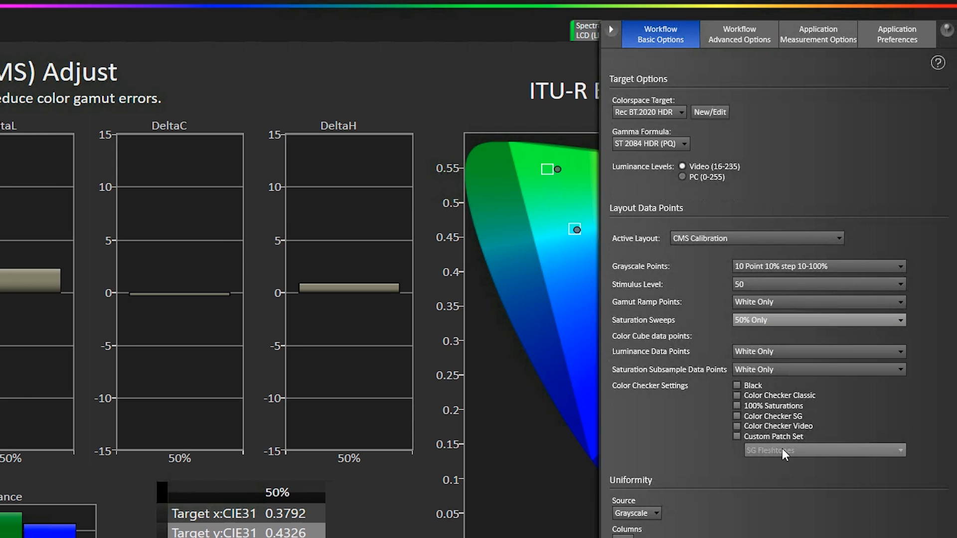
left_click(818, 320)
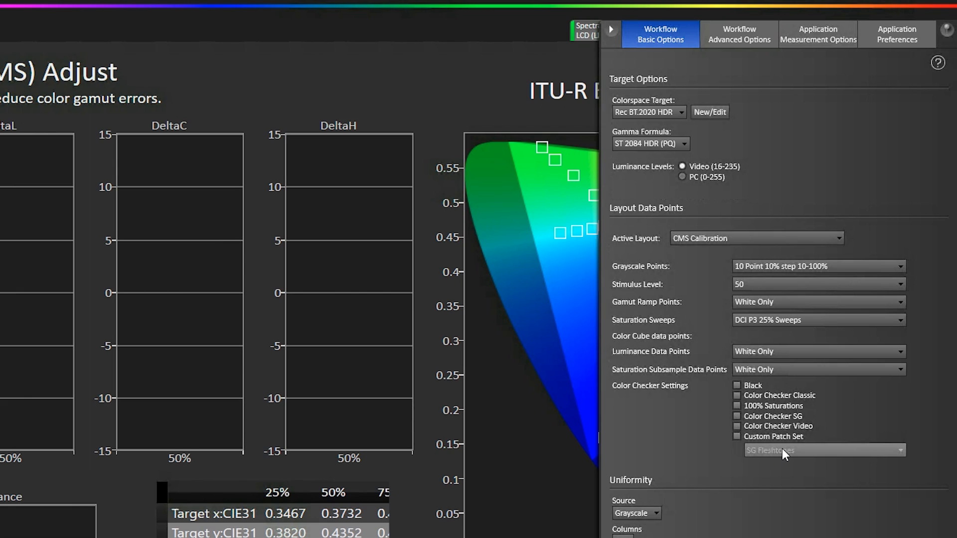
left_click(818, 320)
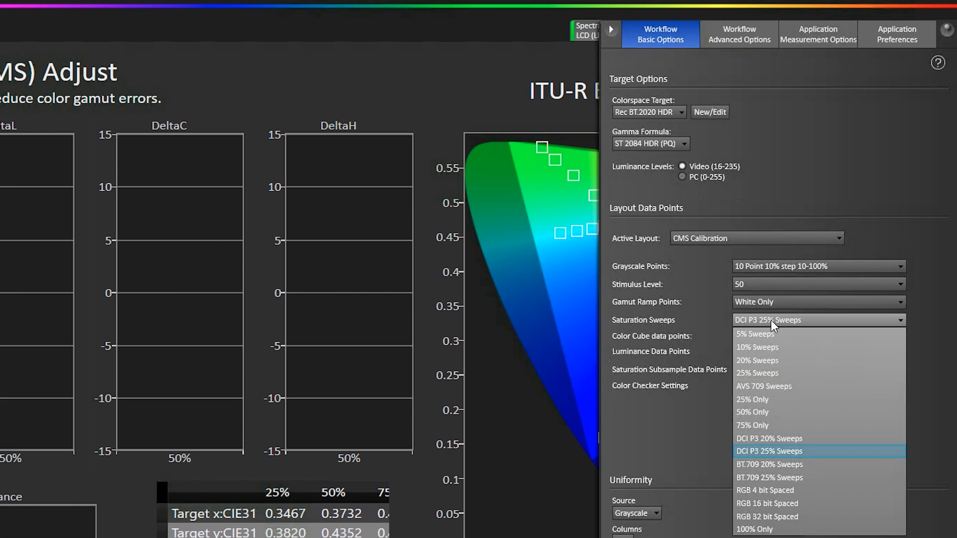
left_click(770, 452)
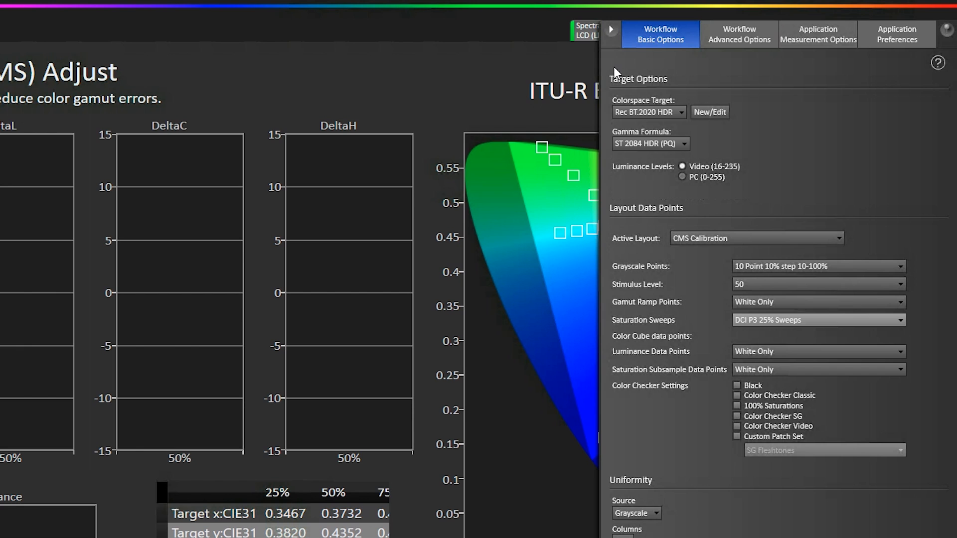
left_click(611, 30)
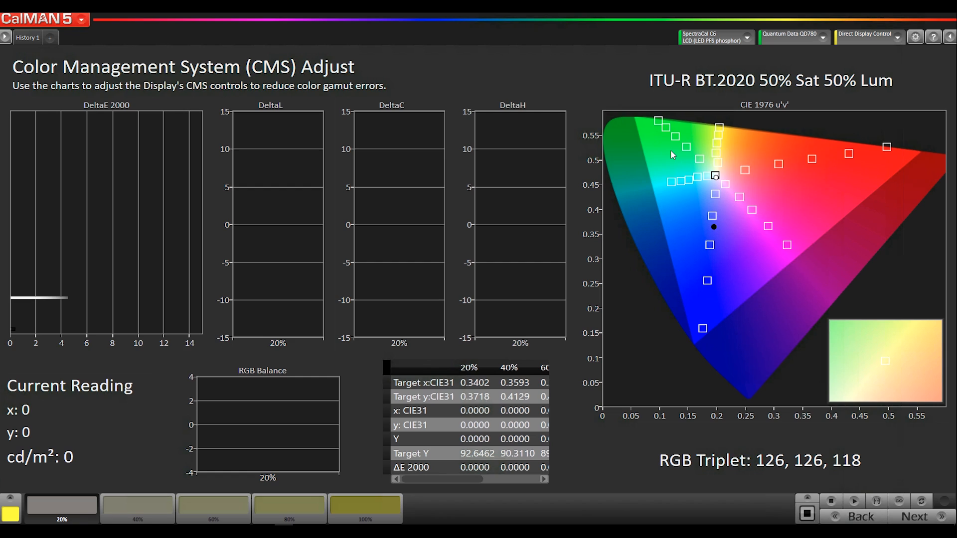
mouse_move(888, 150)
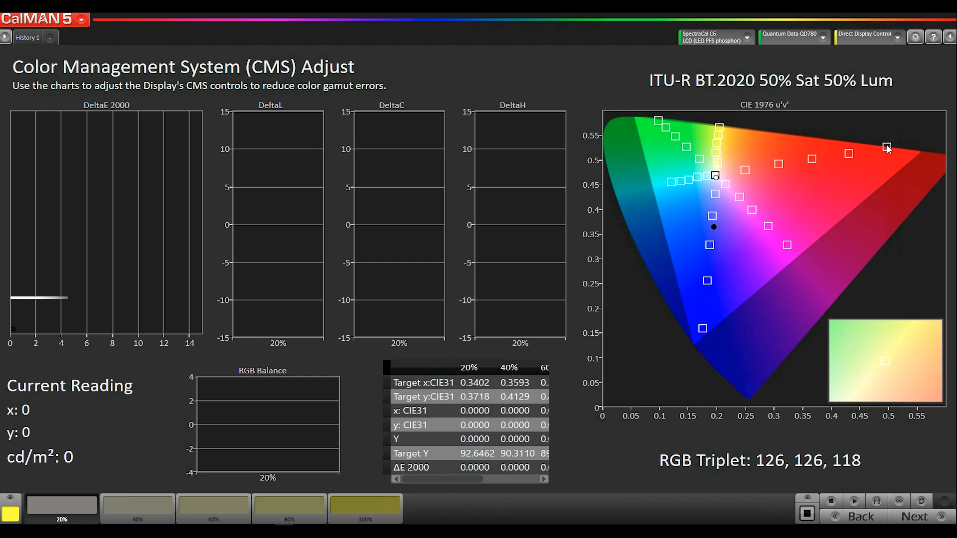
mouse_move(892, 491)
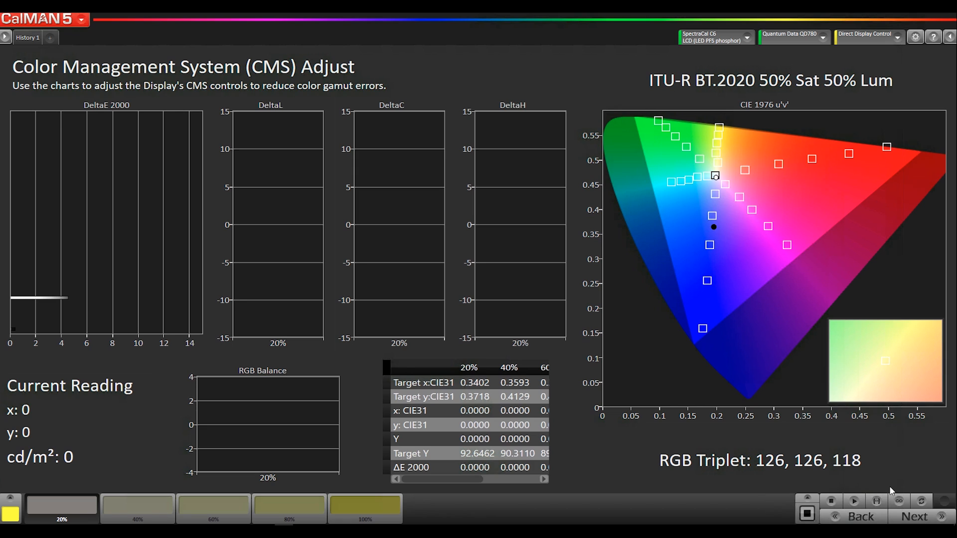
mouse_move(876, 502)
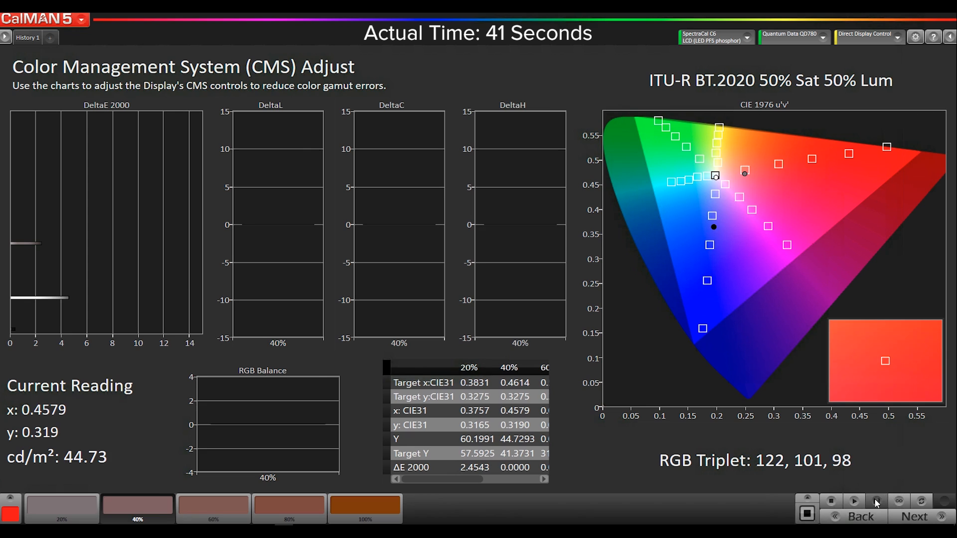
left_click(364, 508)
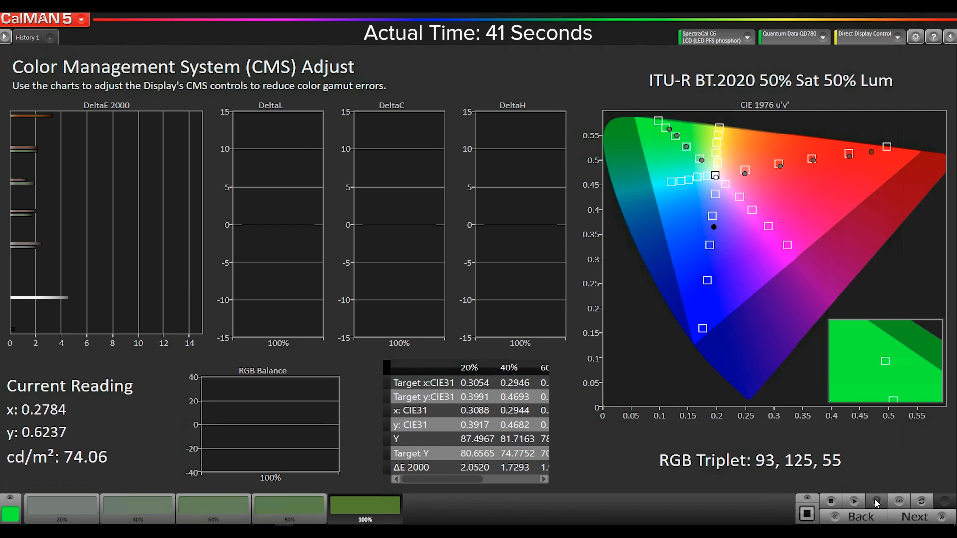
left_click(137, 506)
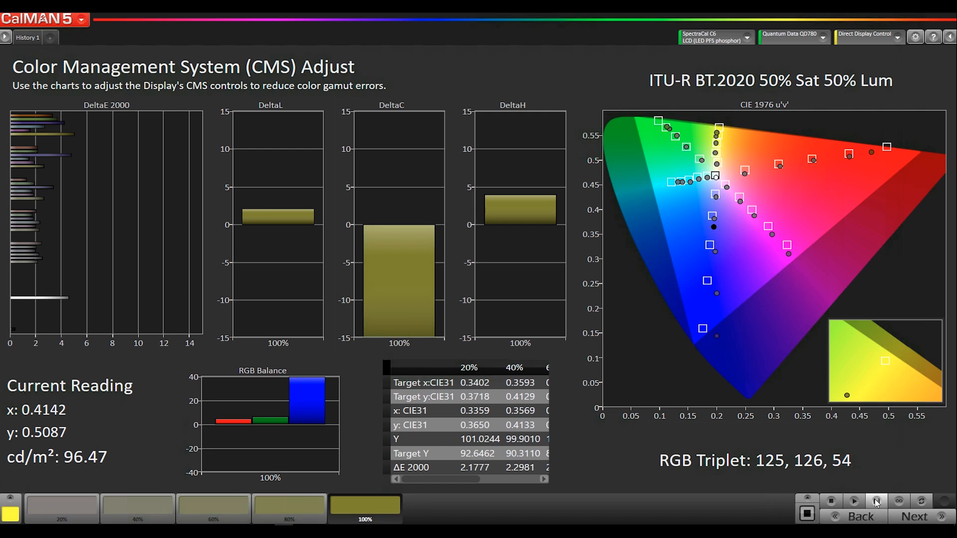
mouse_move(746, 177)
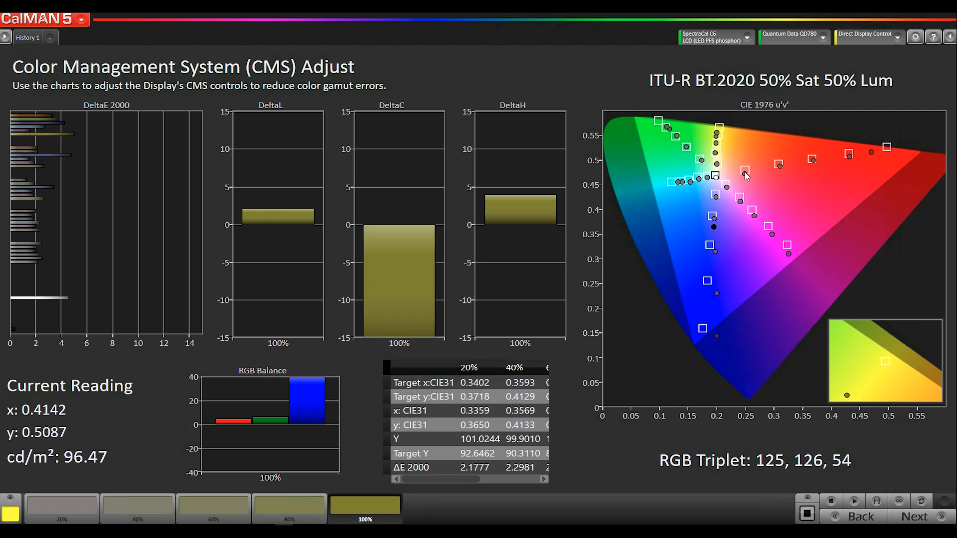
mouse_move(861, 156)
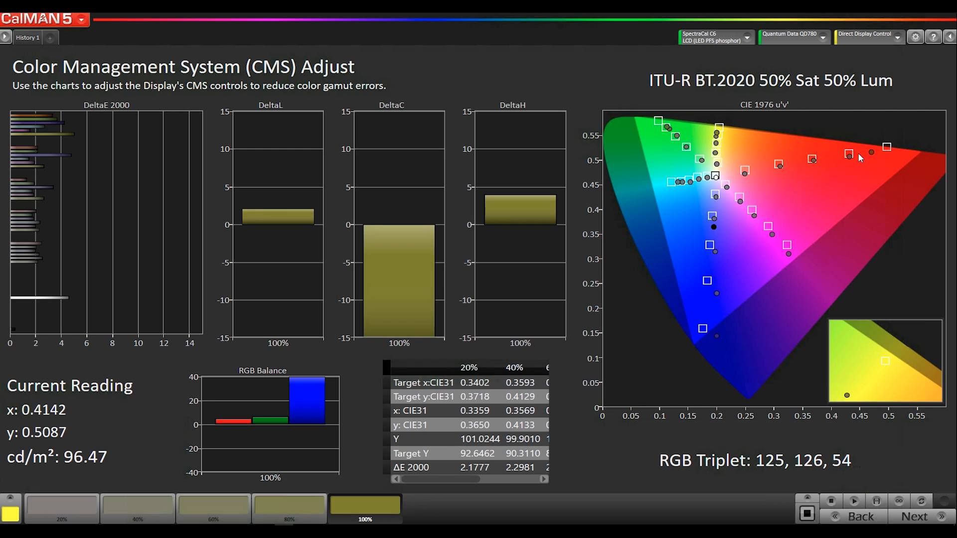
mouse_move(872, 154)
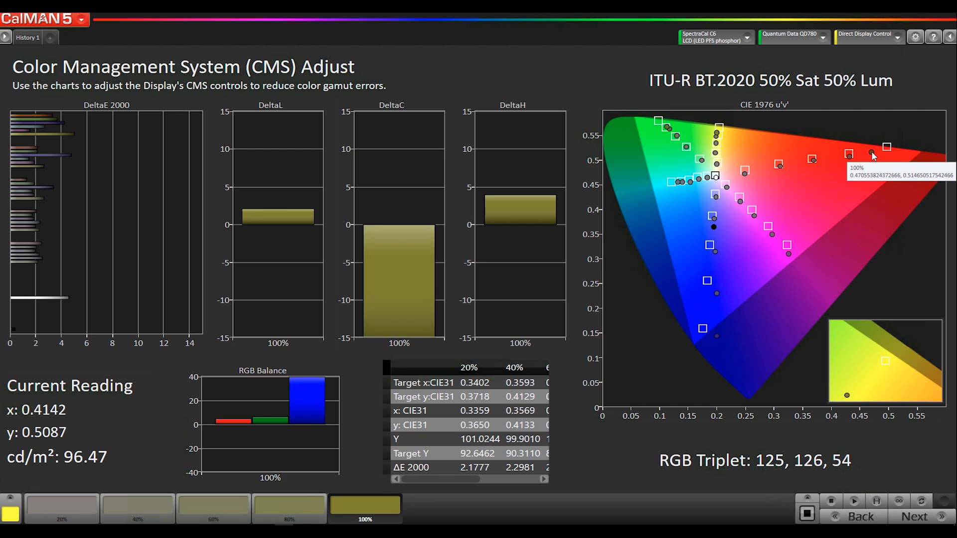
mouse_move(872, 153)
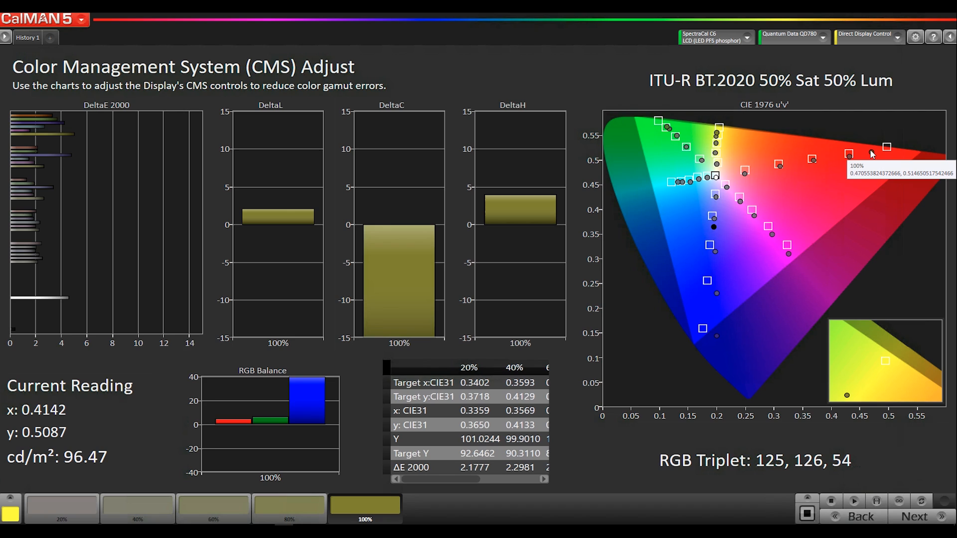
mouse_move(873, 154)
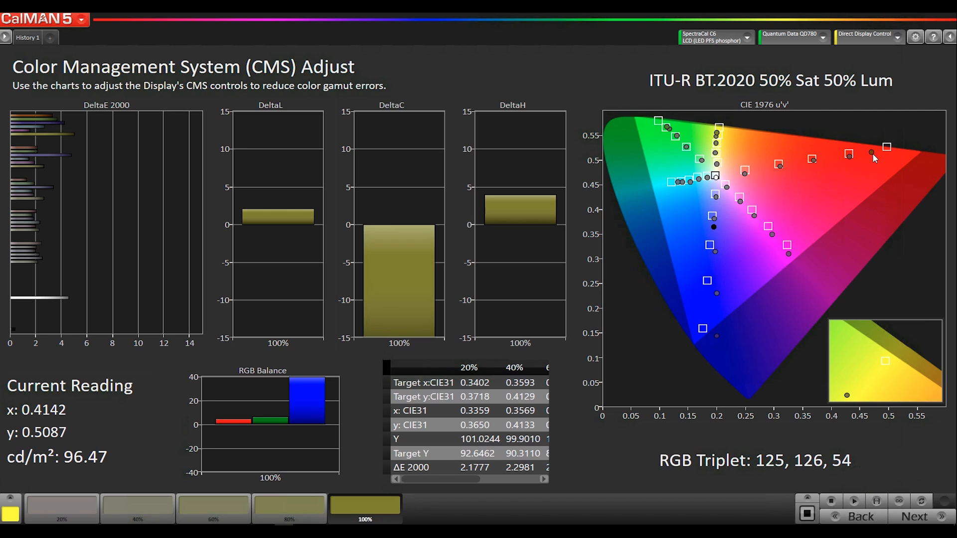
mouse_move(873, 154)
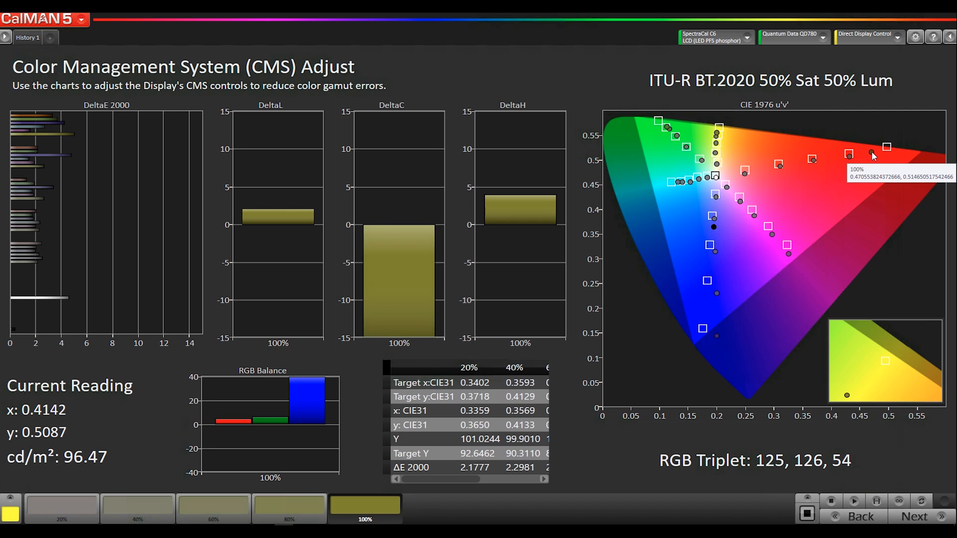
mouse_move(824, 148)
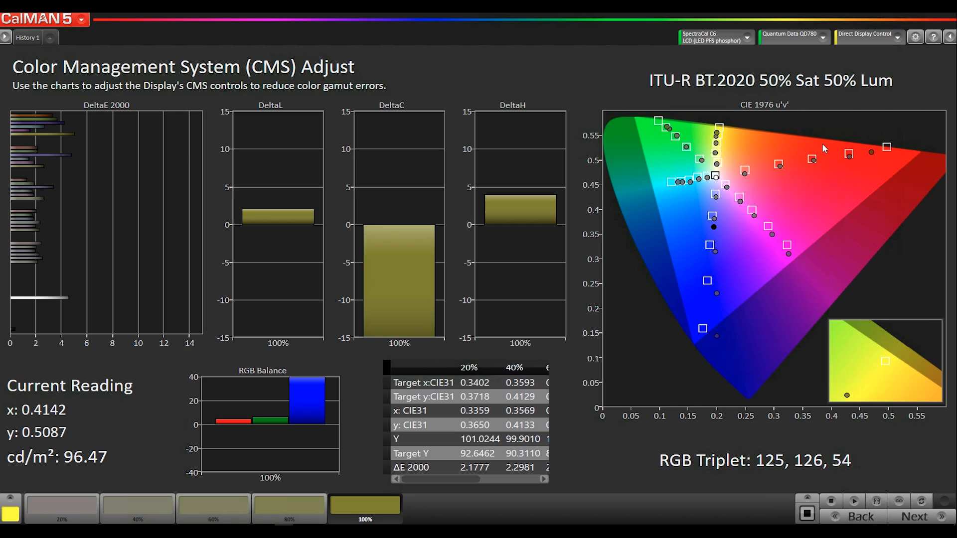
mouse_move(676, 140)
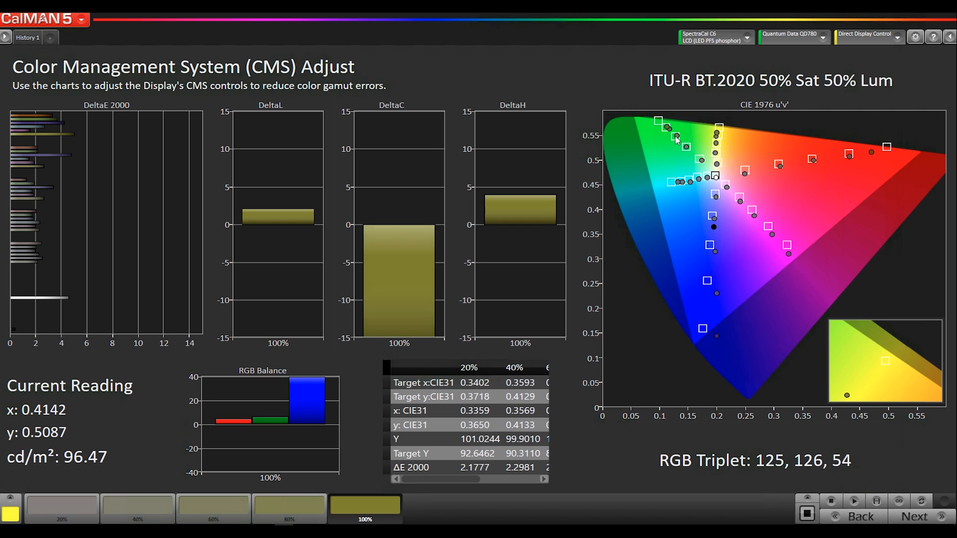
mouse_move(669, 133)
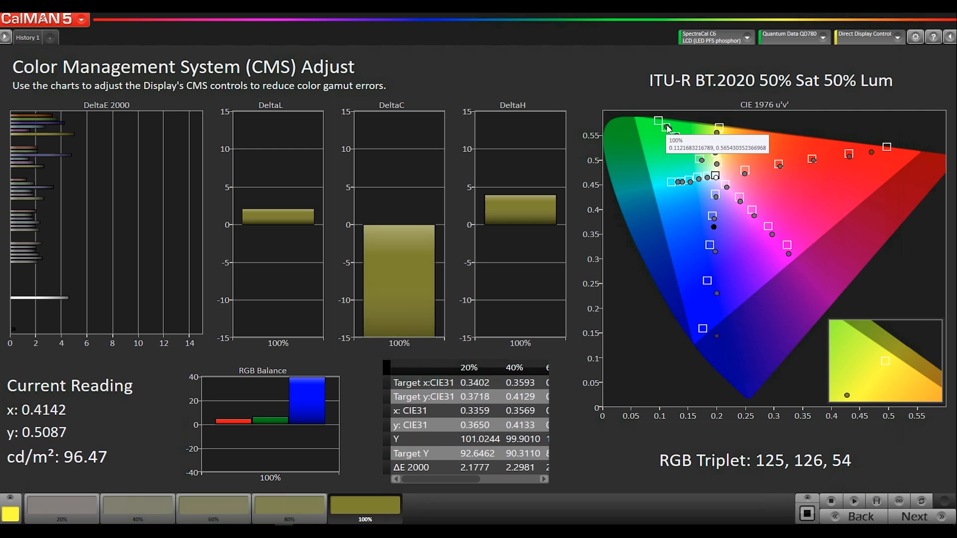
mouse_move(718, 275)
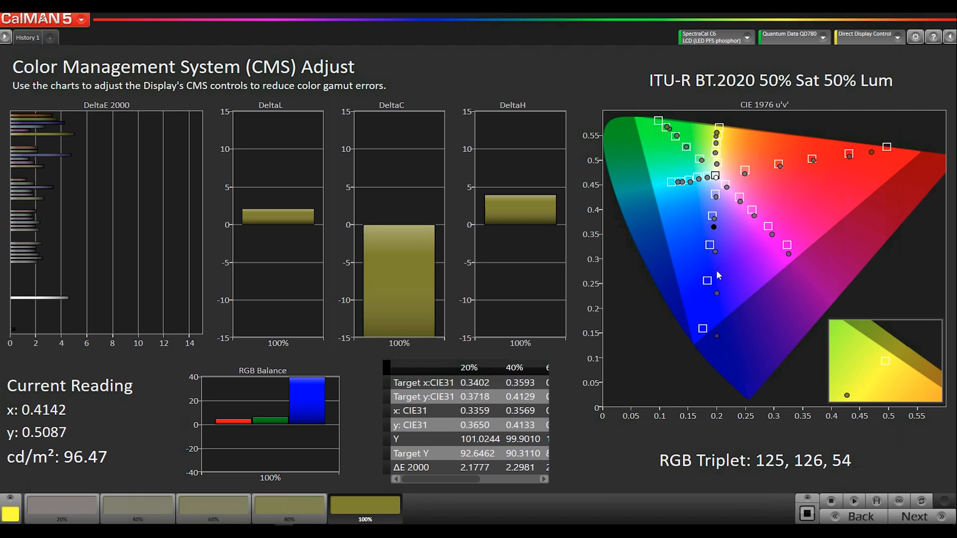
mouse_move(719, 340)
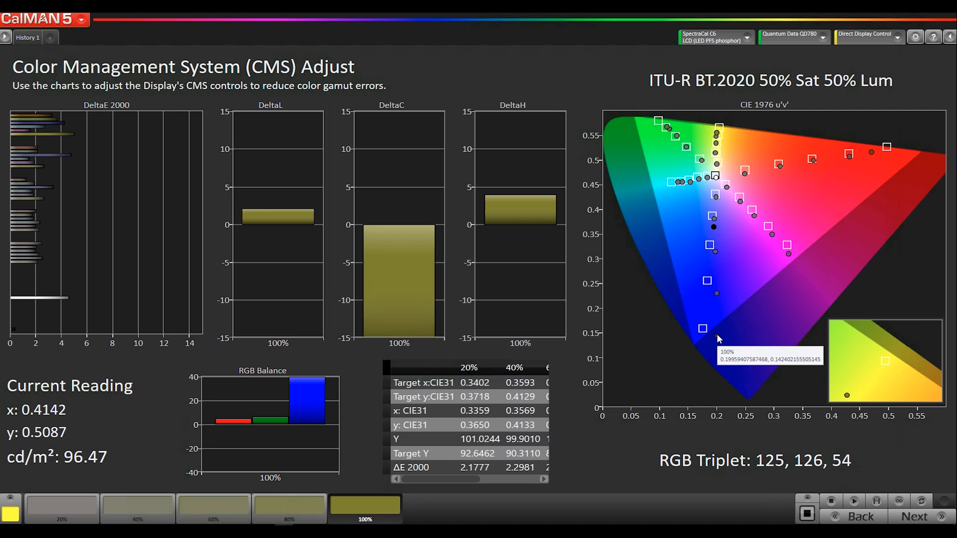
mouse_move(720, 340)
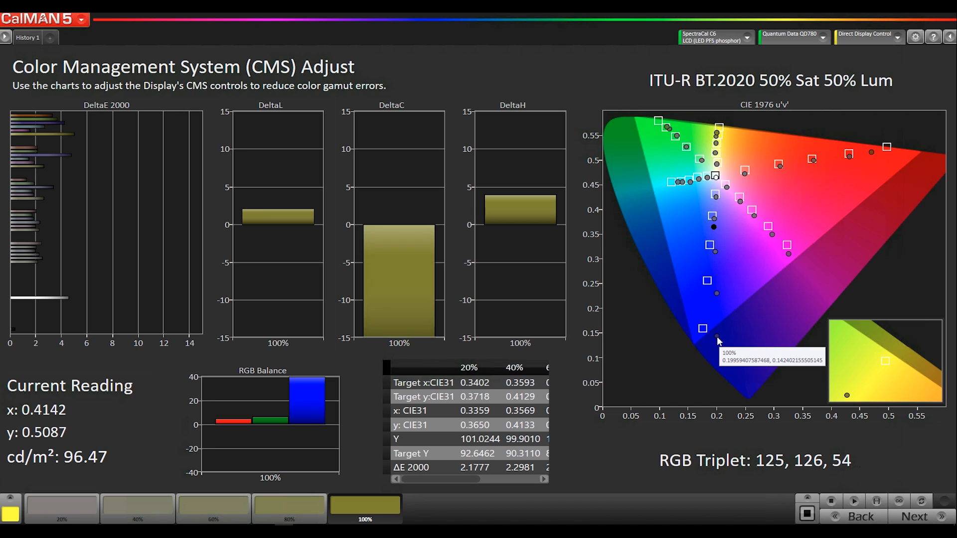
mouse_move(698, 348)
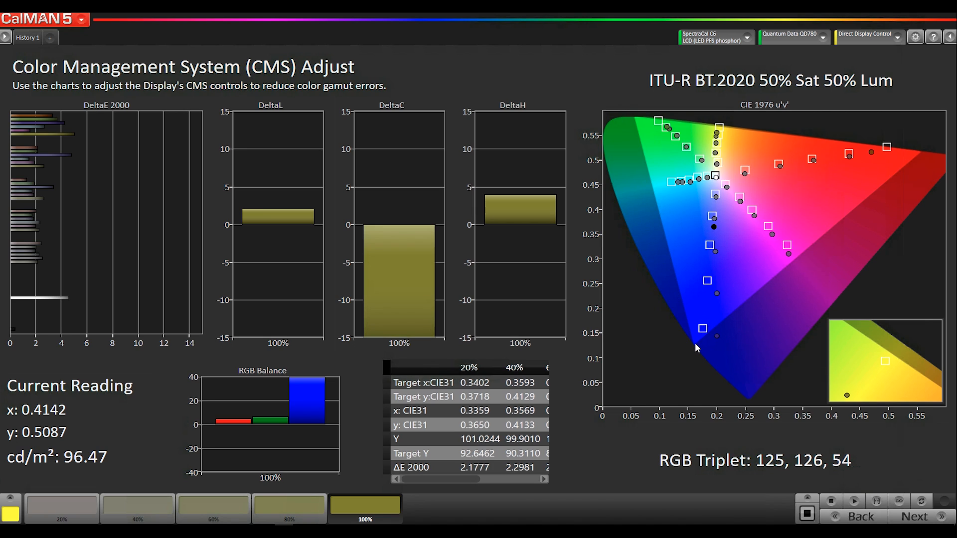
mouse_move(706, 316)
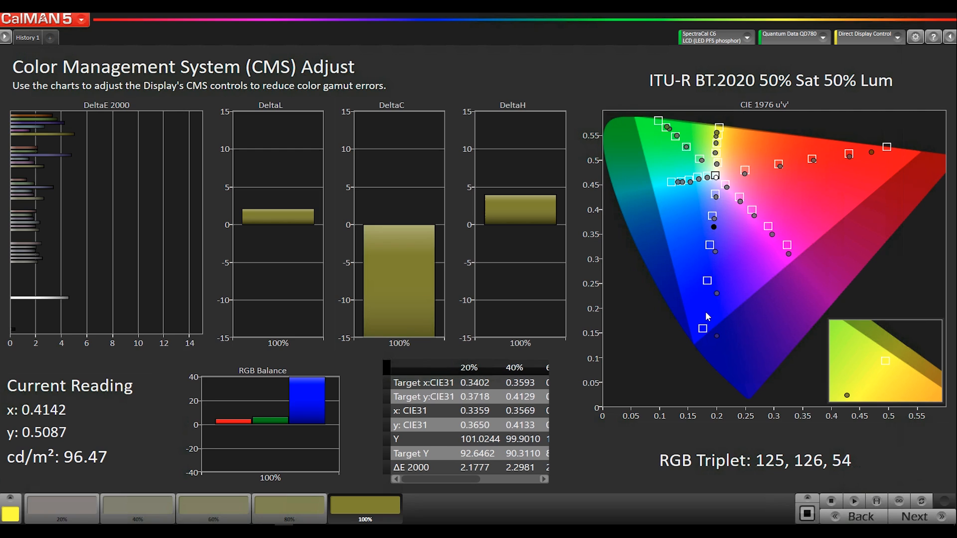
mouse_move(692, 348)
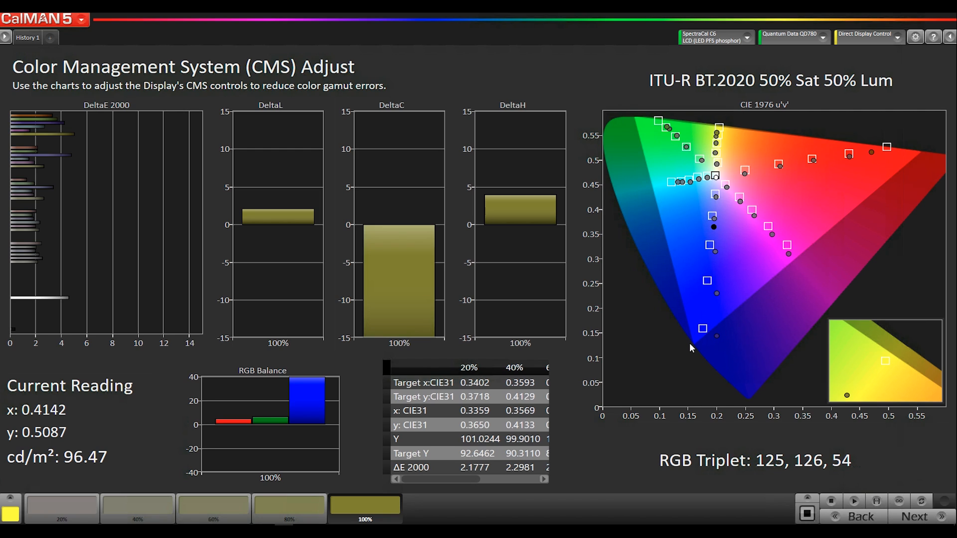
mouse_move(694, 347)
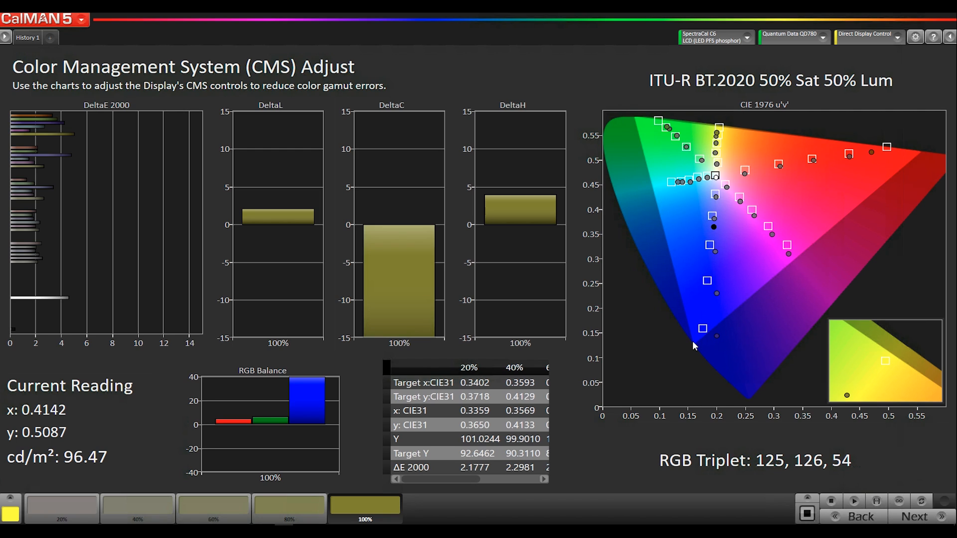
mouse_move(714, 296)
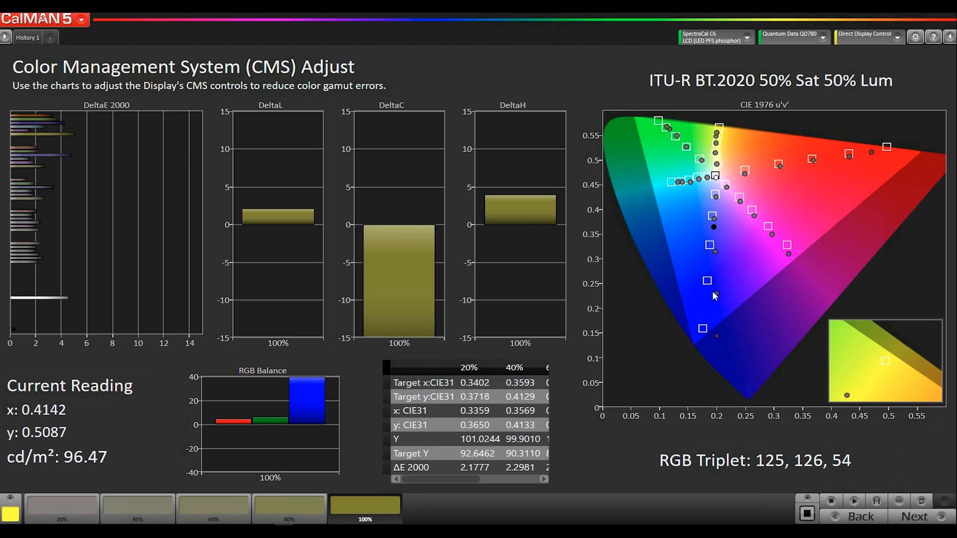
mouse_move(719, 310)
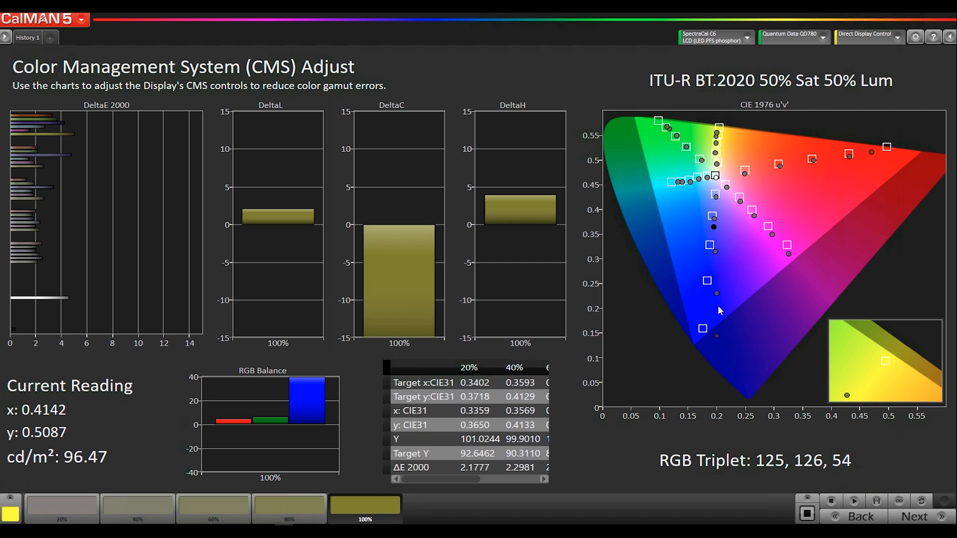
mouse_move(726, 330)
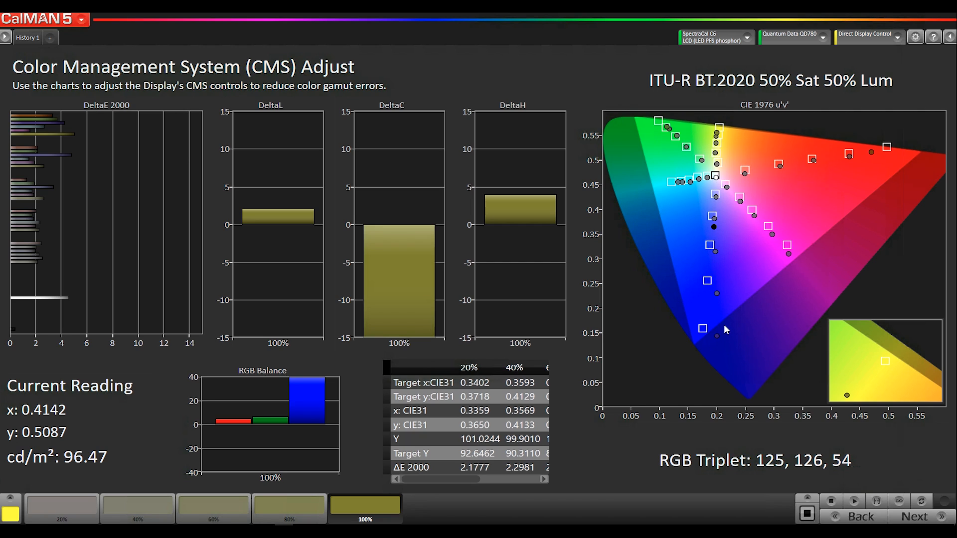
mouse_move(757, 165)
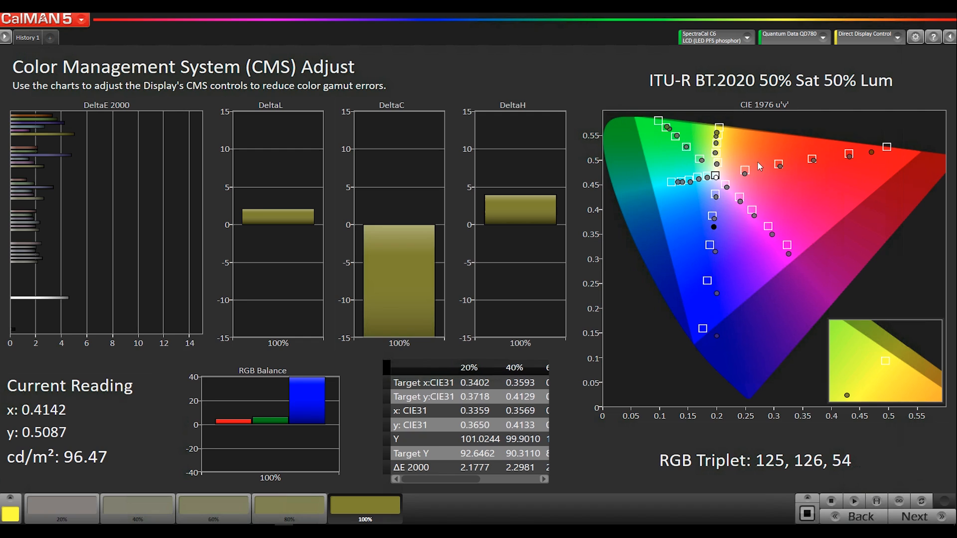
mouse_move(746, 280)
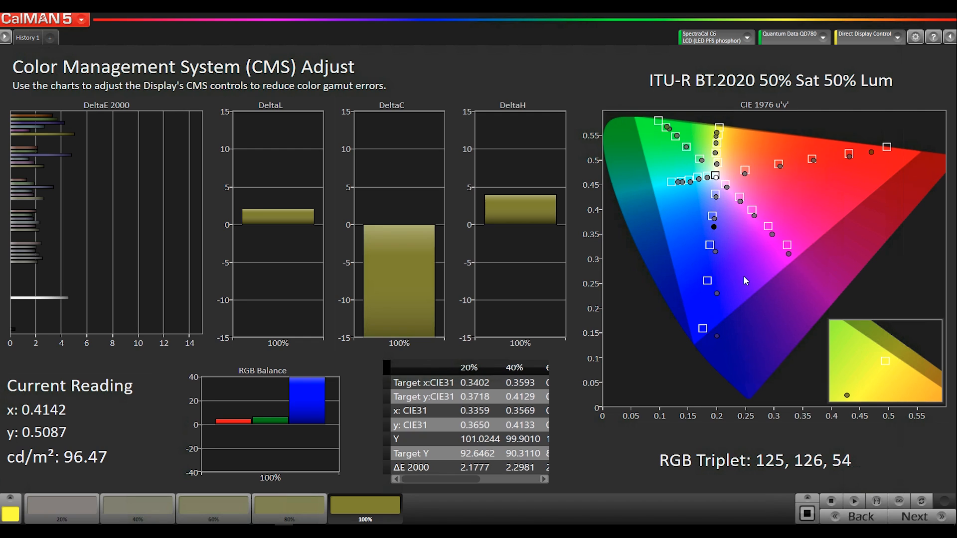
mouse_move(745, 277)
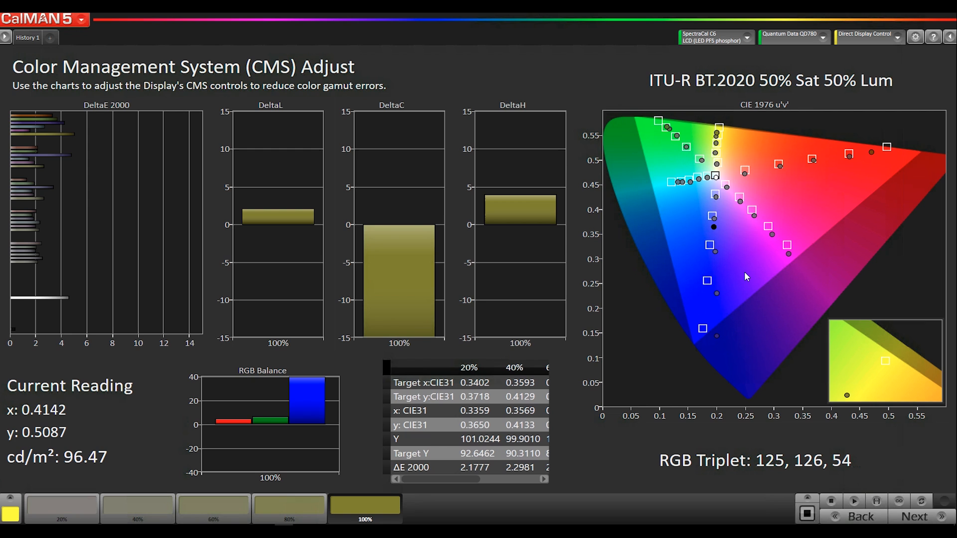
mouse_move(845, 266)
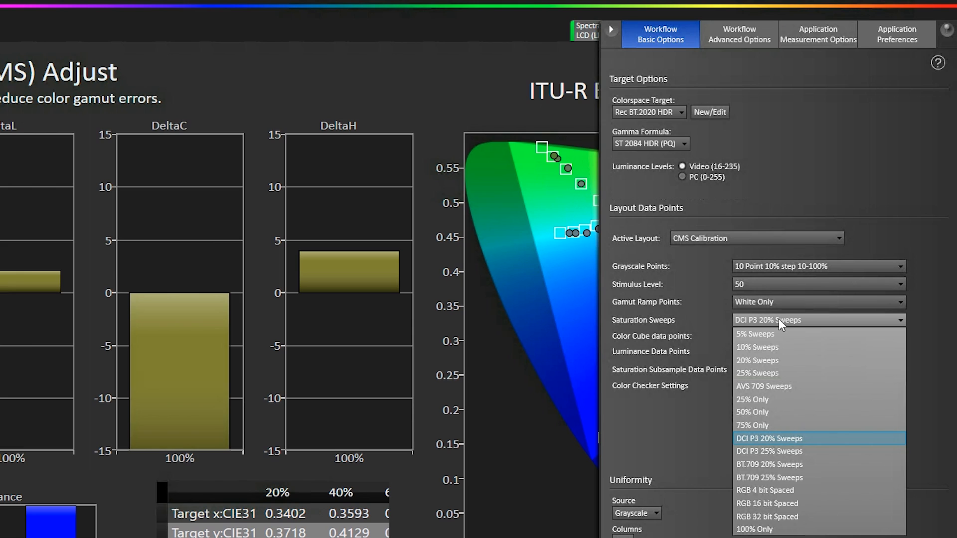
mouse_move(769, 478)
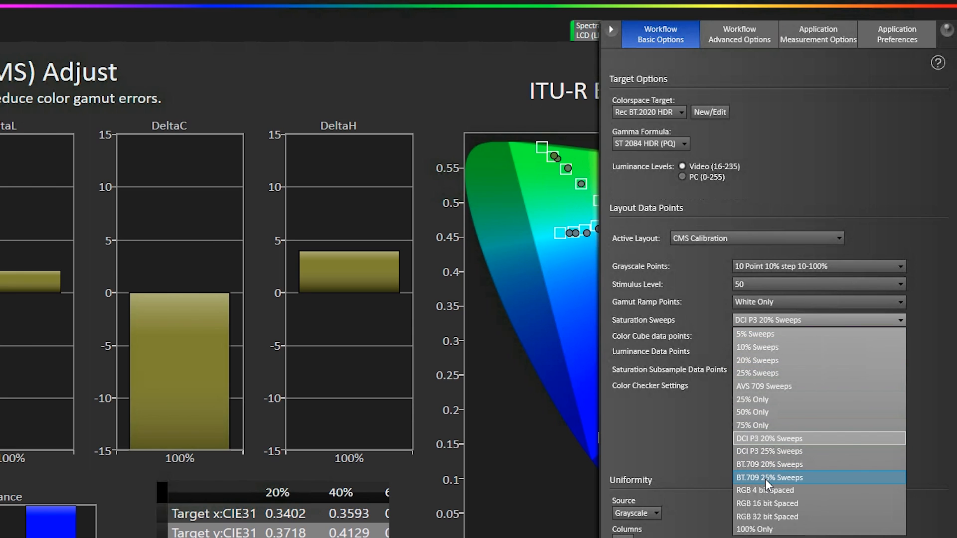
Switch sweeps to BT.709 25% targets, re-measure, then advance to ColorChecker Analysis
left_click(769, 477)
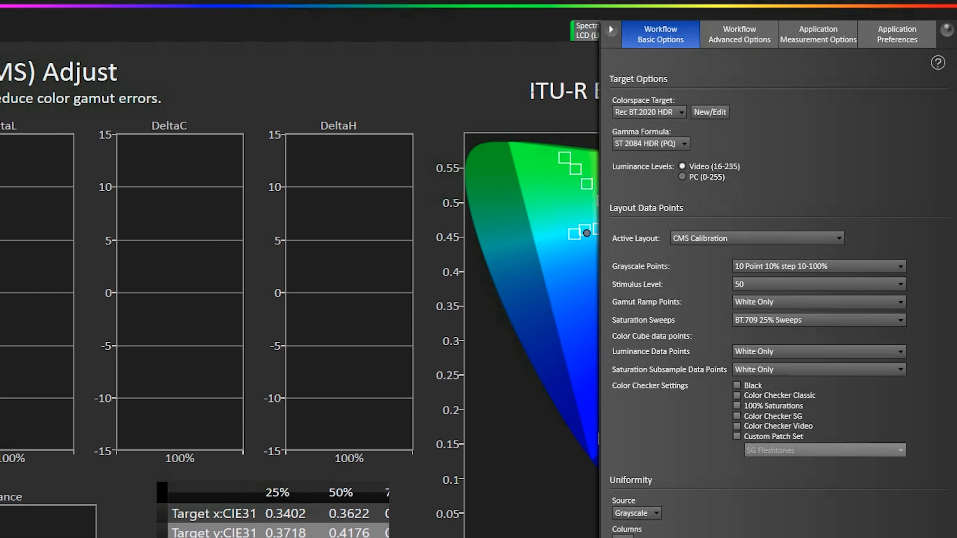
left_click(611, 30)
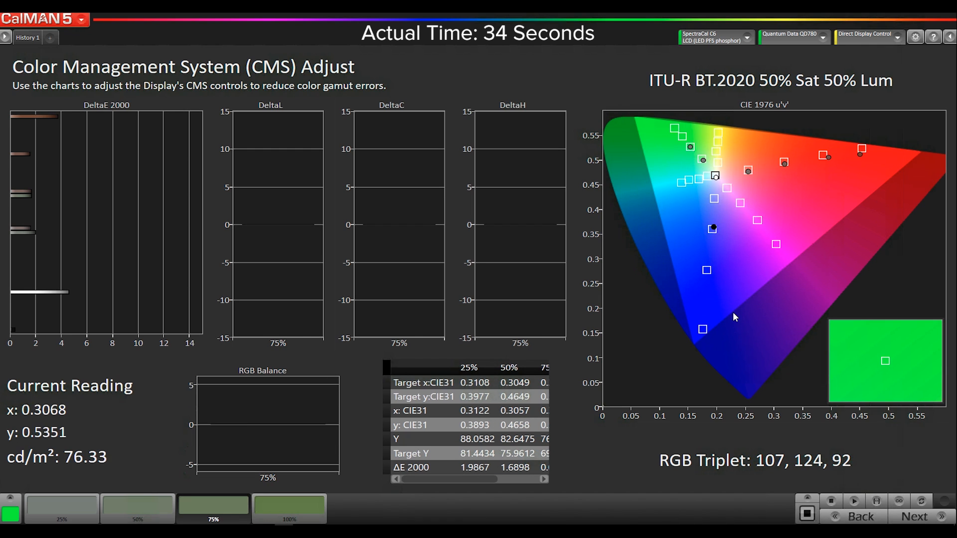
left_click(138, 508)
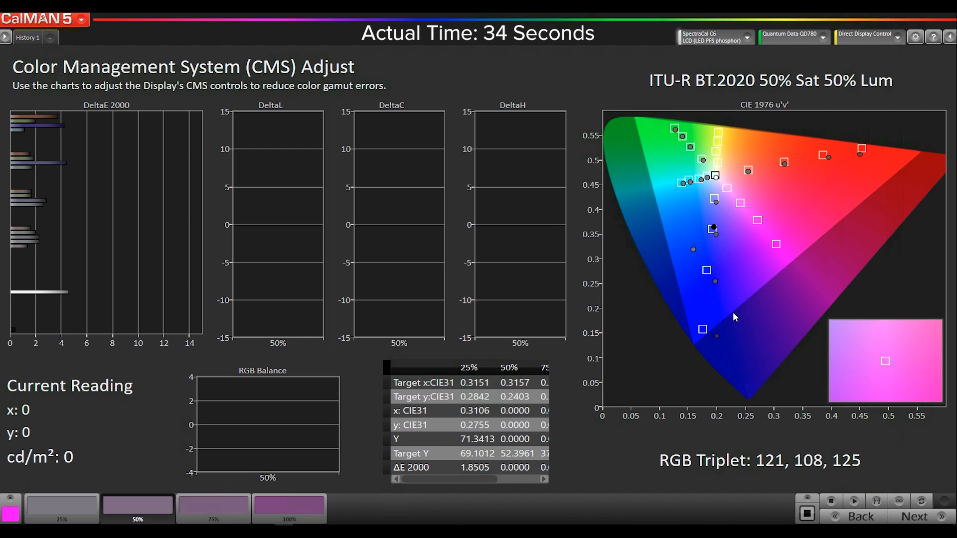
left_click(290, 509)
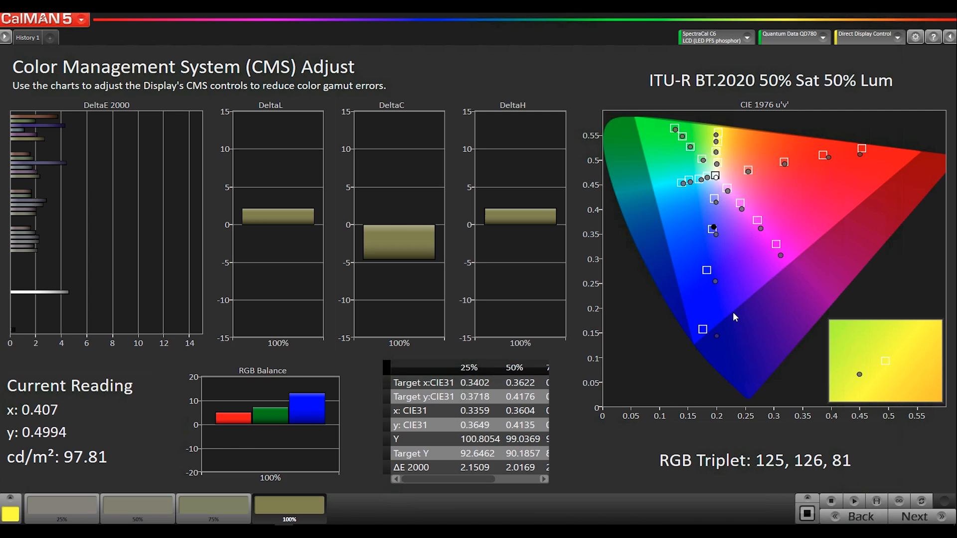
mouse_move(735, 317)
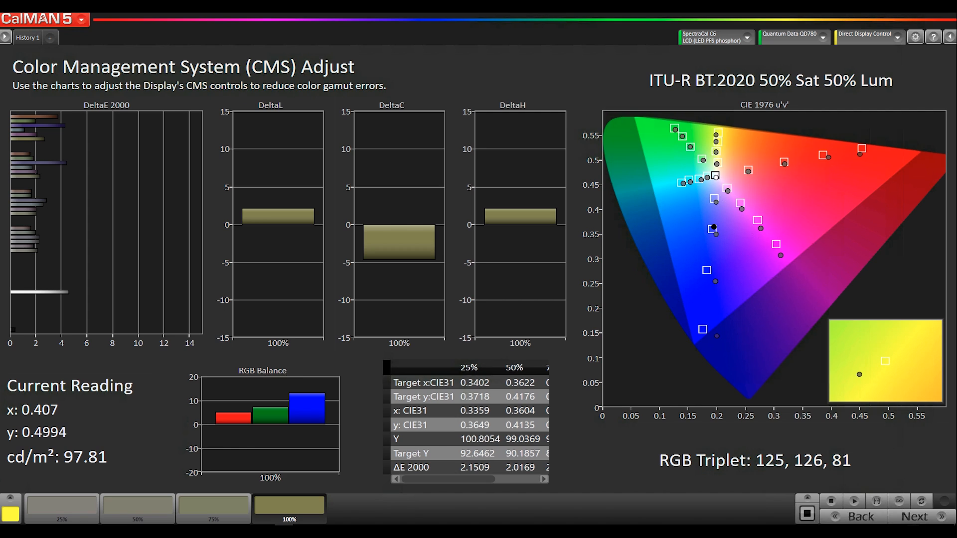
left_click(914, 517)
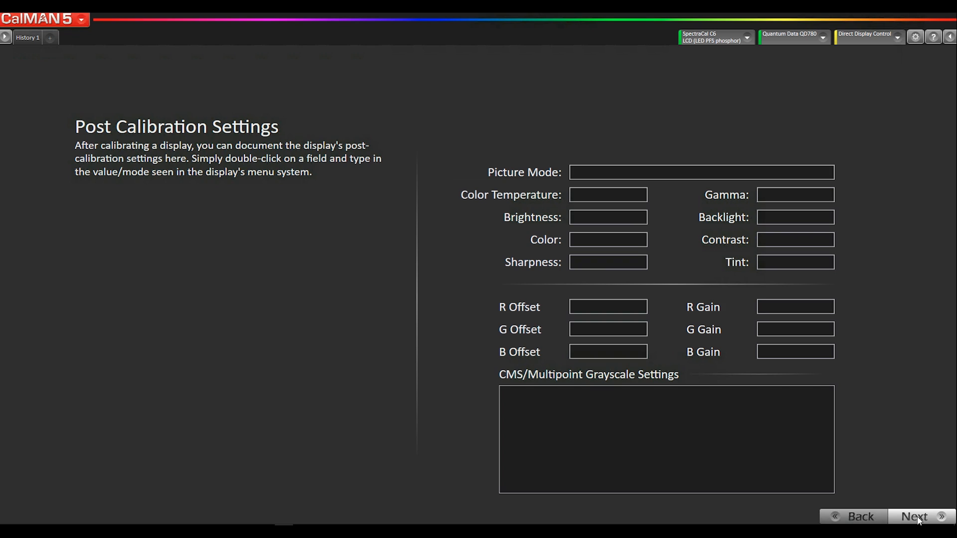
left_click(914, 517)
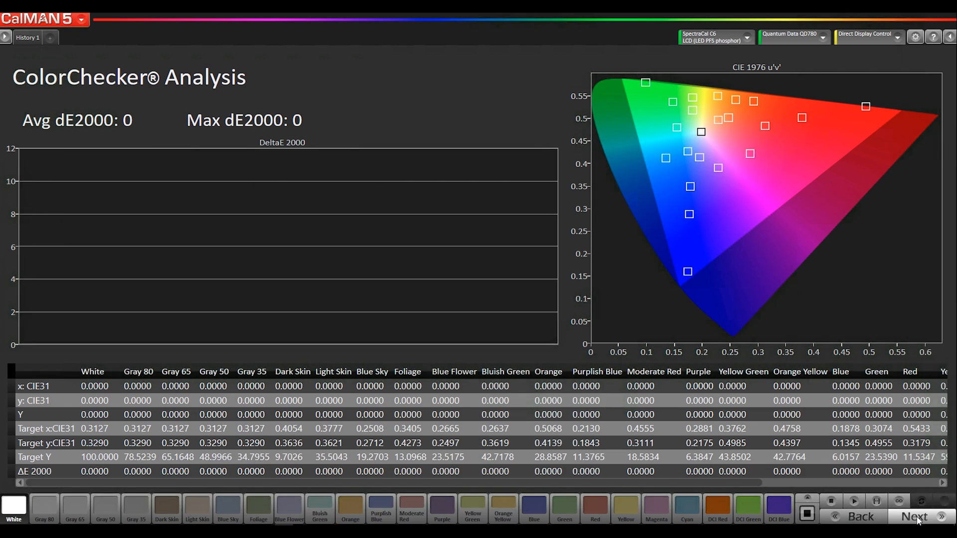
mouse_move(807, 381)
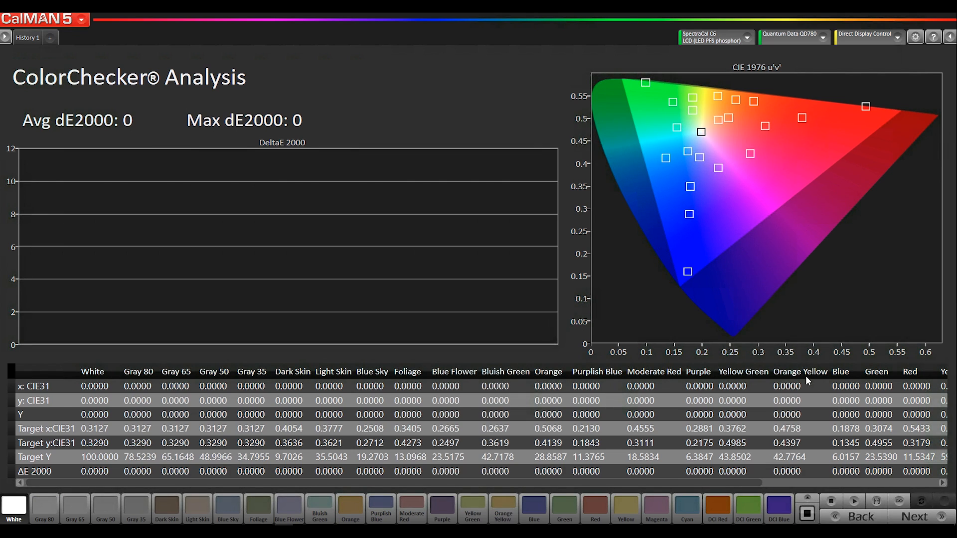
mouse_move(766, 121)
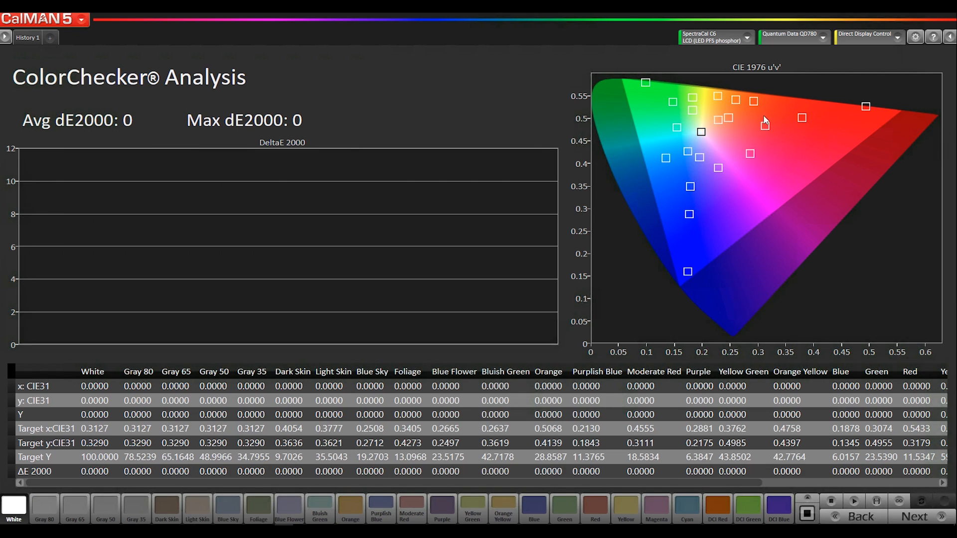
mouse_move(793, 163)
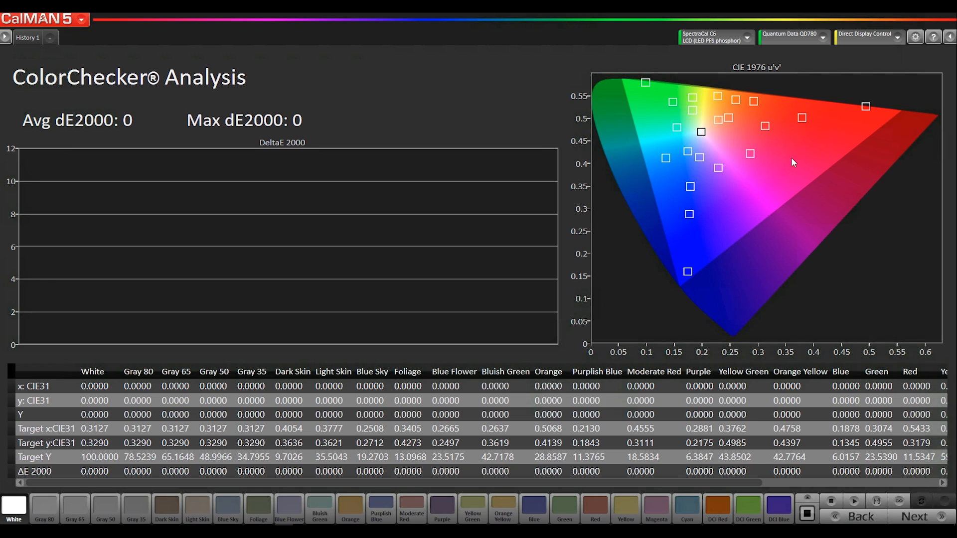
mouse_move(690, 215)
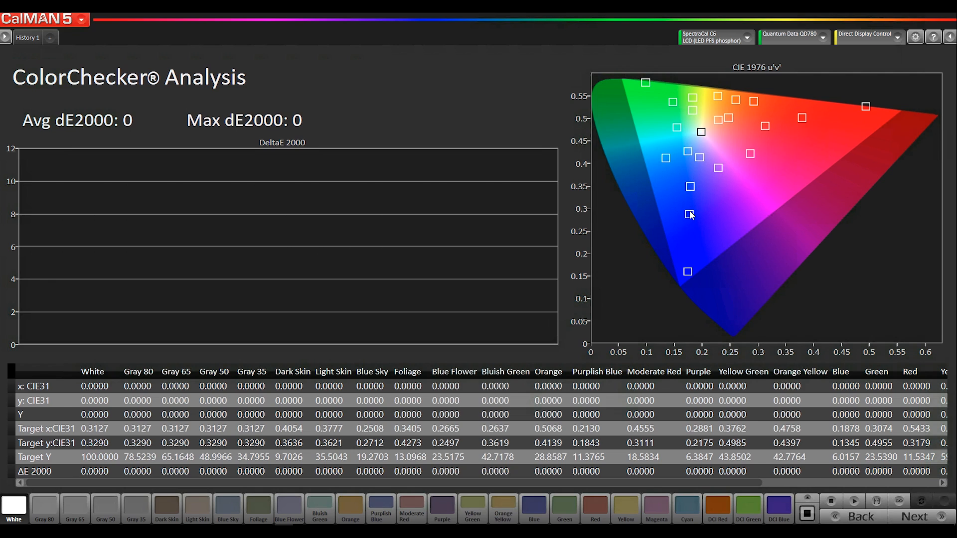
mouse_move(719, 95)
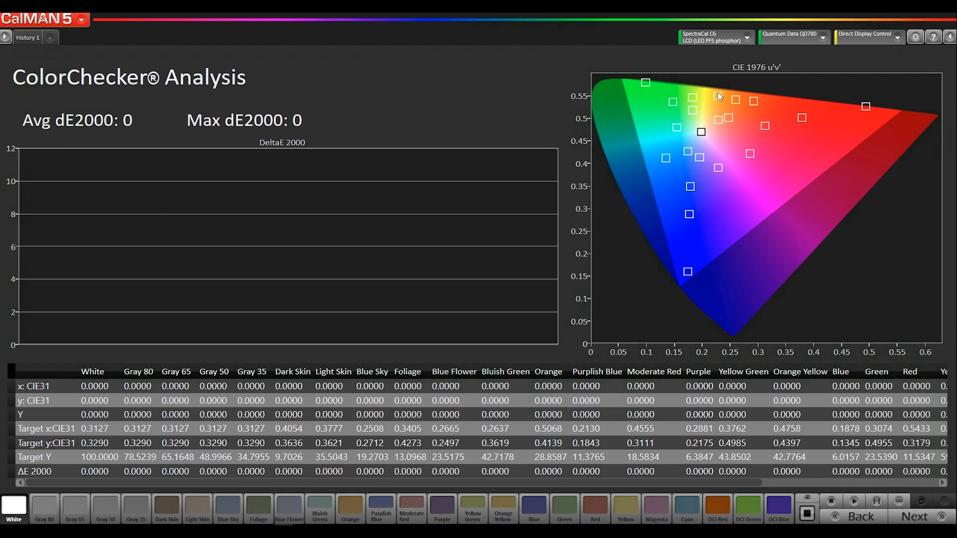
Read all ColorChecker patches (average dE2000 2.3, max 4.7), then advance to Saturation Sweeps
left_click(717, 510)
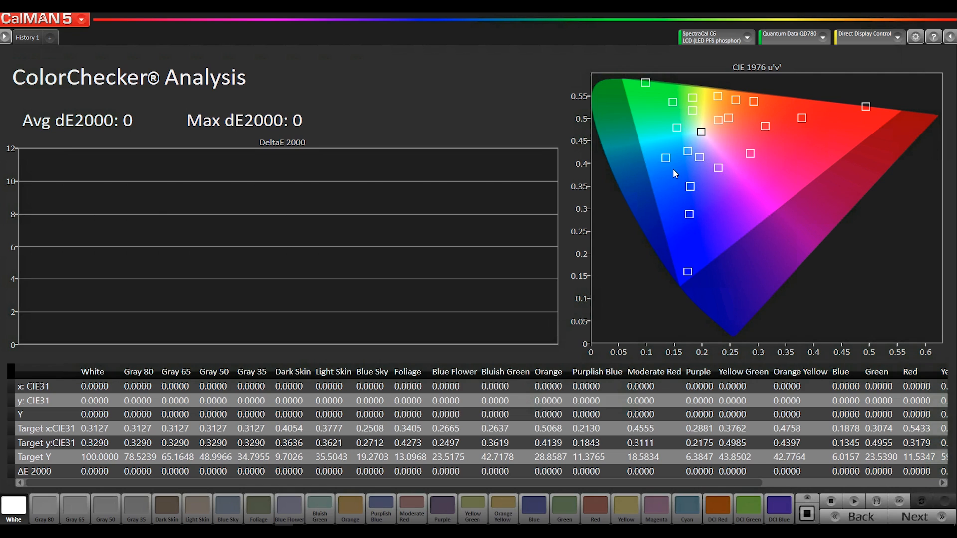
mouse_move(814, 374)
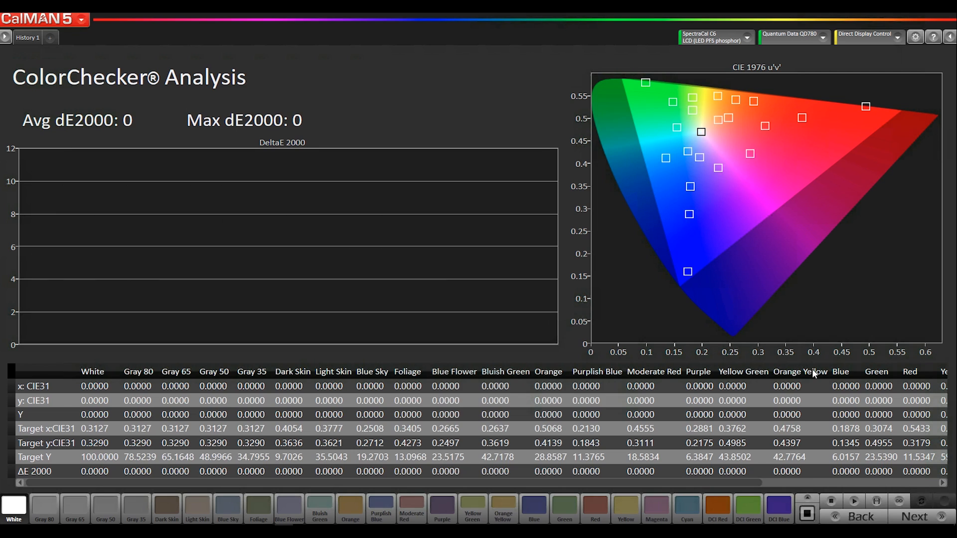
mouse_move(868, 505)
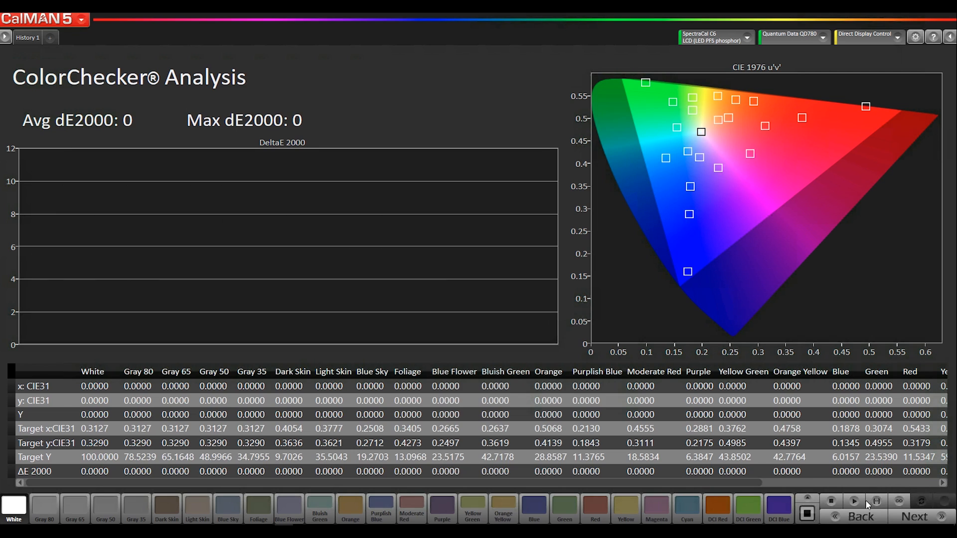
left_click(876, 502)
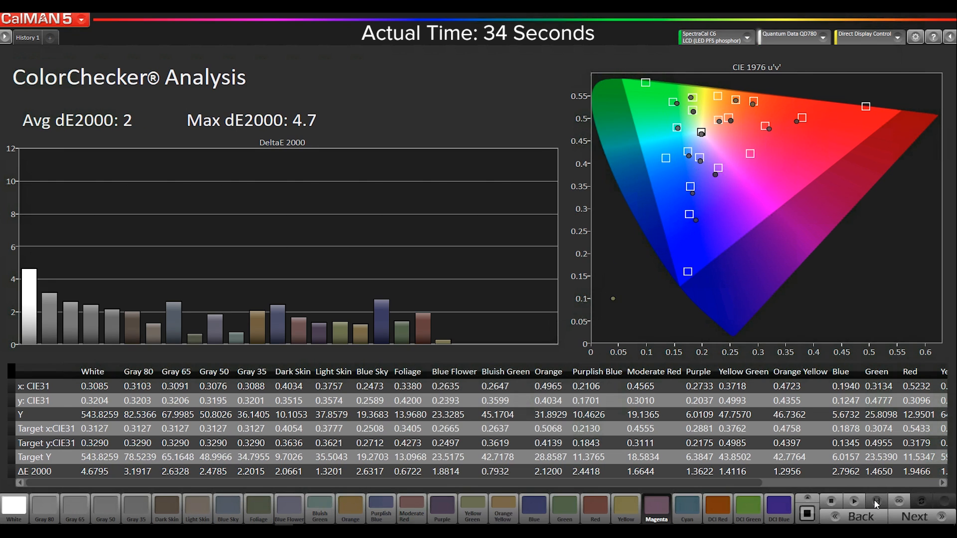
left_click(914, 516)
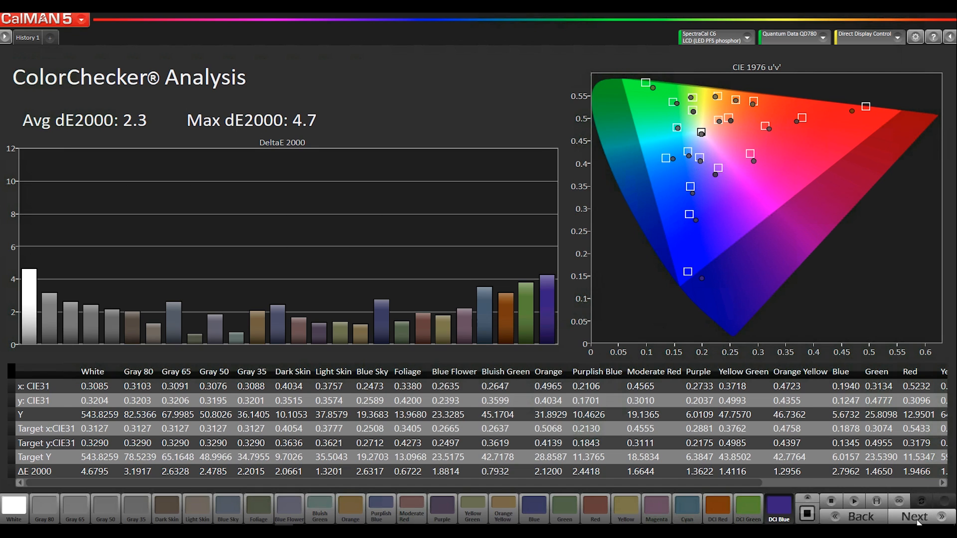
left_click(914, 516)
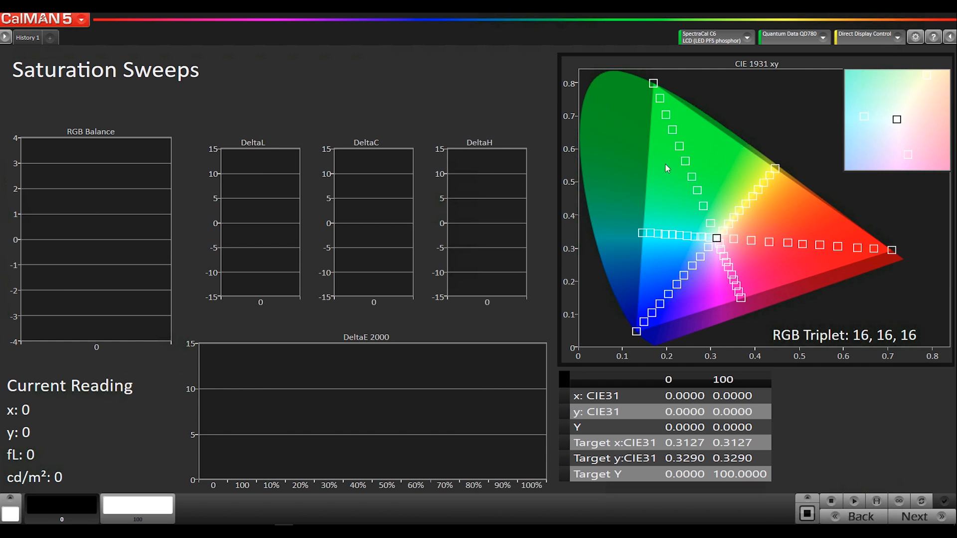
mouse_move(841, 234)
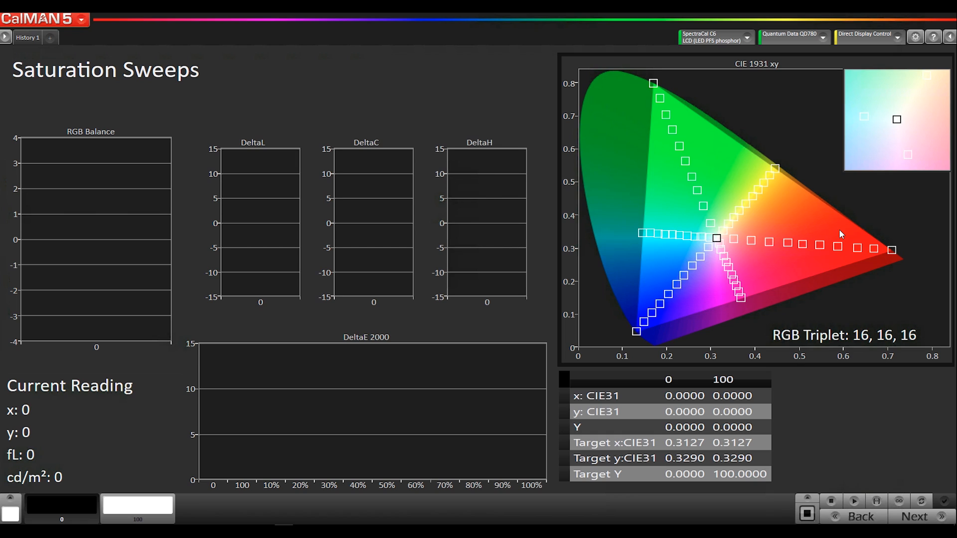
mouse_move(749, 238)
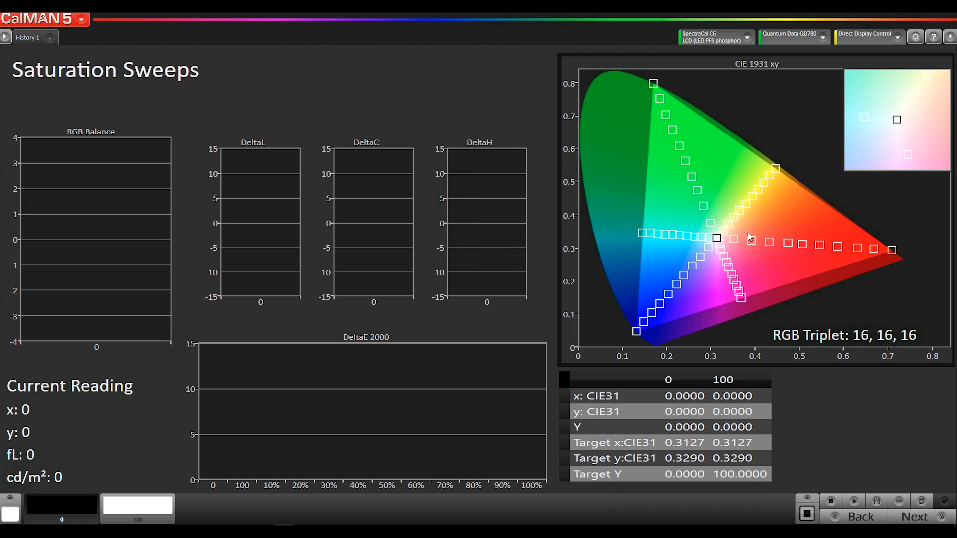
mouse_move(880, 454)
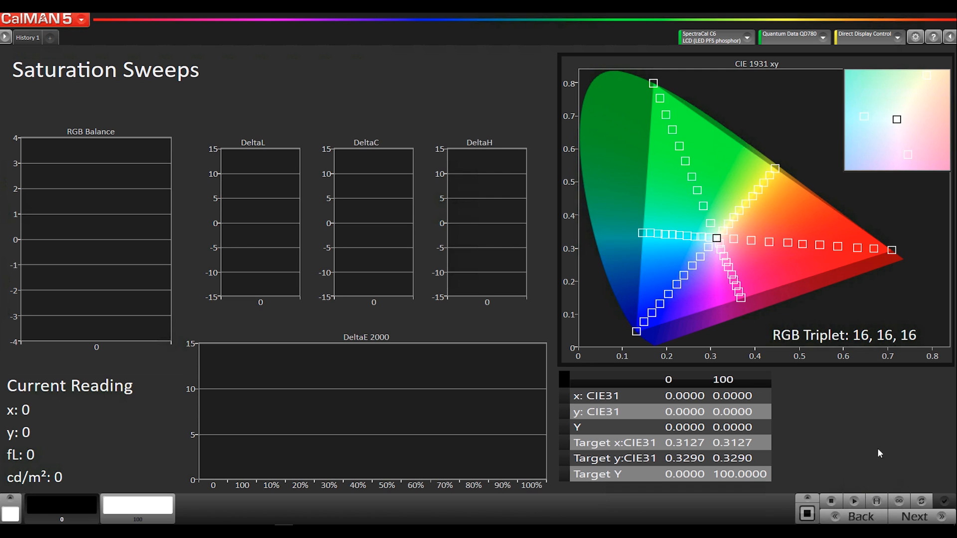
mouse_move(915, 517)
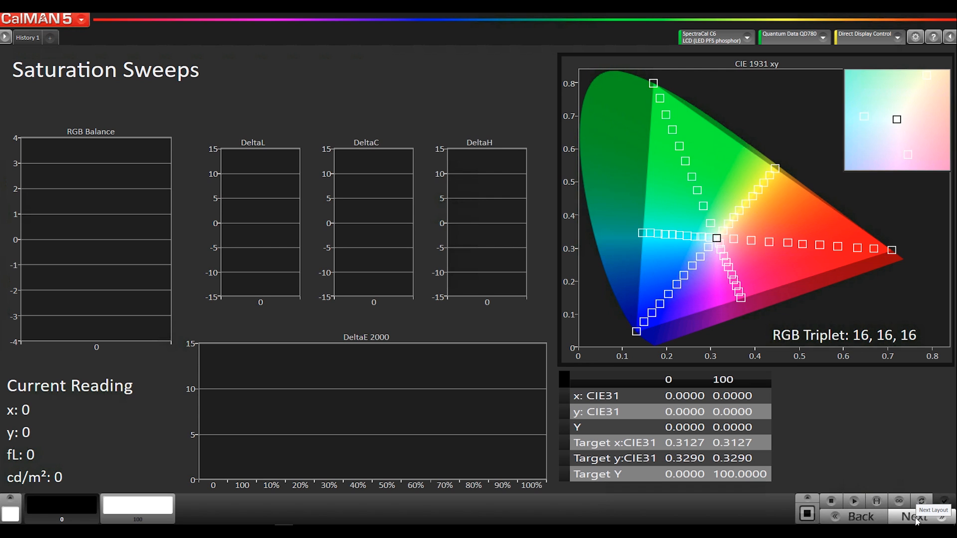
Leave Saturation Sweeps unmeasured and advance to the empty Post Calibration View
left_click(912, 517)
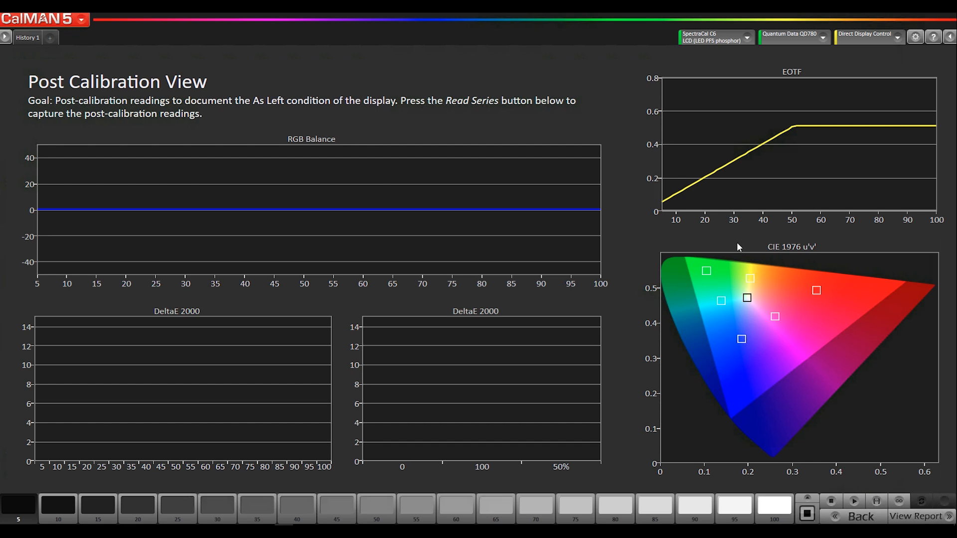
mouse_move(882, 492)
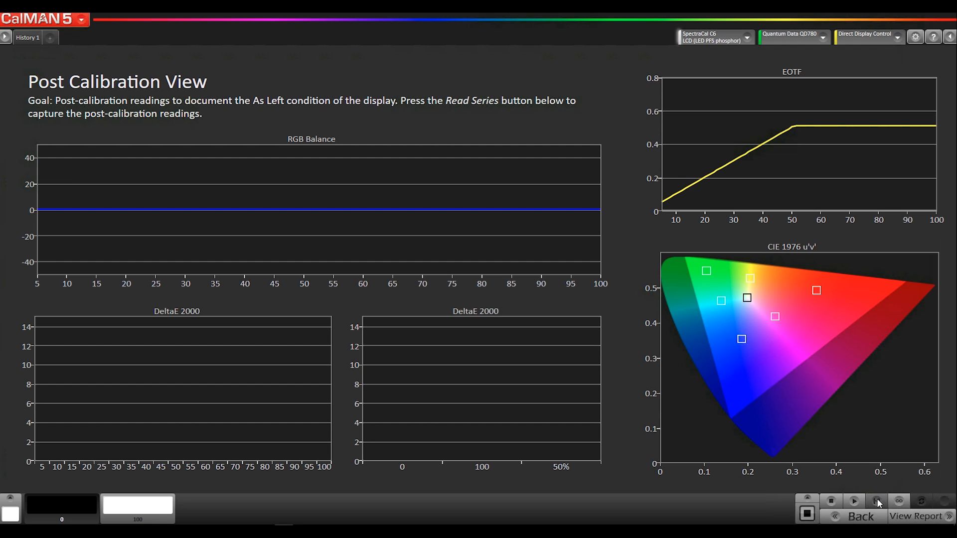
Read the post-calibration series and bring up Save Calibration Session for 6/3/2016 Calibration
left_click(854, 501)
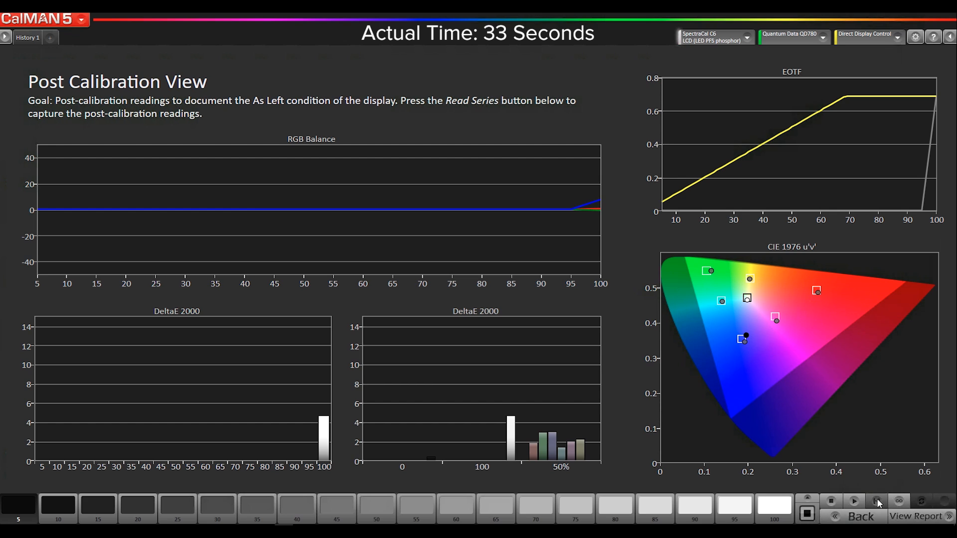
left_click(98, 508)
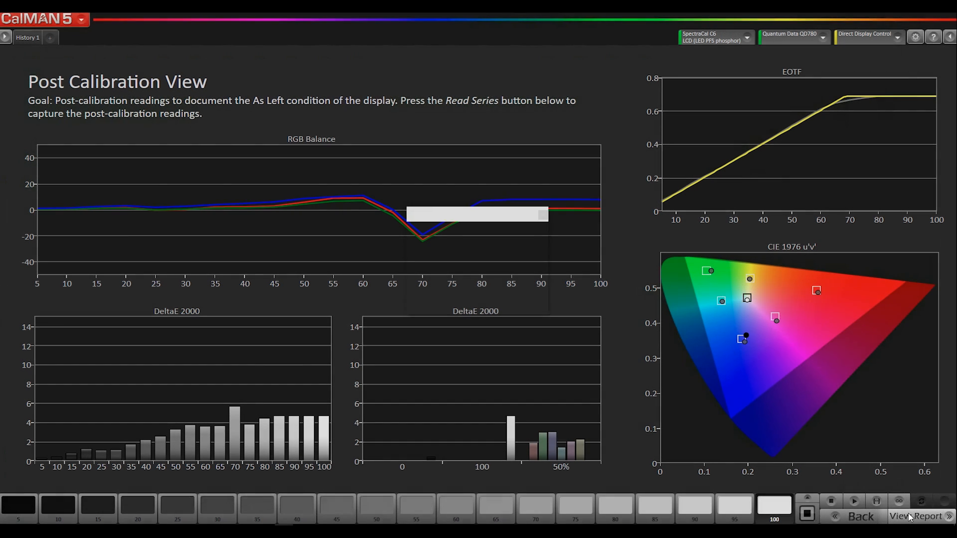
left_click(917, 517)
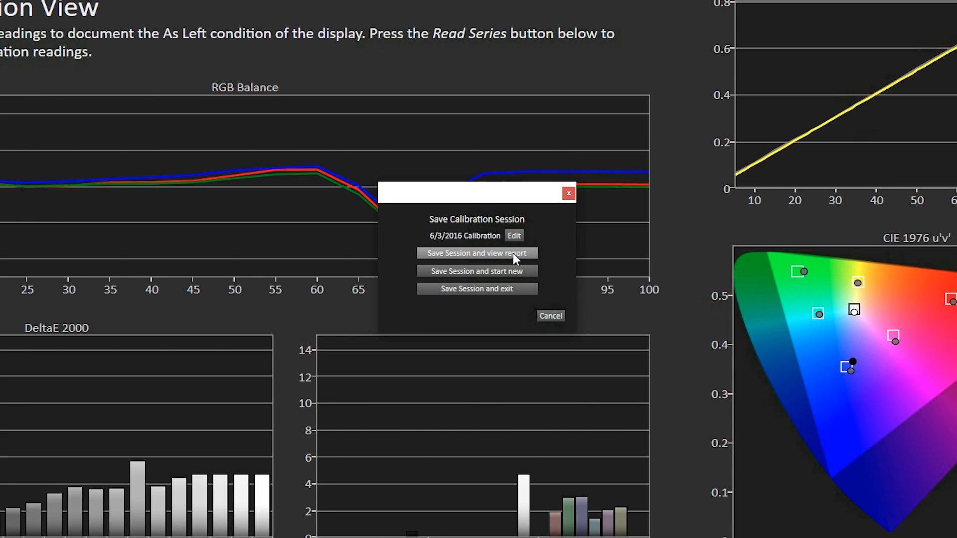
Save the session and scroll the Home HDR report (grayscale dE2000 2.94, ColorChecker 2.31)
left_click(477, 253)
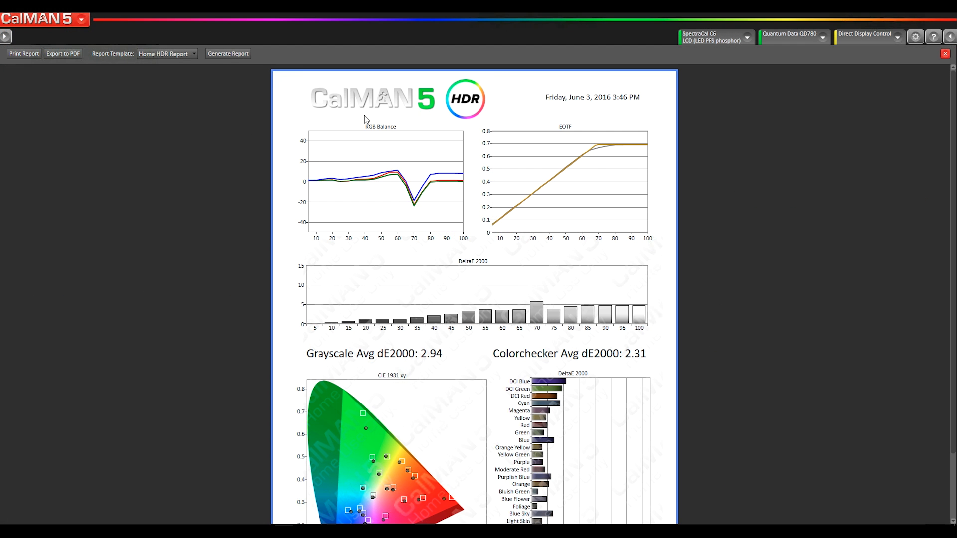
mouse_move(614, 134)
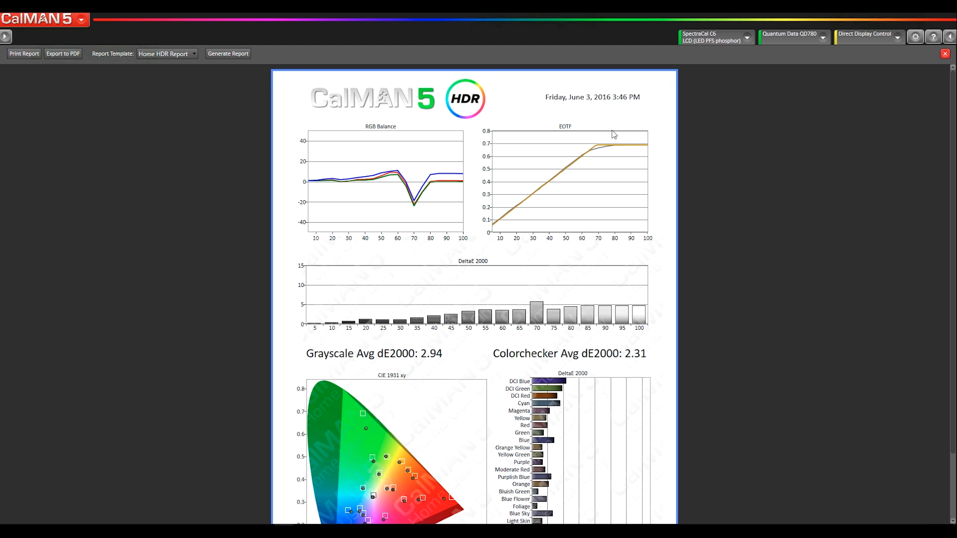
mouse_move(626, 319)
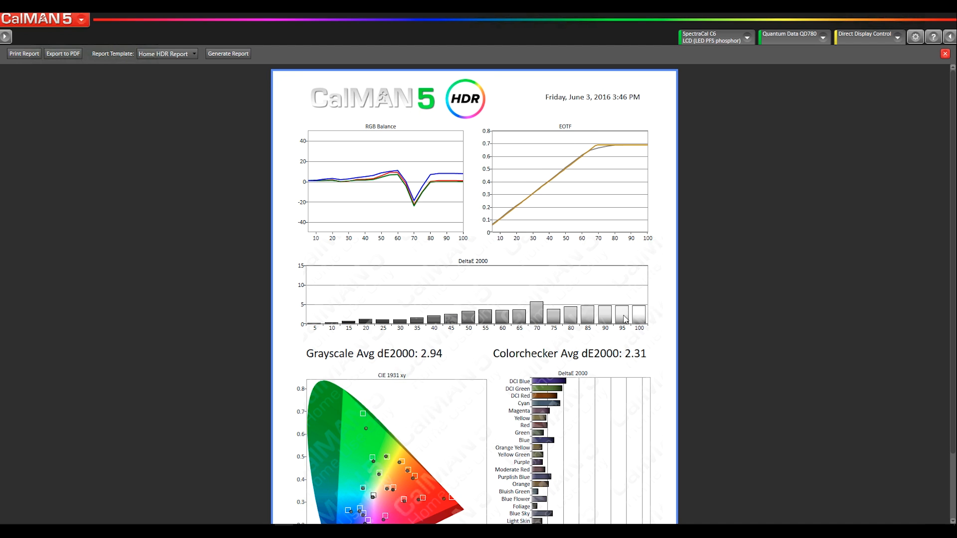
scroll("down", 3)
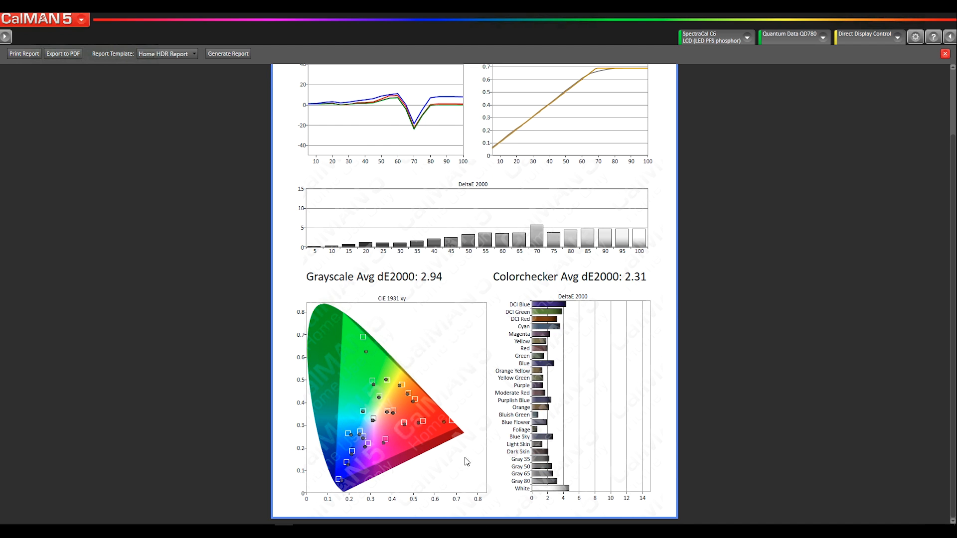
scroll("up", 3)
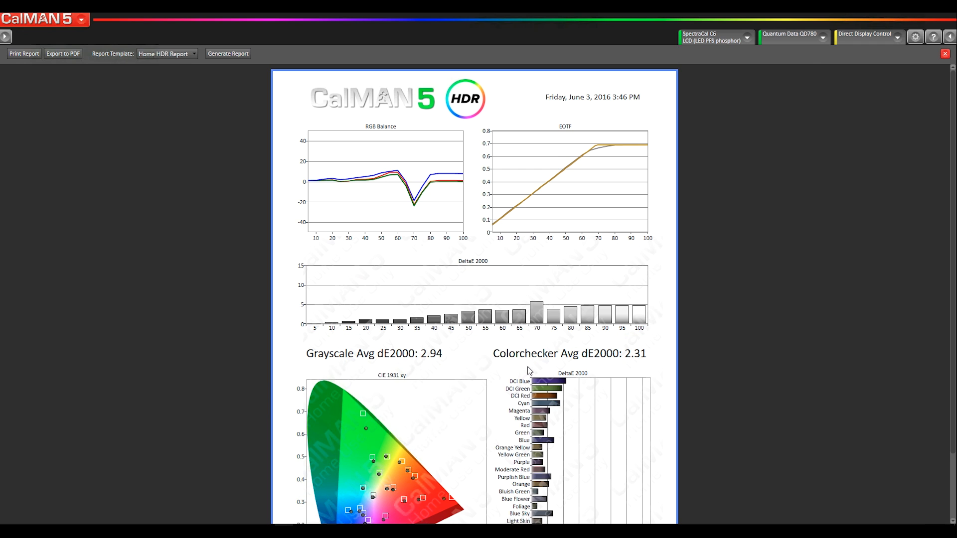